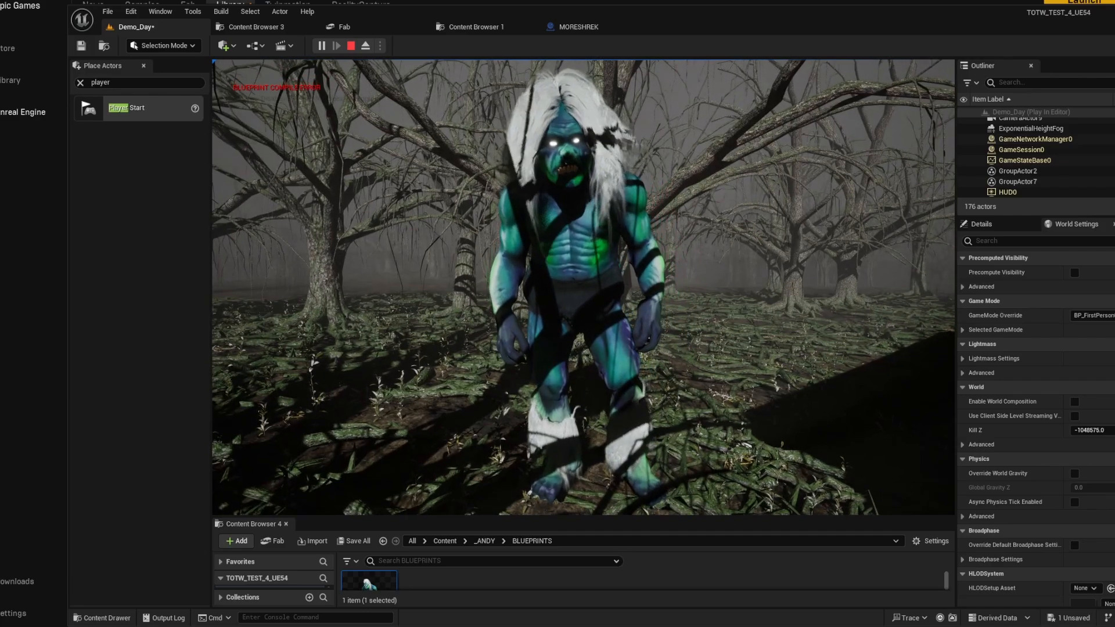
Close the SUPER_MORLOCK_1.jpg Photos window to return to the Dzine canvas.
{"action": "left_click", "coordinate": [365, 45]}
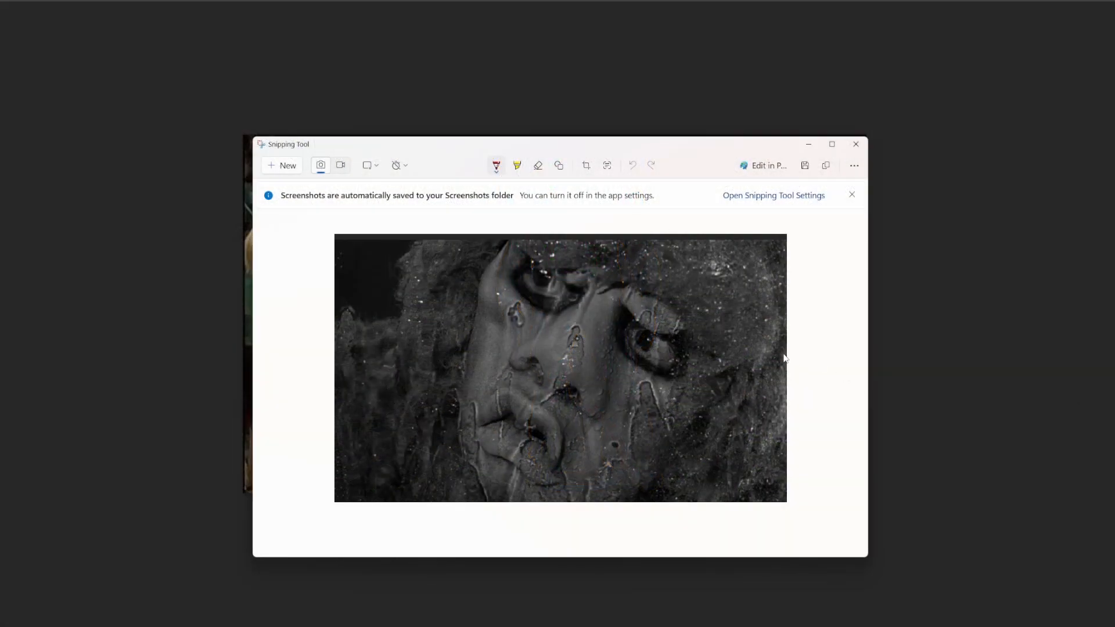
{"action": "mouse_move", "coordinate": [773, 353]}
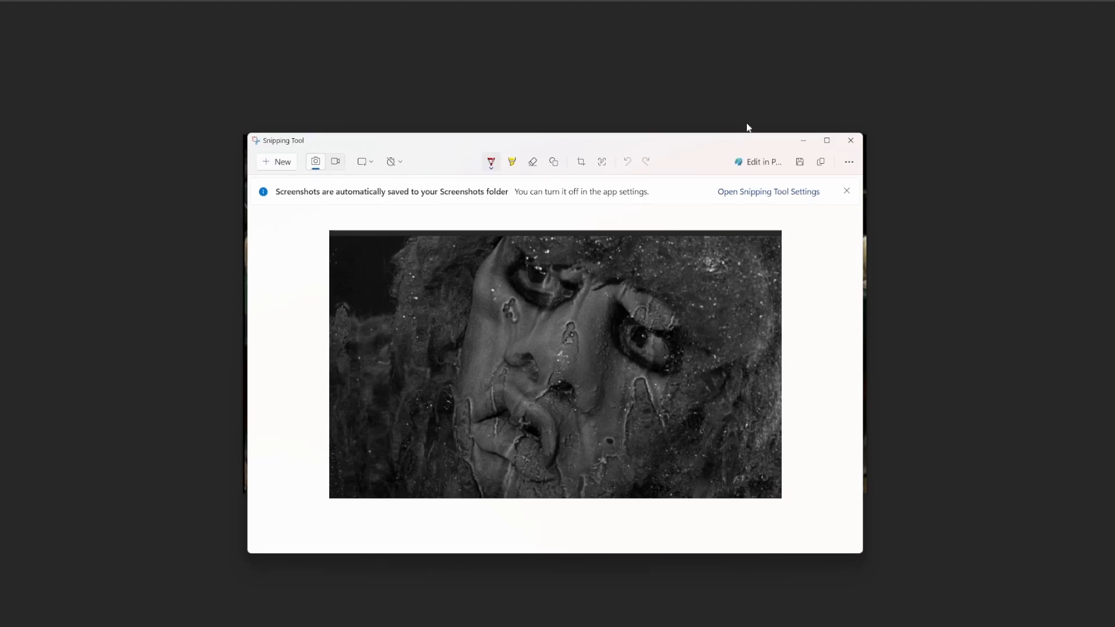
{"action": "mouse_move", "coordinate": [873, 164]}
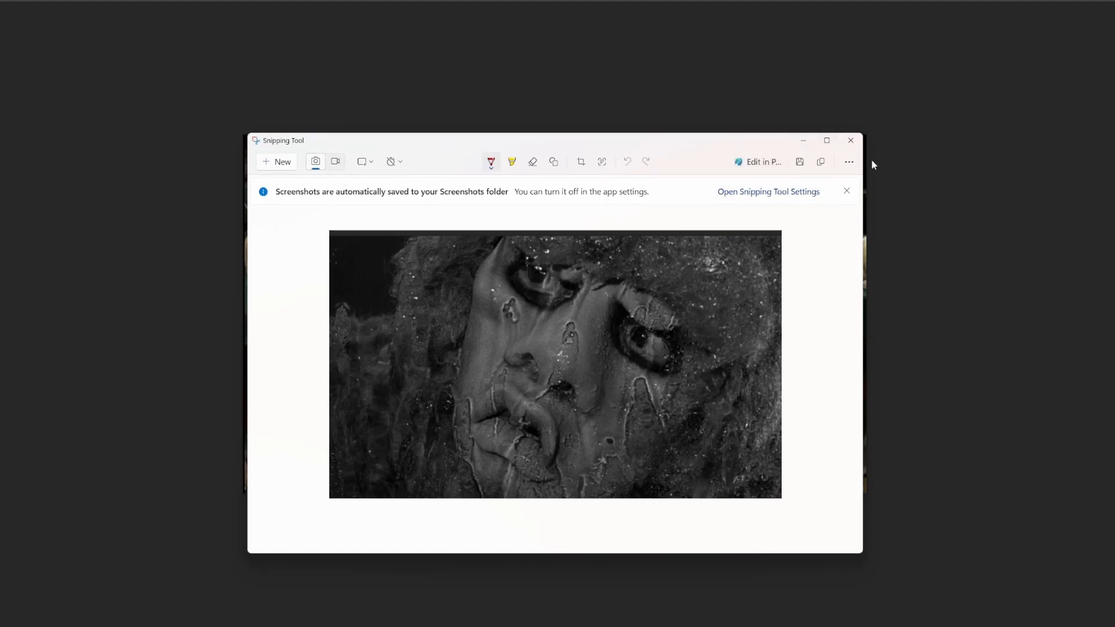
{"action": "mouse_move", "coordinate": [596, 211]}
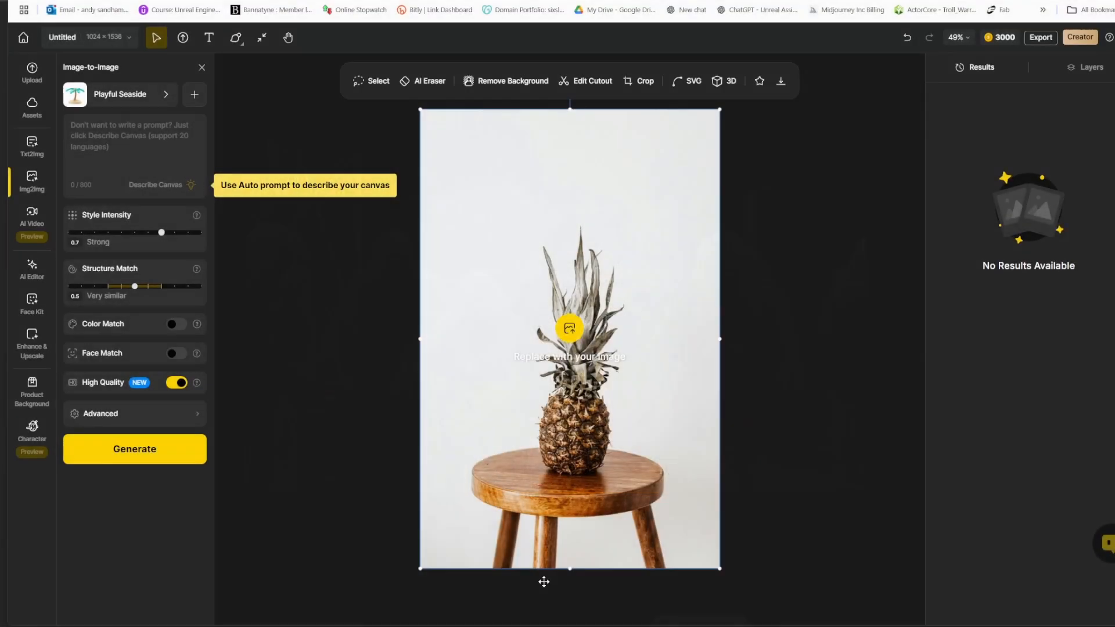
{"action": "mouse_move", "coordinate": [262, 38]}
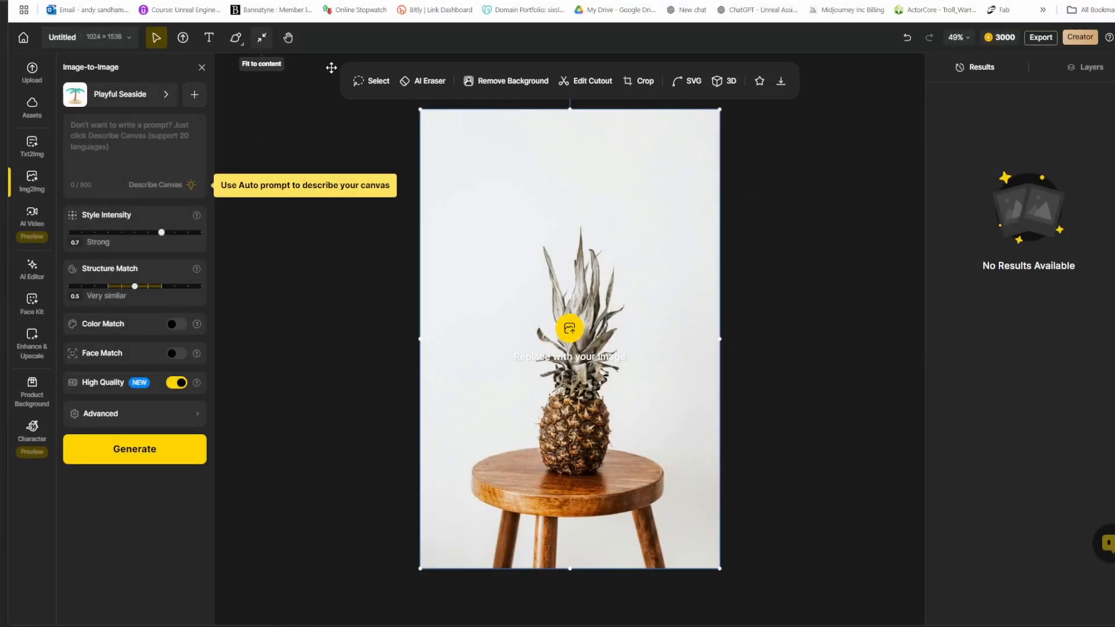
{"action": "mouse_move", "coordinate": [832, 237]}
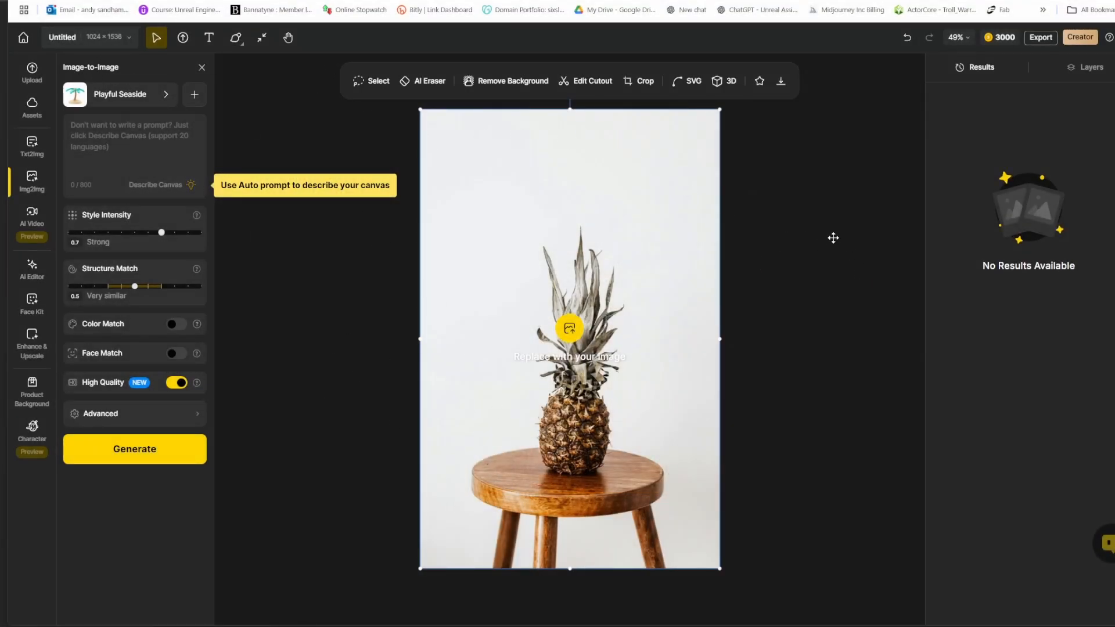
{"action": "mouse_move", "coordinate": [358, 108]}
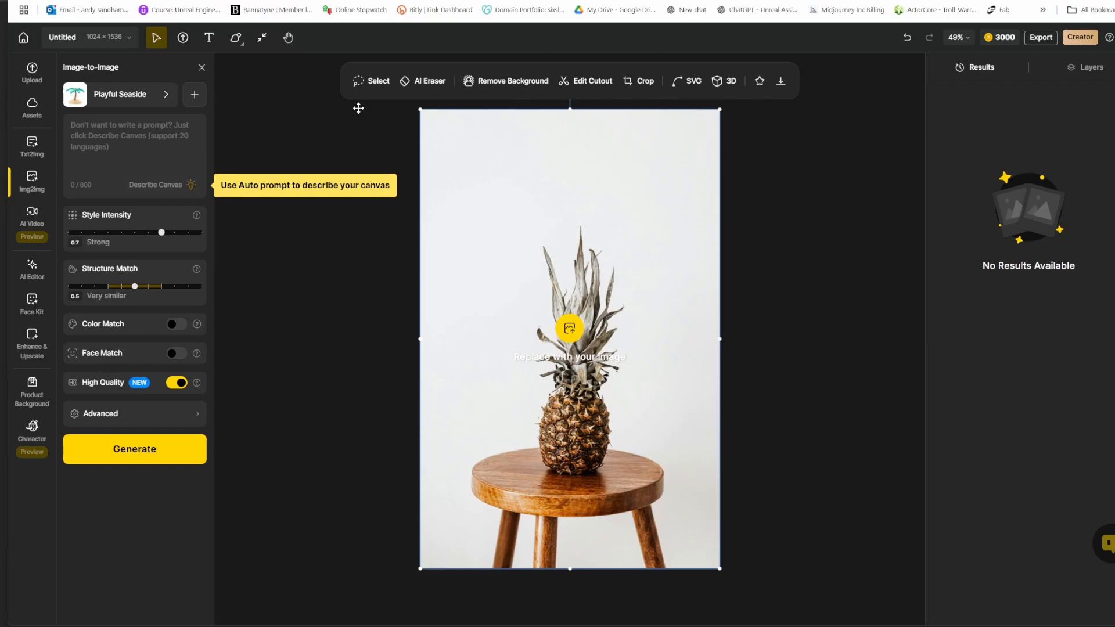
{"action": "mouse_move", "coordinate": [283, 313]}
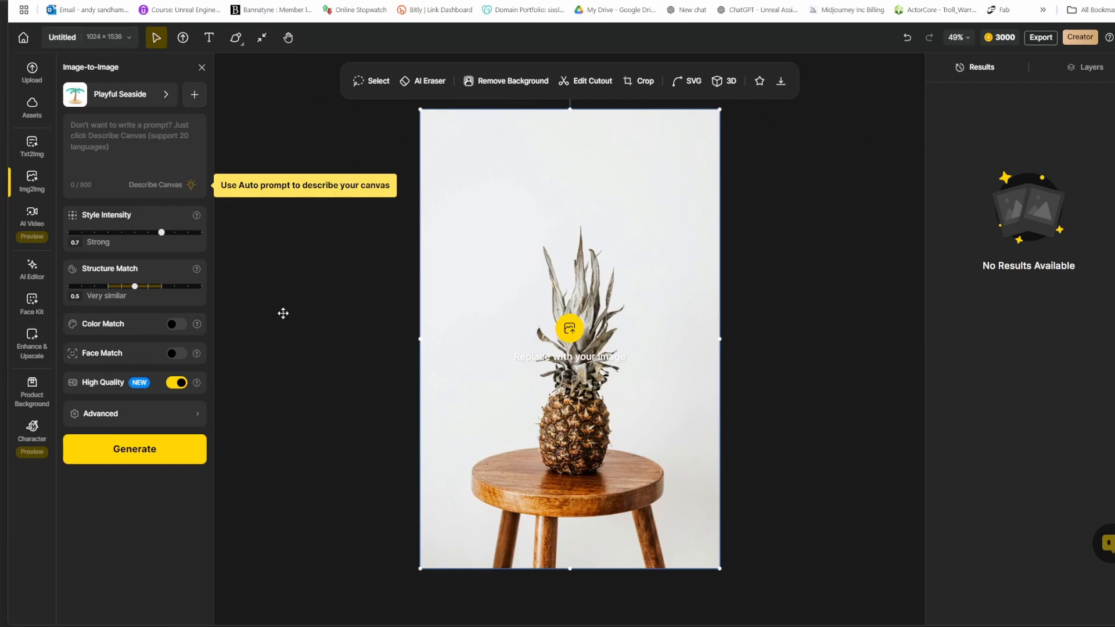
{"action": "mouse_move", "coordinate": [179, 335]}
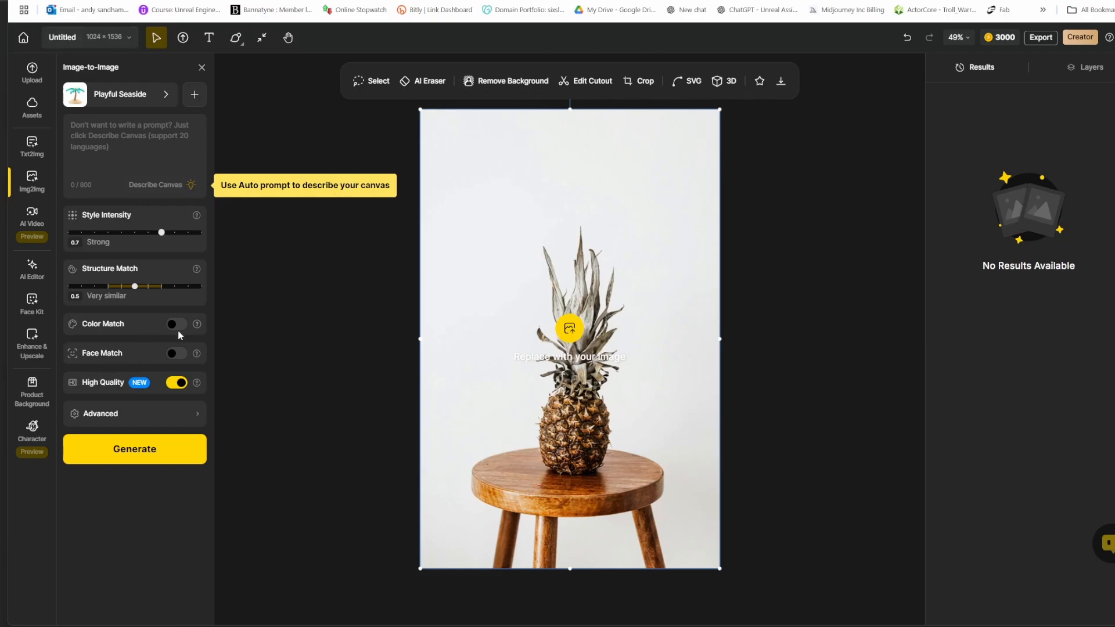
{"action": "mouse_move", "coordinate": [60, 140]}
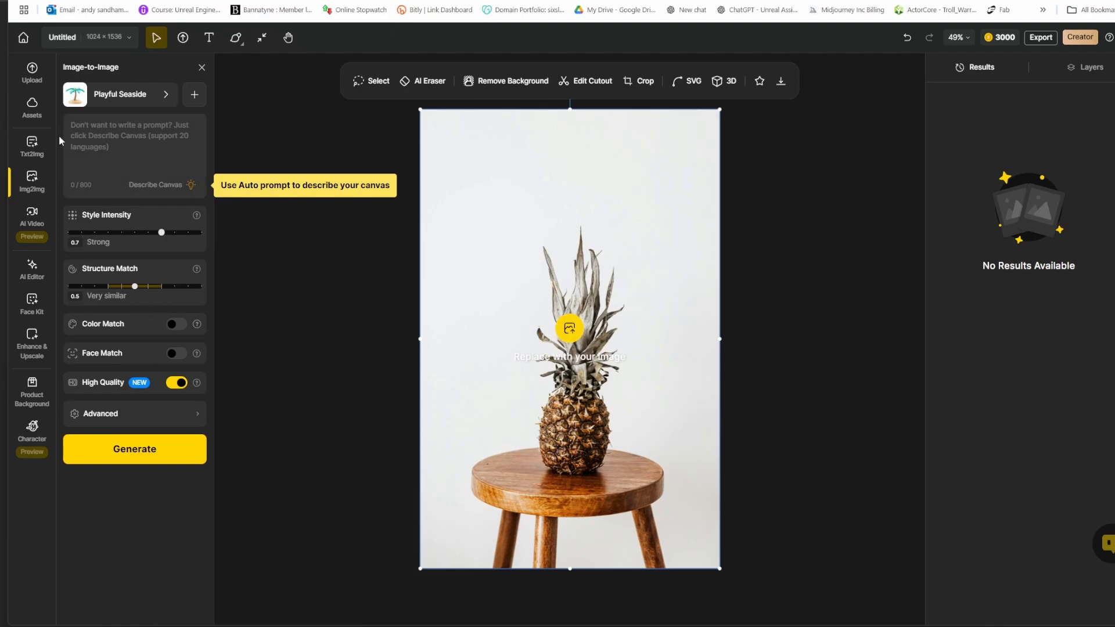
{"action": "mouse_move", "coordinate": [31, 146]}
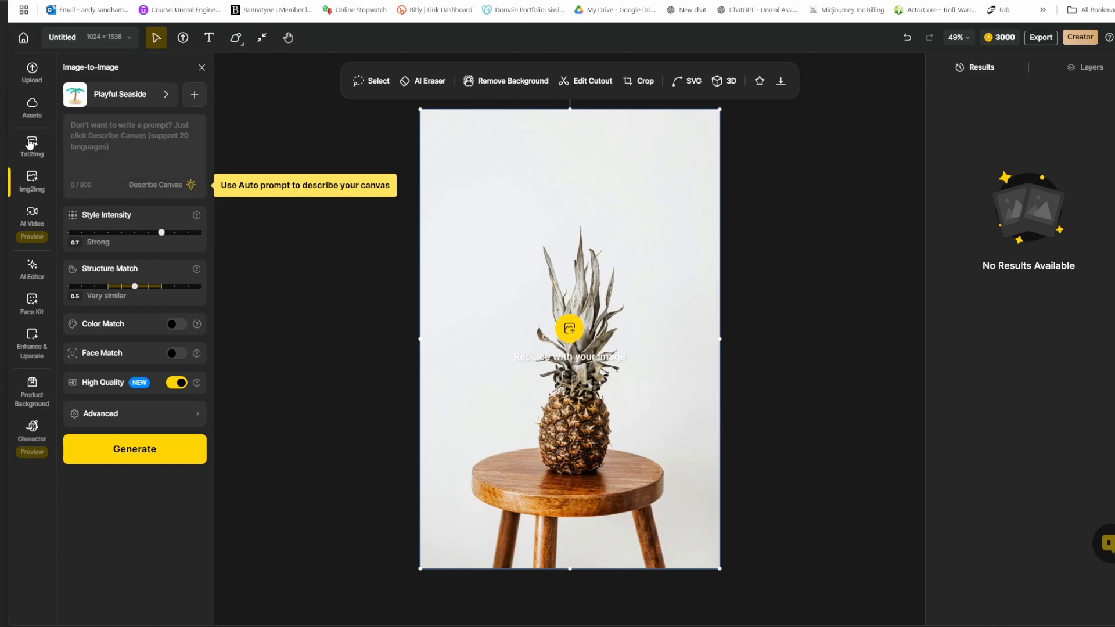
{"action": "mouse_move", "coordinate": [373, 287]}
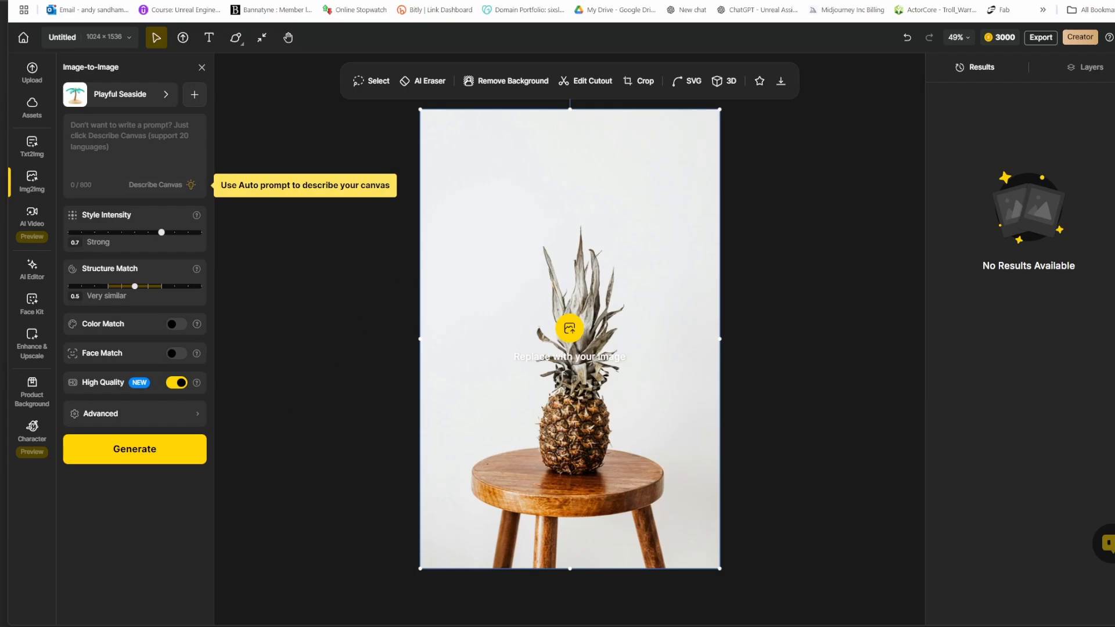
{"action": "mouse_move", "coordinate": [536, 587]}
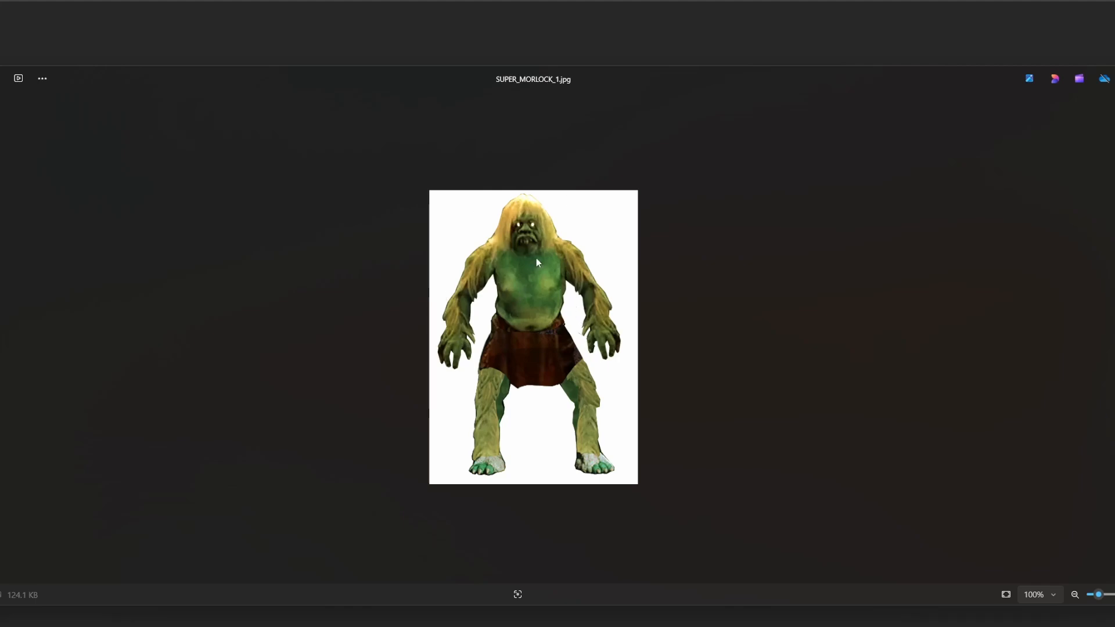
{"action": "mouse_move", "coordinate": [556, 475]}
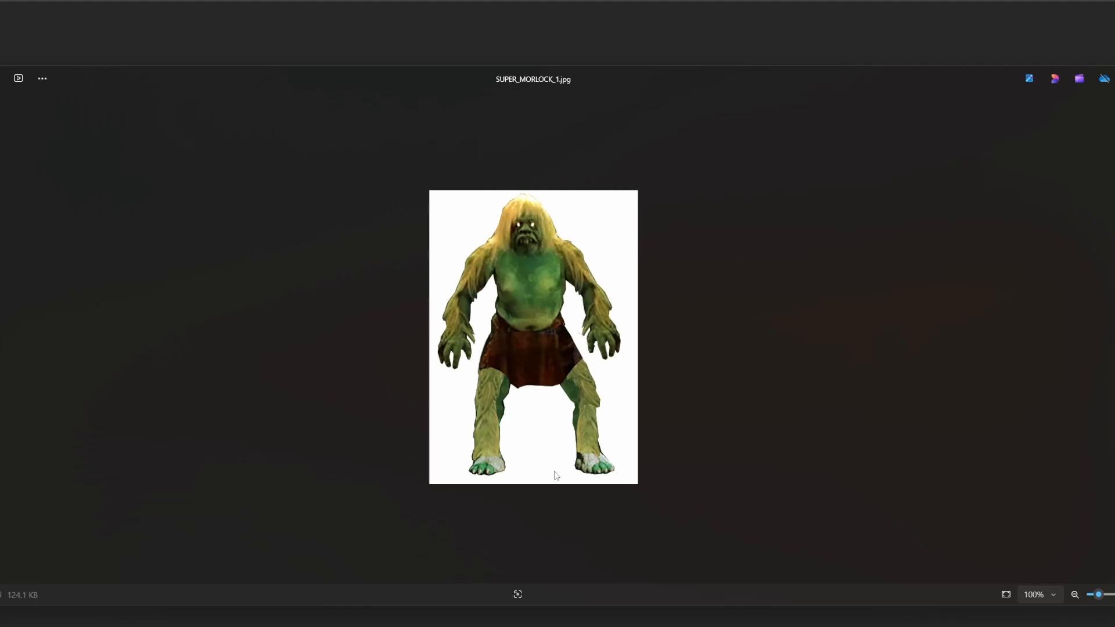
{"action": "mouse_move", "coordinate": [550, 208]}
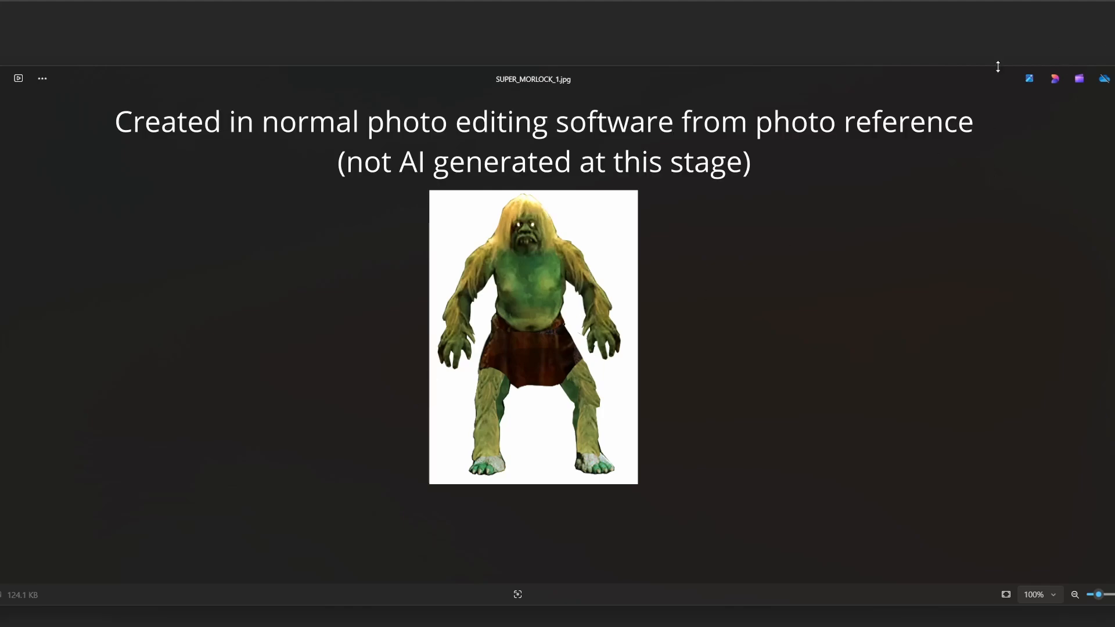
{"action": "mouse_move", "coordinate": [622, 246]}
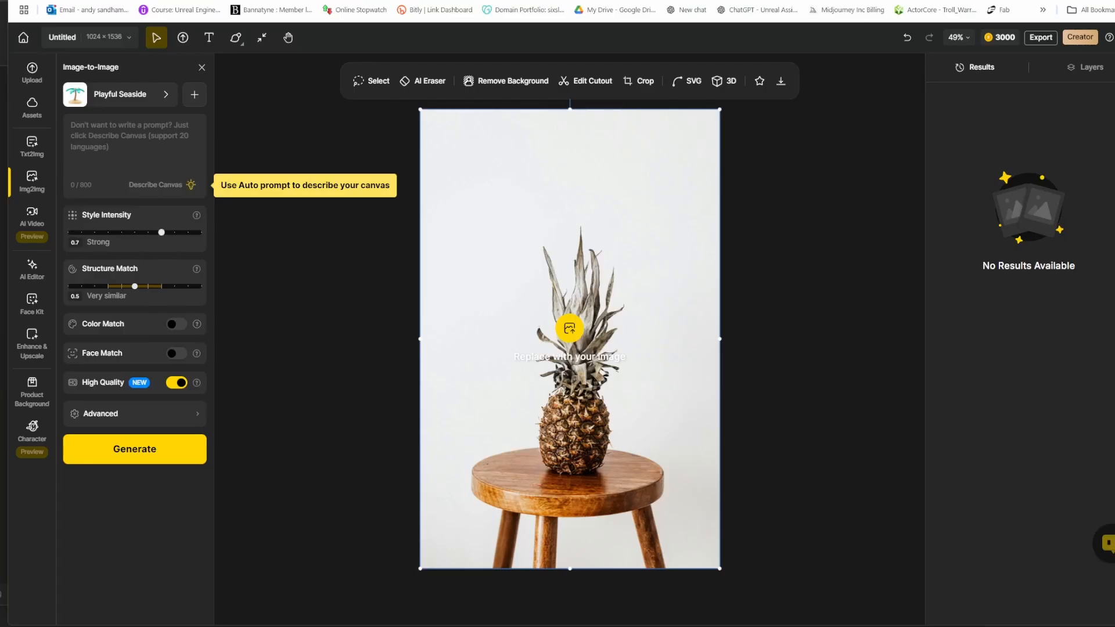
Bring up the ChatGPT reply and scroll to the MidJourney prompt paragraph.
{"action": "left_click", "coordinate": [755, 10]}
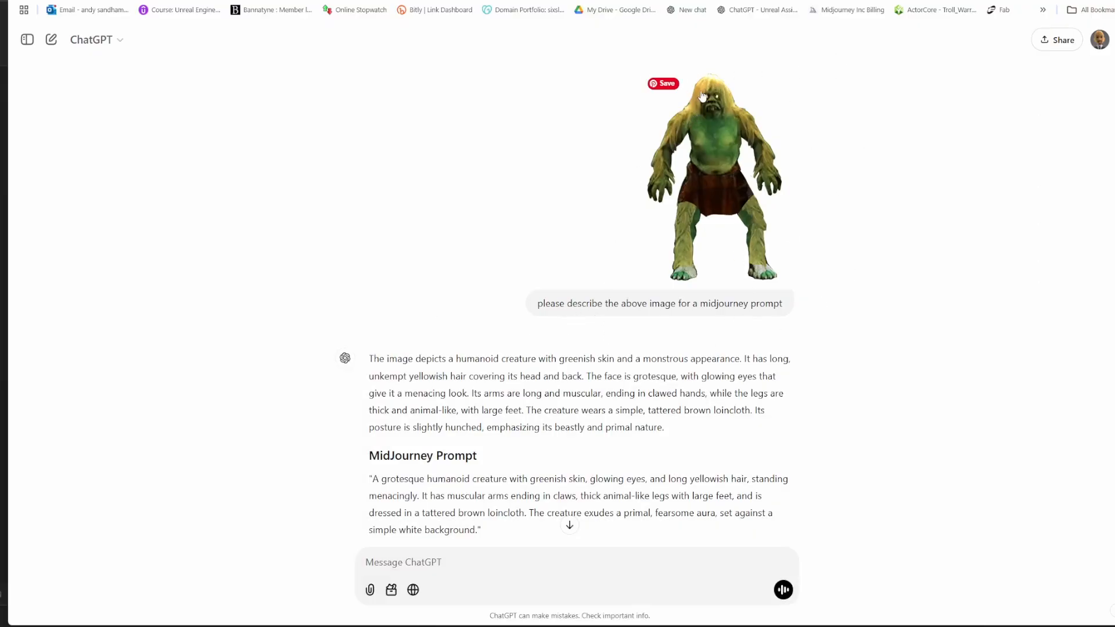
{"action": "scroll", "scroll_direction": "down", "scroll_amount": 3}
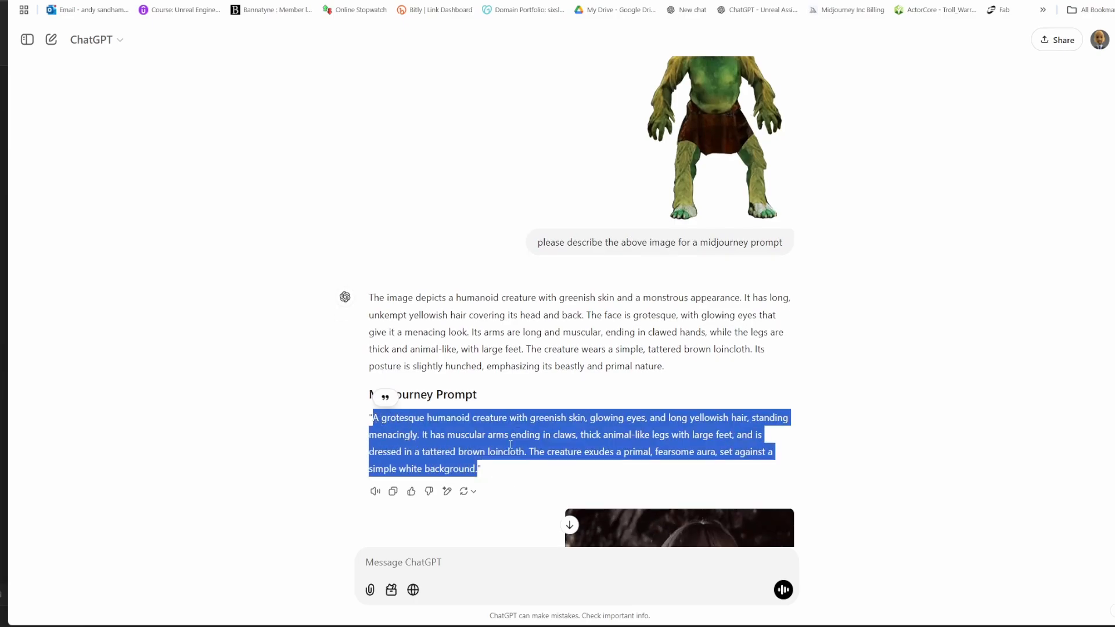
{"action": "mouse_move", "coordinate": [616, 400]}
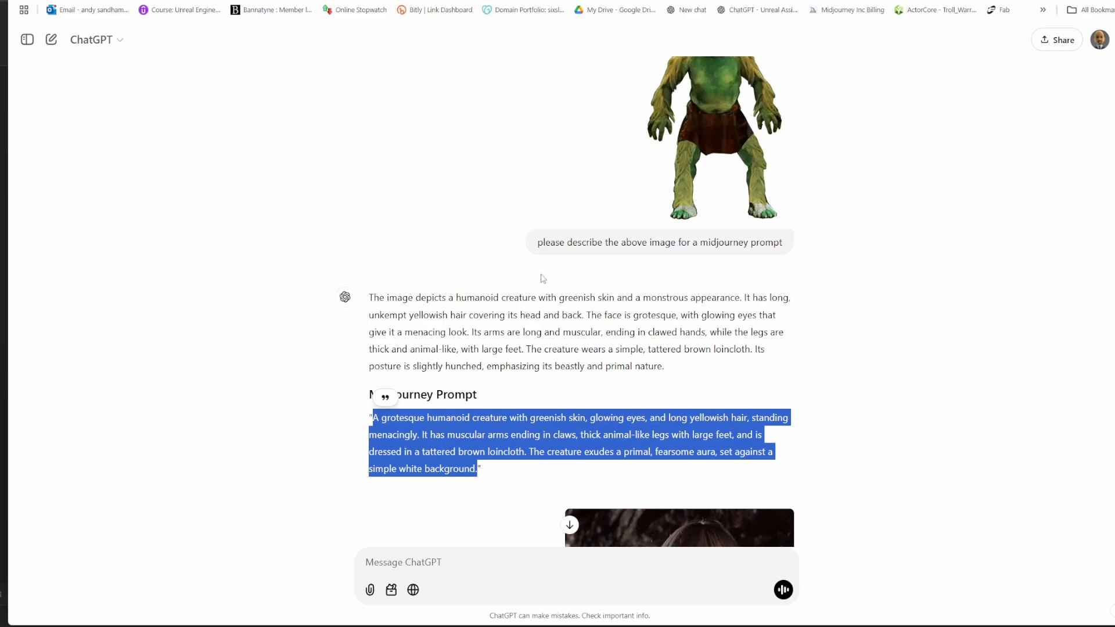
{"action": "mouse_move", "coordinate": [461, 432]}
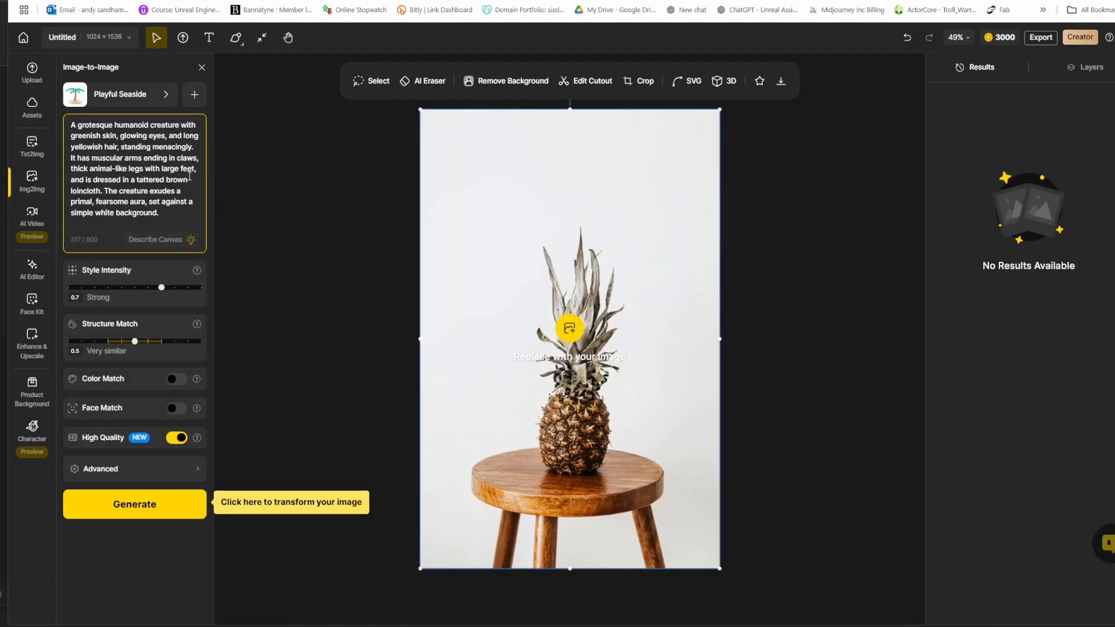
Load the Morlock picture into Img2Img with Realistic style and Structure Match 0.7.
{"action": "left_click", "coordinate": [133, 503]}
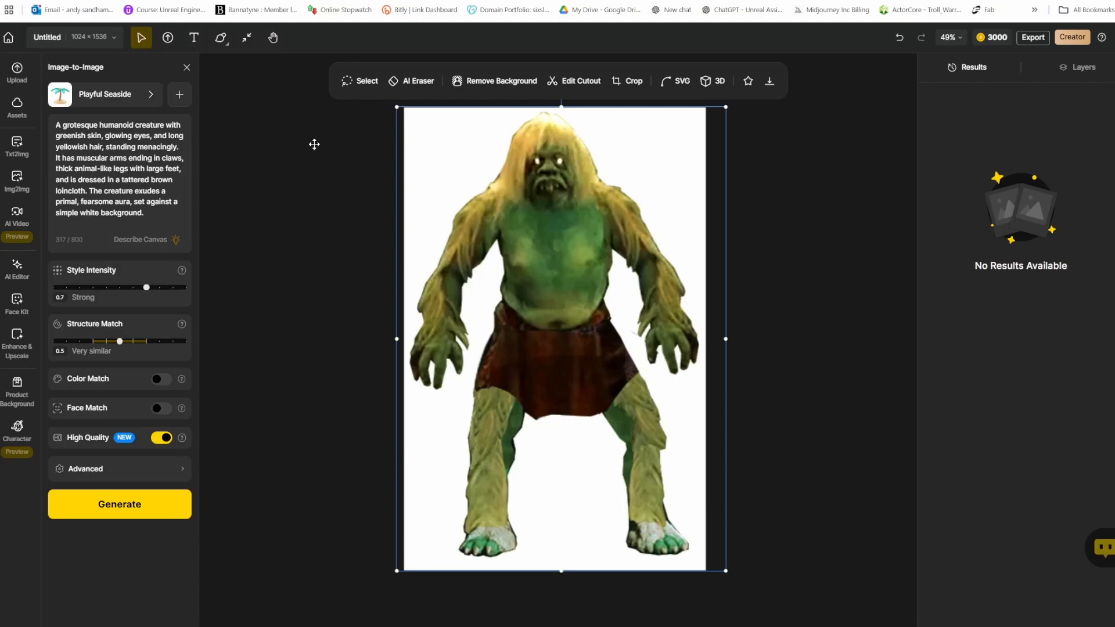
{"action": "mouse_move", "coordinate": [586, 218]}
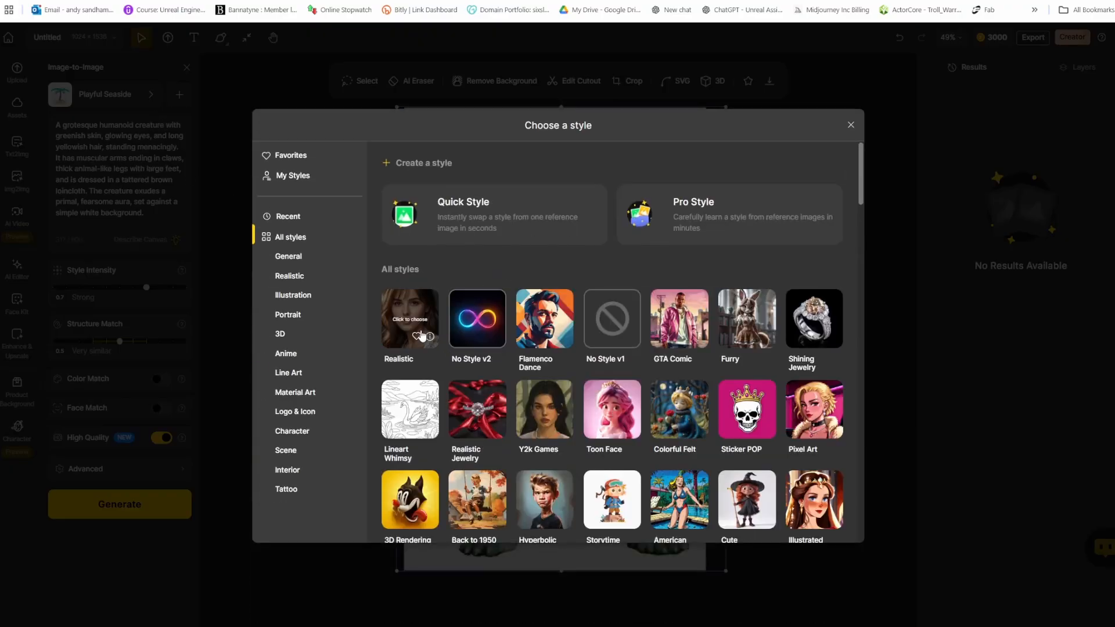
{"action": "left_click", "coordinate": [410, 318]}
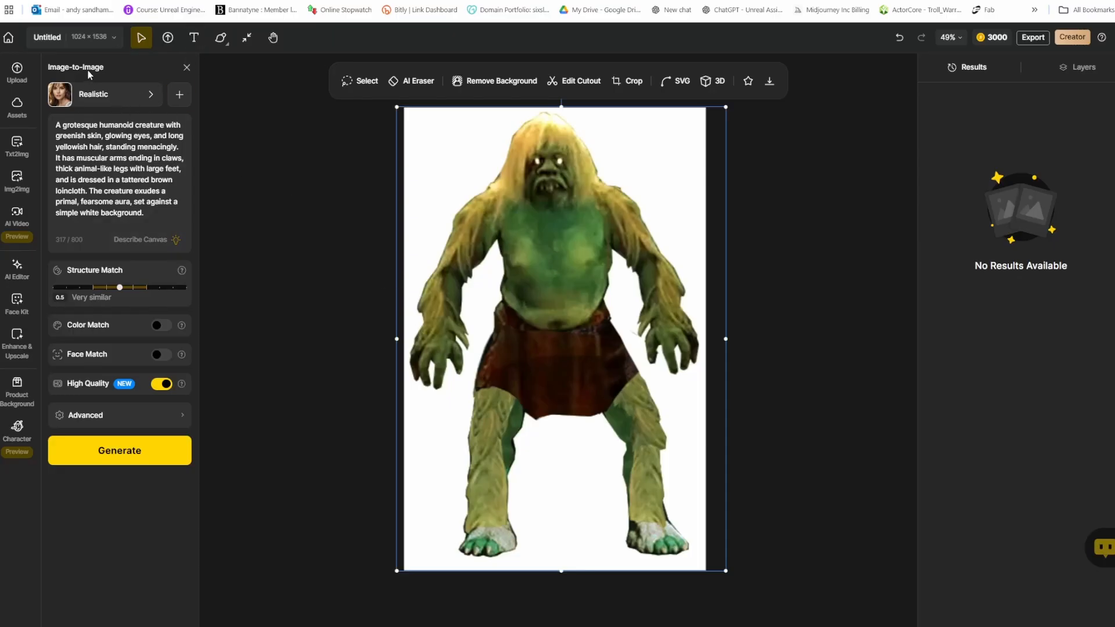
{"action": "mouse_move", "coordinate": [112, 103]}
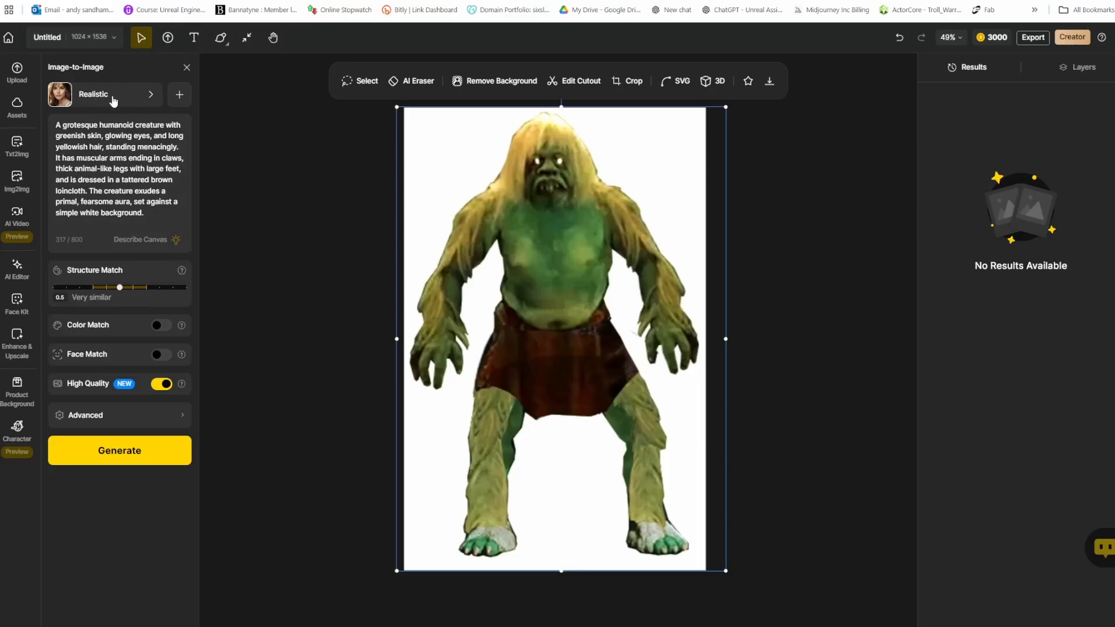
{"action": "mouse_move", "coordinate": [131, 333]}
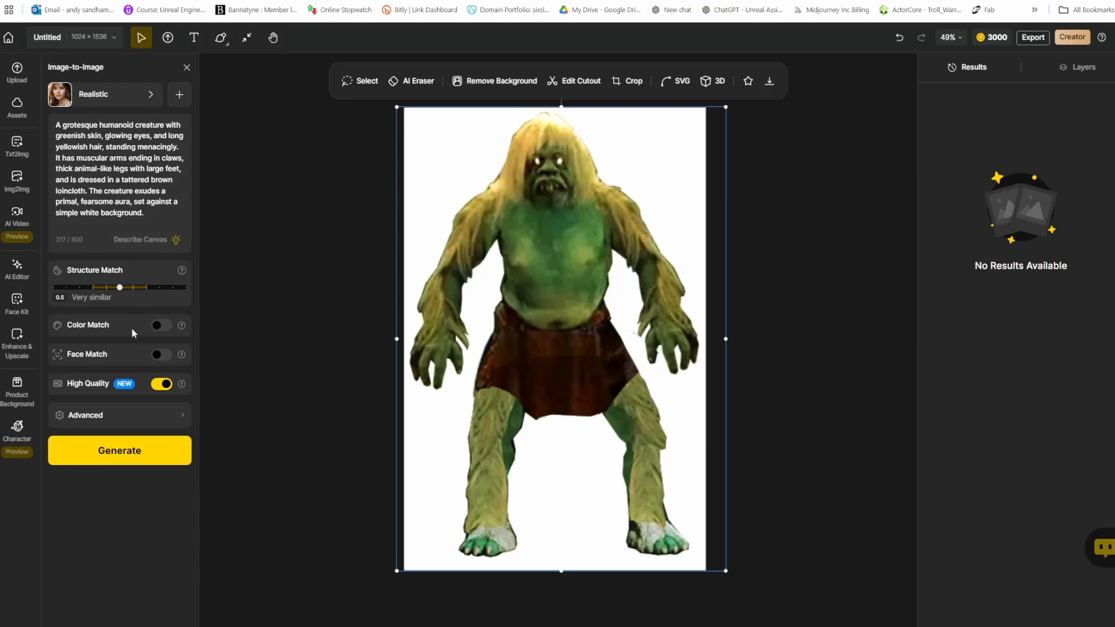
{"action": "left_click_drag", "start_coordinate": [119, 287], "coordinate": [132, 286]}
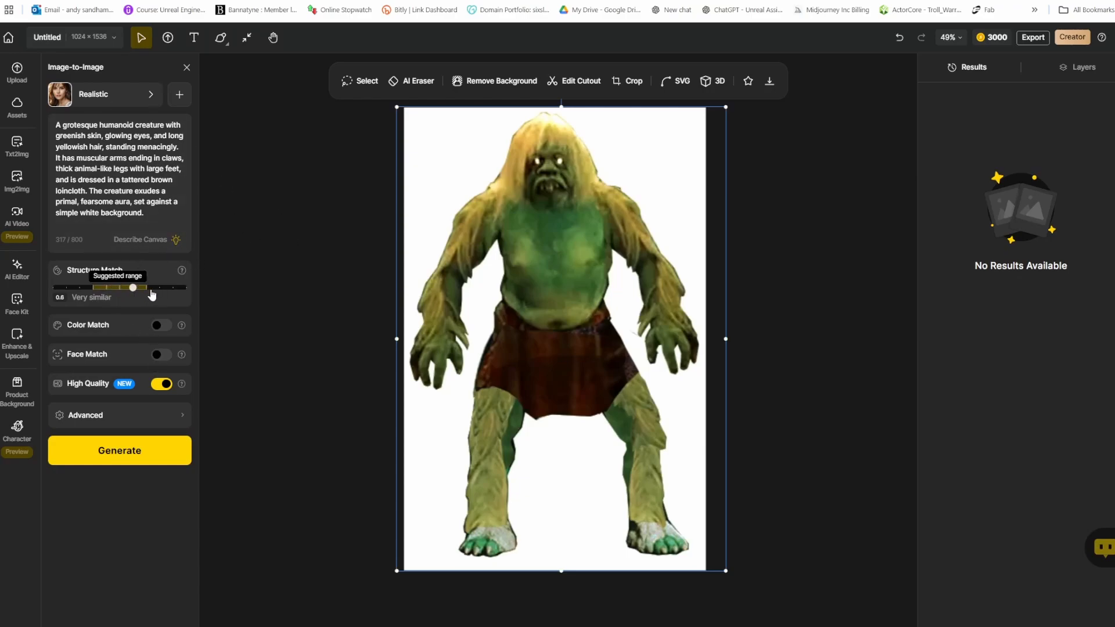
{"action": "left_click_drag", "start_coordinate": [133, 287], "coordinate": [146, 287]}
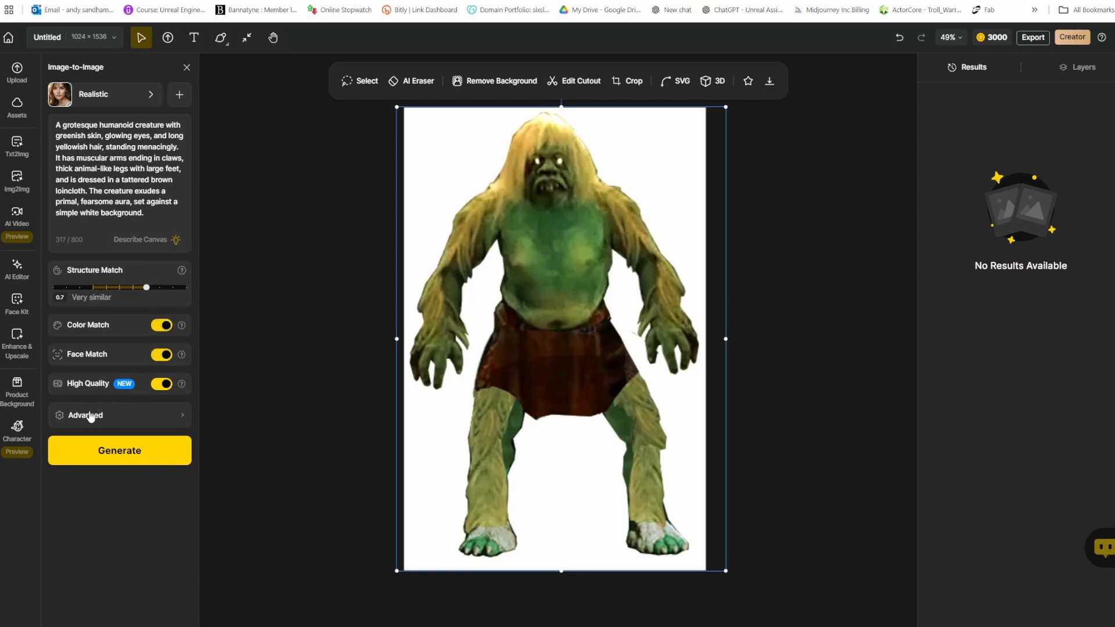
{"action": "mouse_move", "coordinate": [458, 280]}
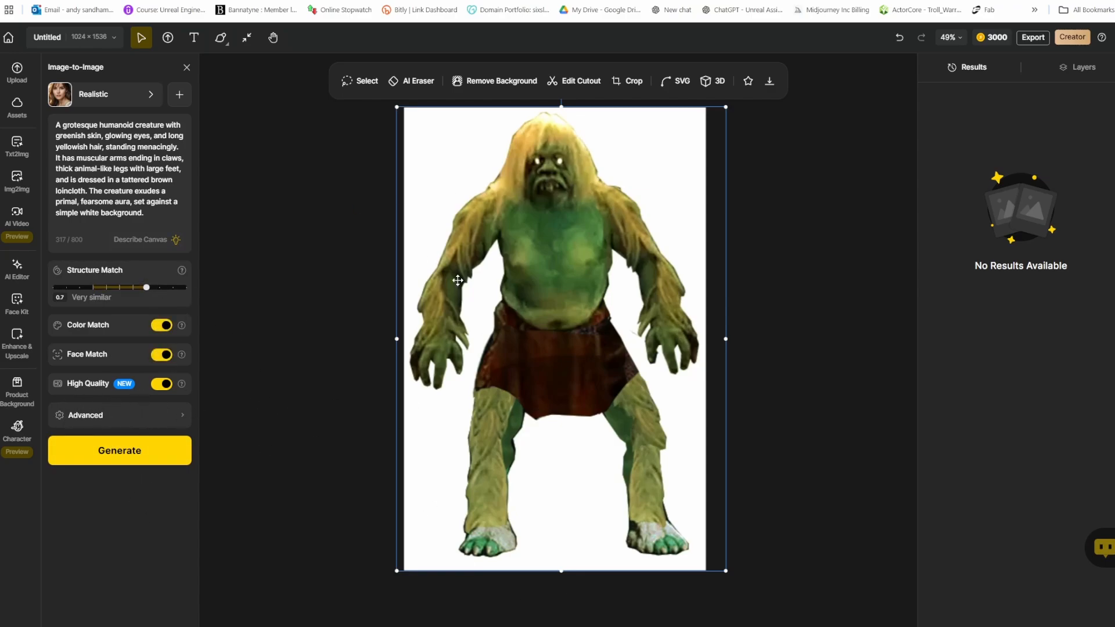
{"action": "mouse_move", "coordinate": [489, 285]}
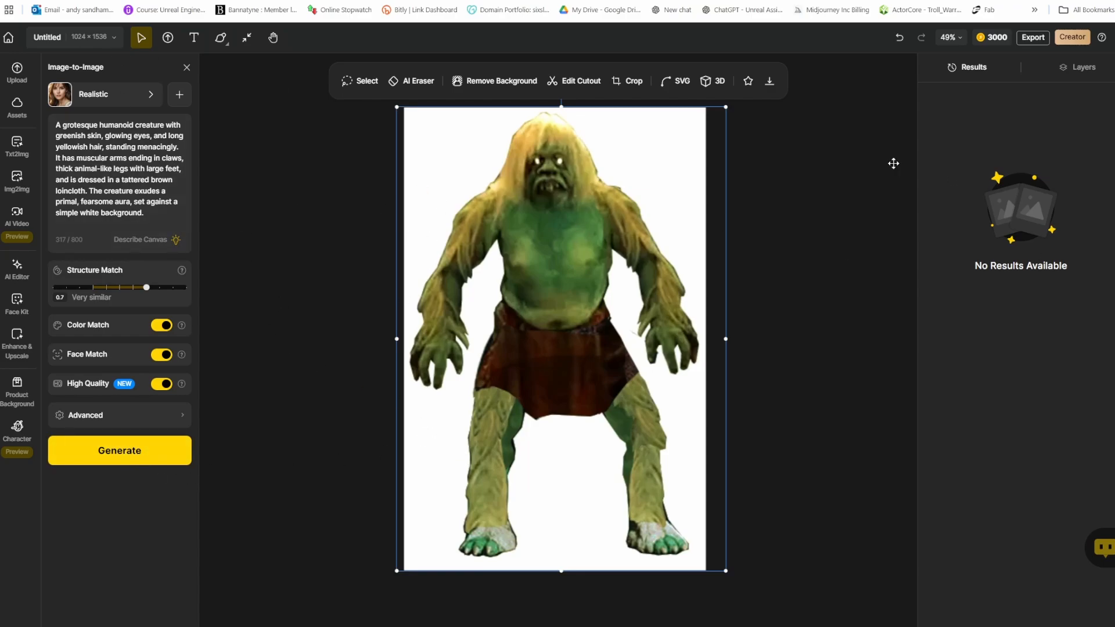
{"action": "mouse_move", "coordinate": [553, 398]}
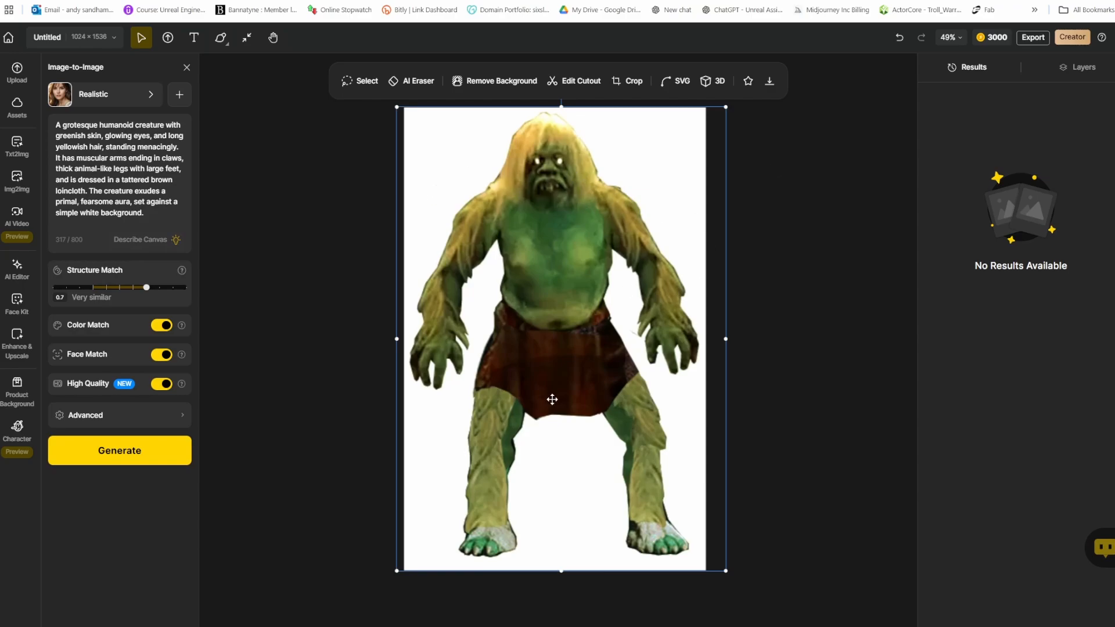
{"action": "mouse_move", "coordinate": [894, 302]}
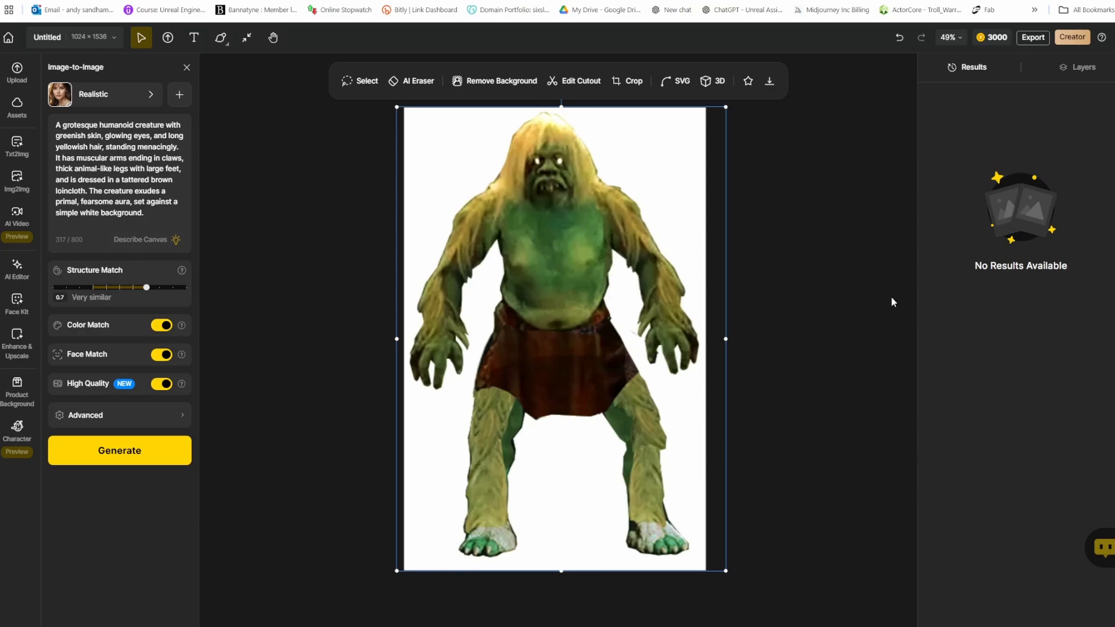
{"action": "mouse_move", "coordinate": [1027, 142]}
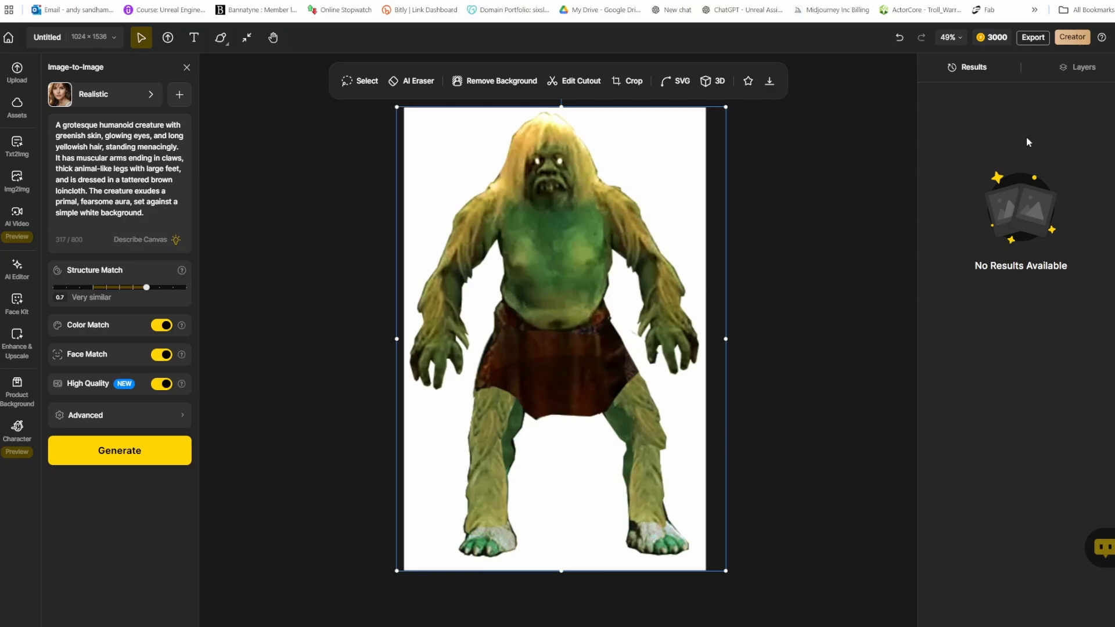
{"action": "mouse_move", "coordinate": [328, 411]}
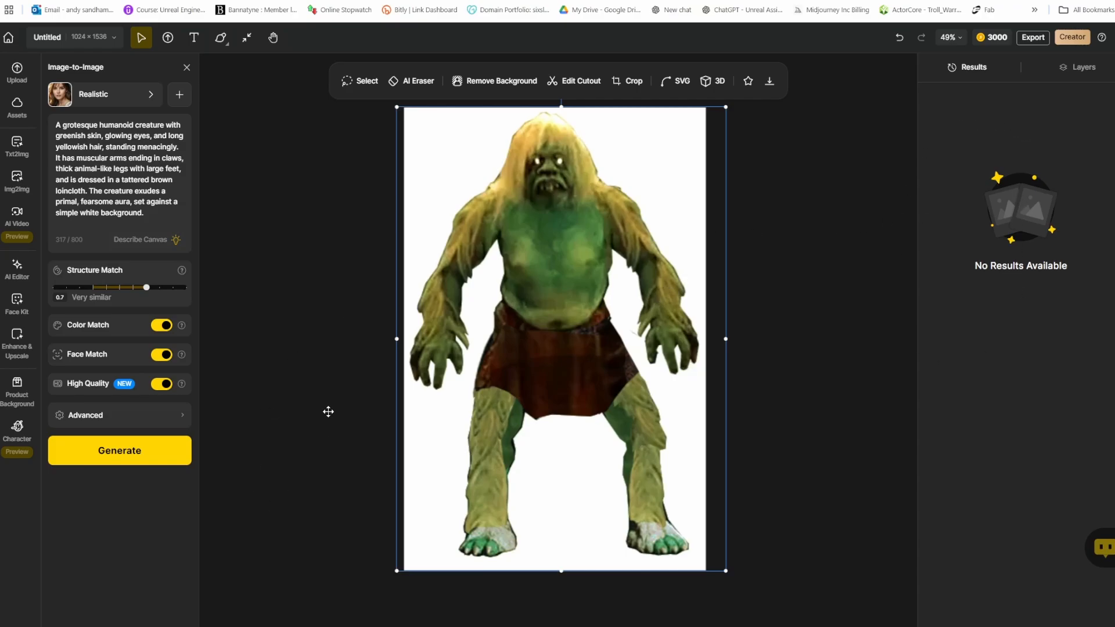
Generate realistic image-to-image variations of the green long-haired creature.
{"action": "left_click", "coordinate": [118, 451]}
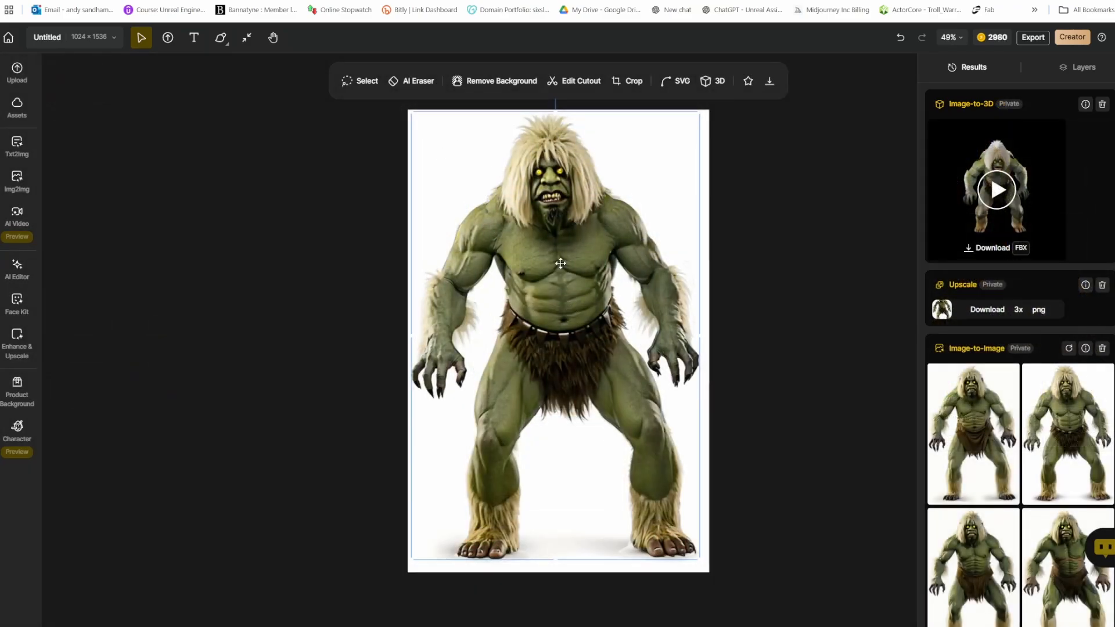
{"action": "mouse_move", "coordinate": [1024, 229]}
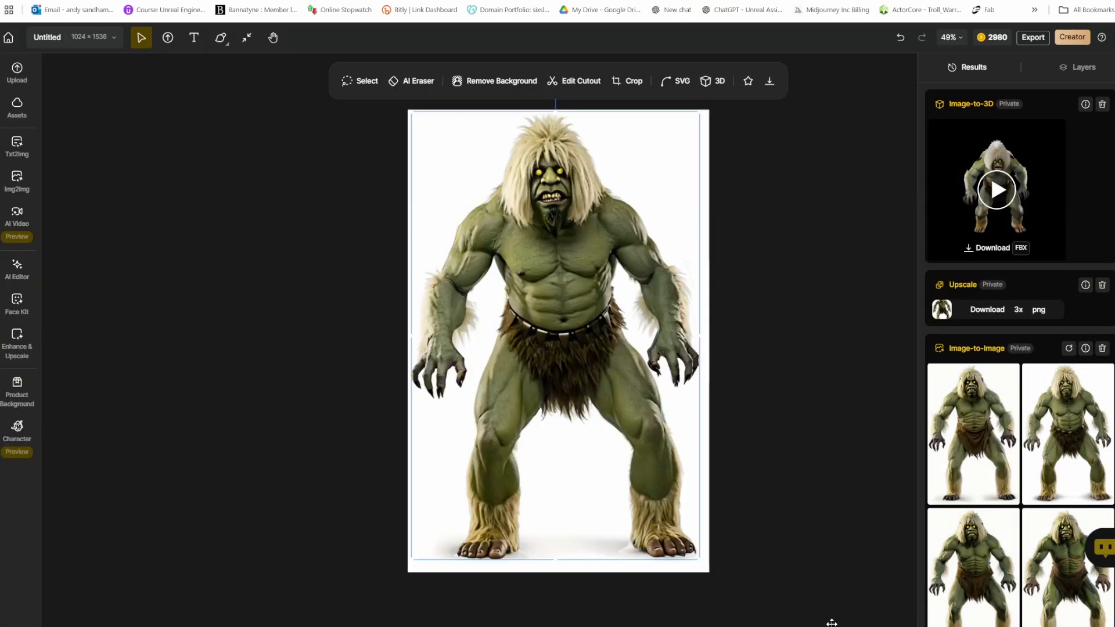
{"action": "mouse_move", "coordinate": [720, 570]}
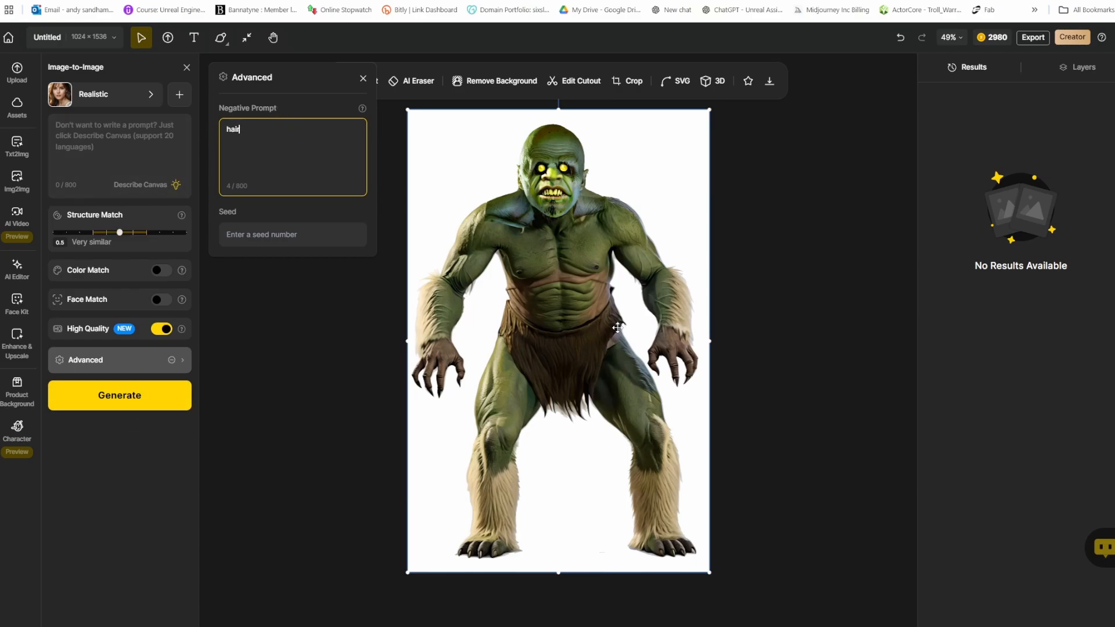
{"action": "mouse_move", "coordinate": [133, 359]}
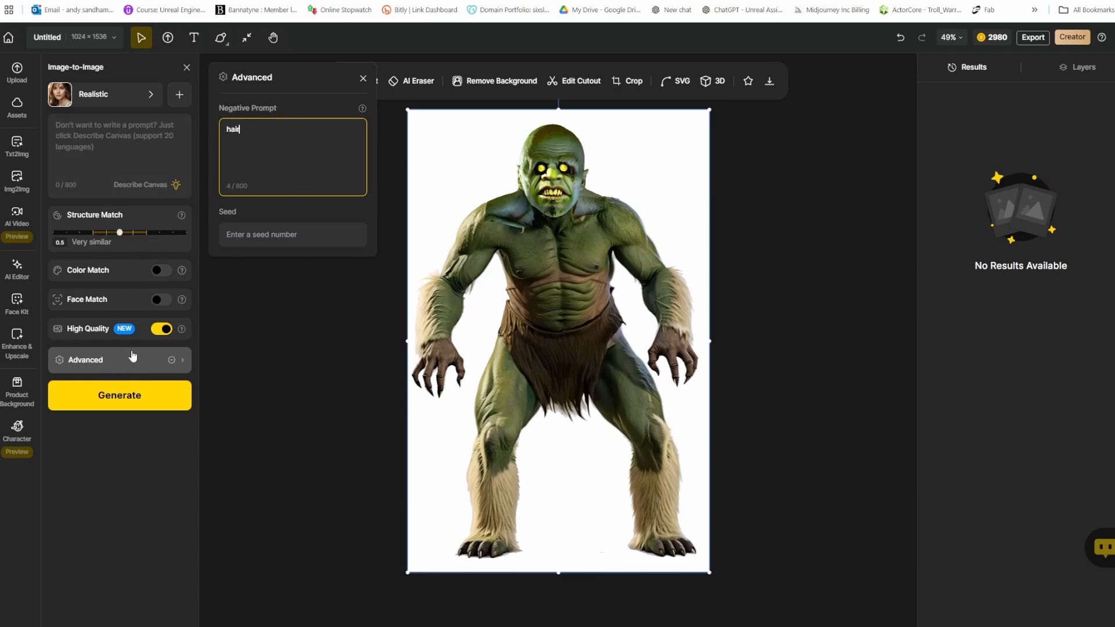
{"action": "mouse_move", "coordinate": [404, 191]}
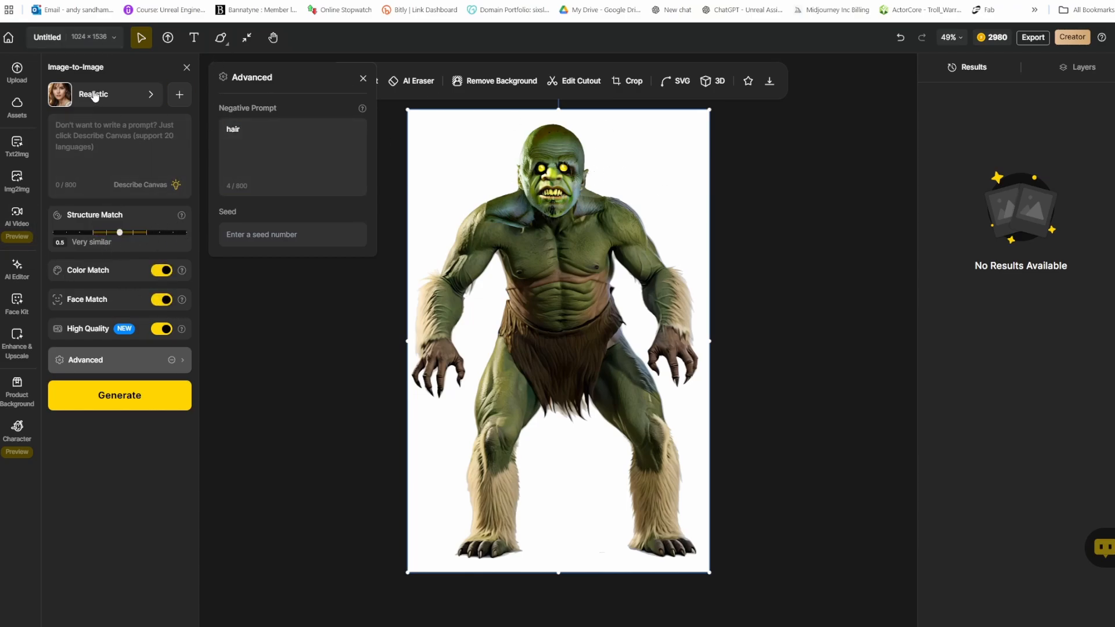
{"action": "mouse_move", "coordinate": [342, 362]}
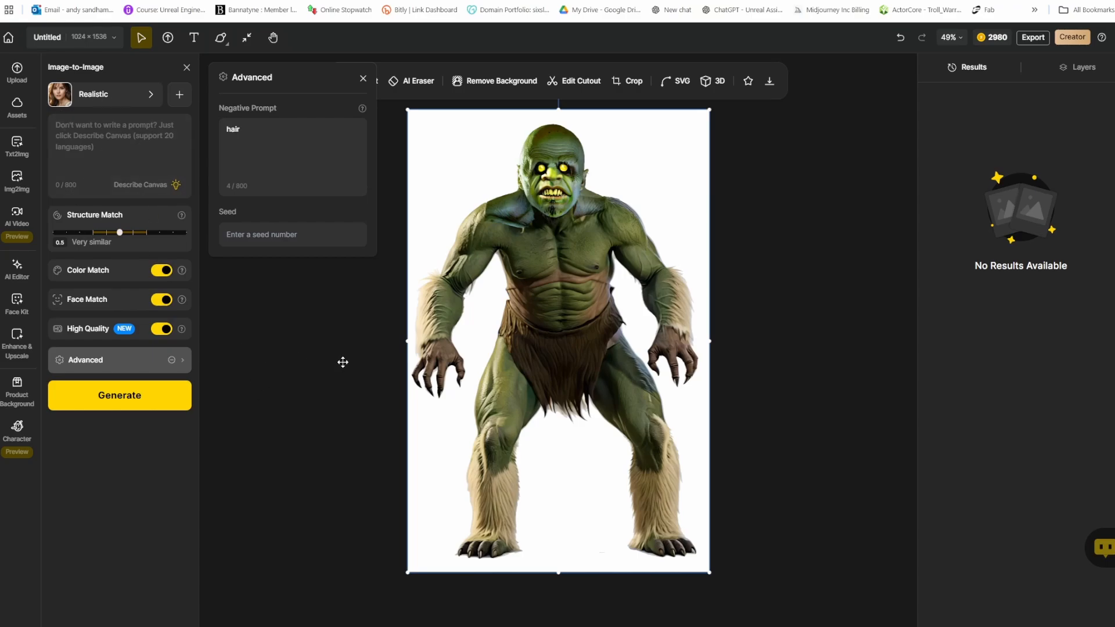
{"action": "mouse_move", "coordinate": [633, 326]}
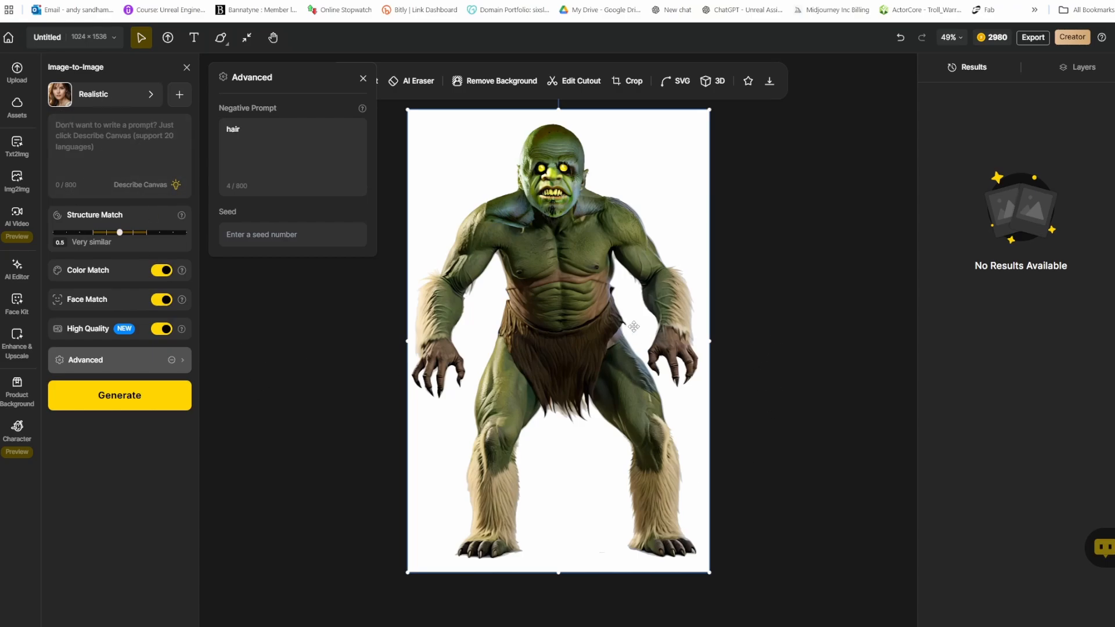
{"action": "mouse_move", "coordinate": [699, 320]}
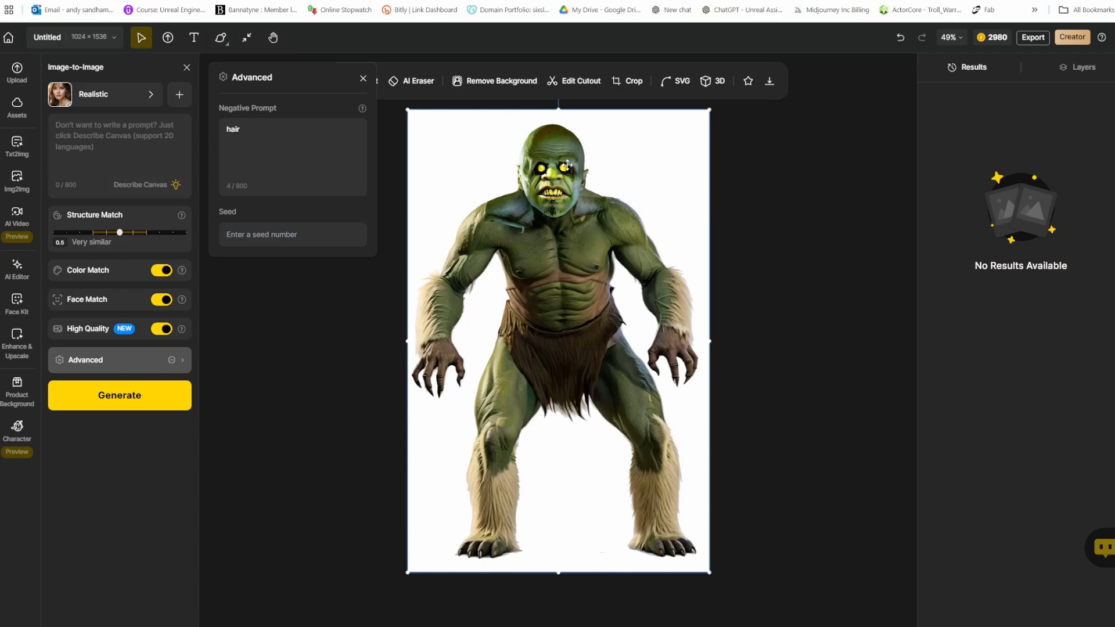
{"action": "mouse_move", "coordinate": [725, 100]}
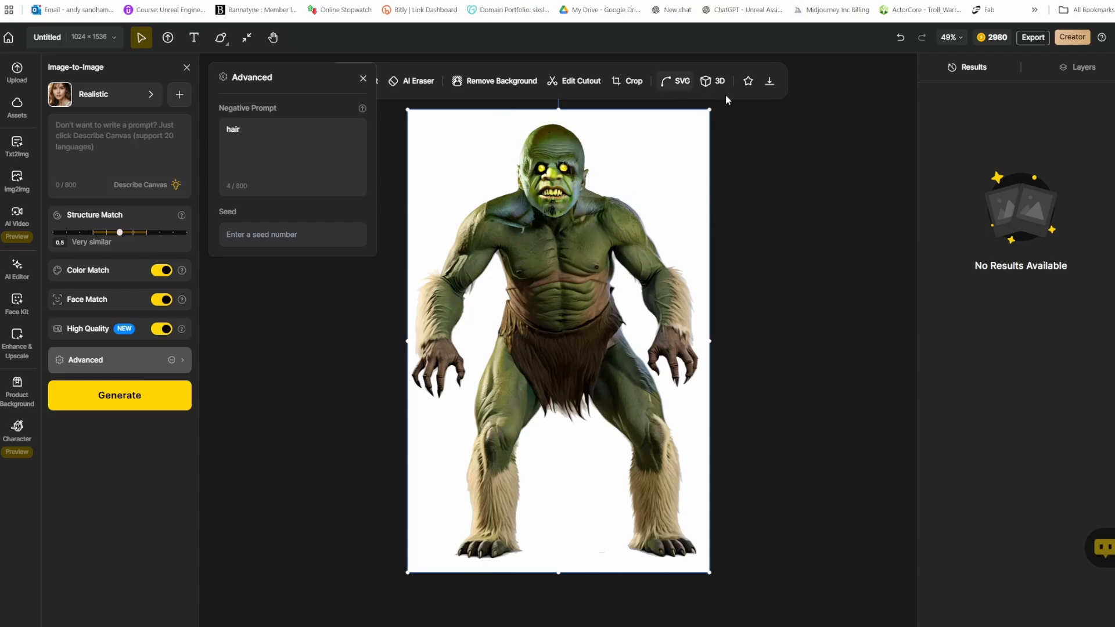
Convert the troll image to 3D with background removed and play its turntable preview.
{"action": "left_click", "coordinate": [713, 80]}
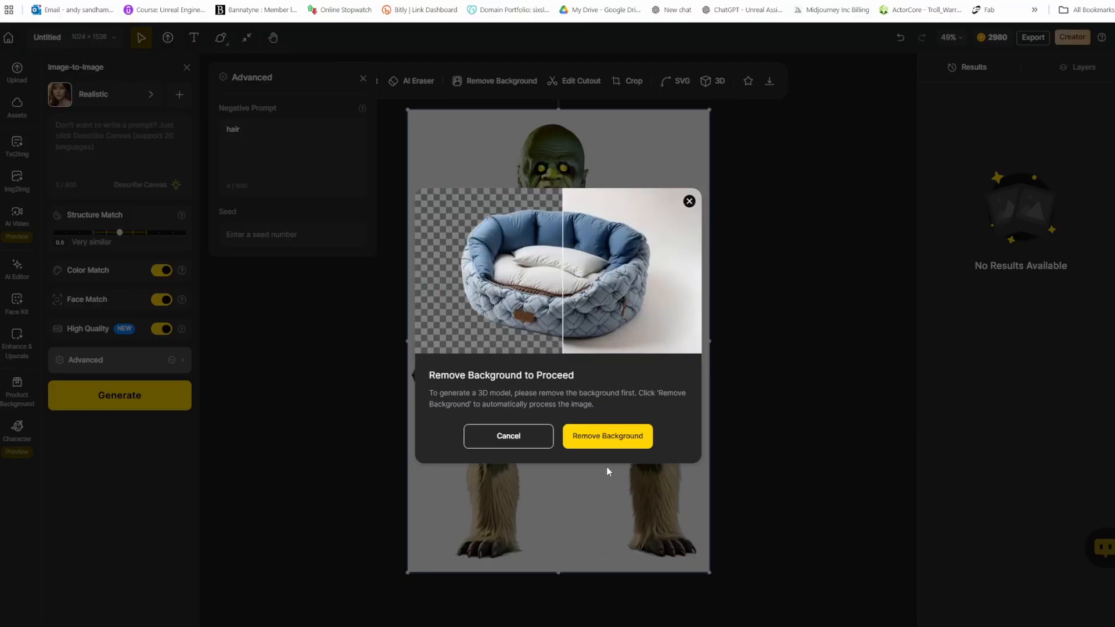
{"action": "left_click", "coordinate": [607, 436]}
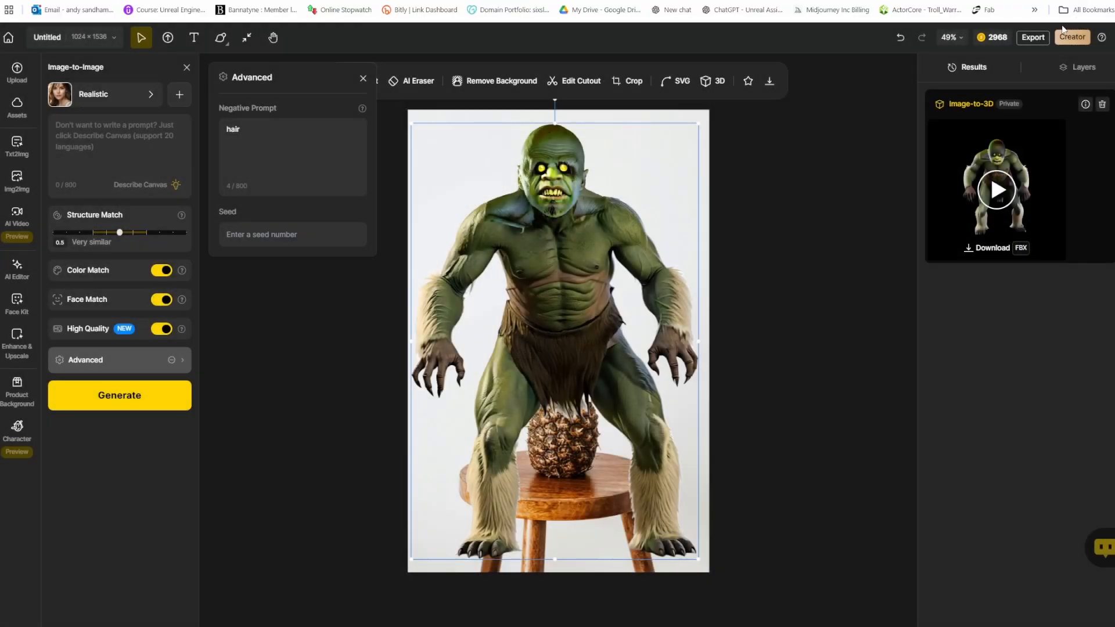
{"action": "left_click", "coordinate": [995, 189]}
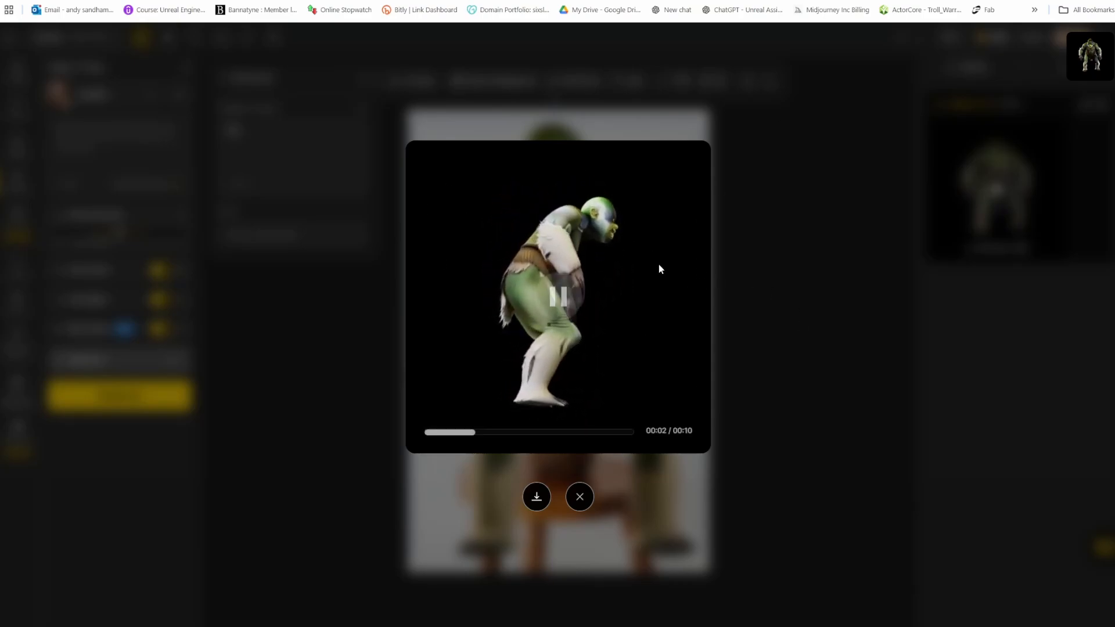
Close the 3D preview, show the Character tools, then switch to the Meshy workspace.
{"action": "left_click", "coordinate": [579, 496]}
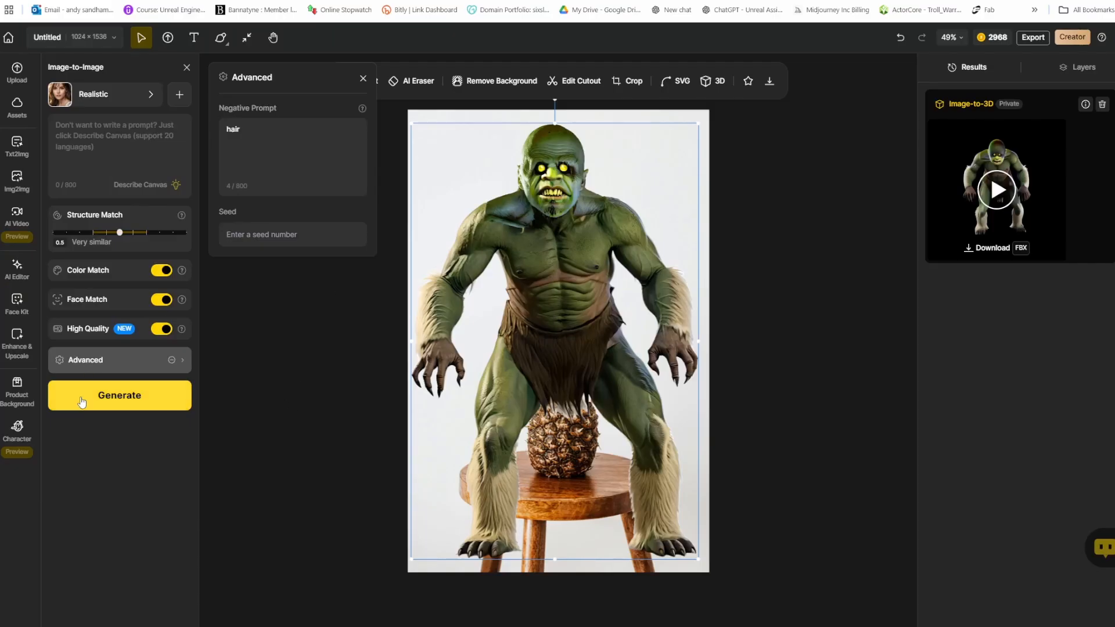
{"action": "left_click", "coordinate": [17, 429]}
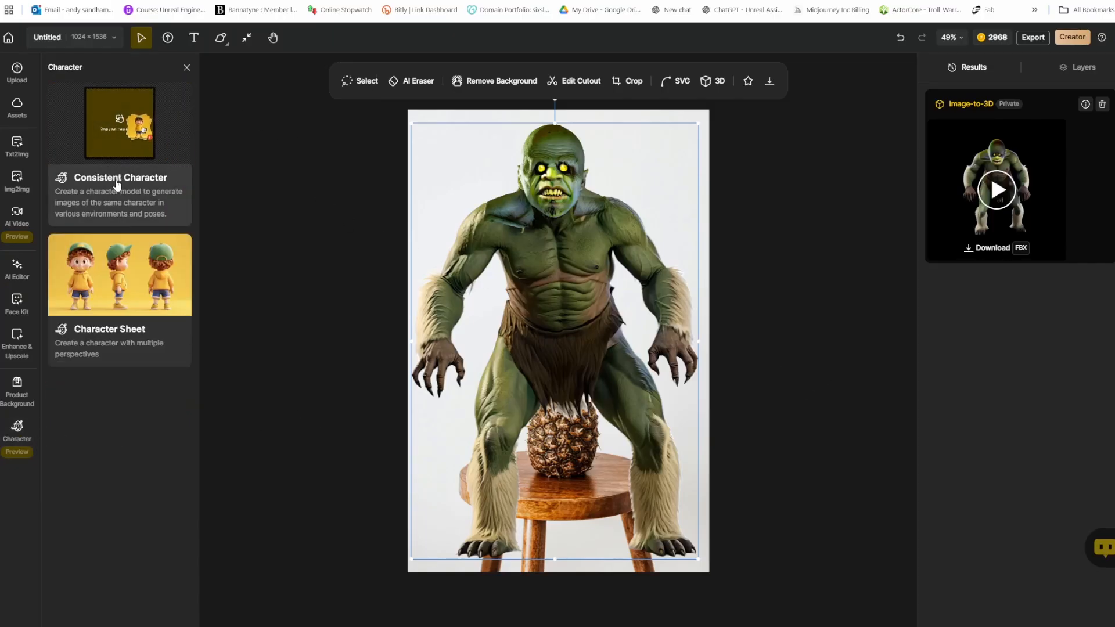
{"action": "mouse_move", "coordinate": [107, 299]}
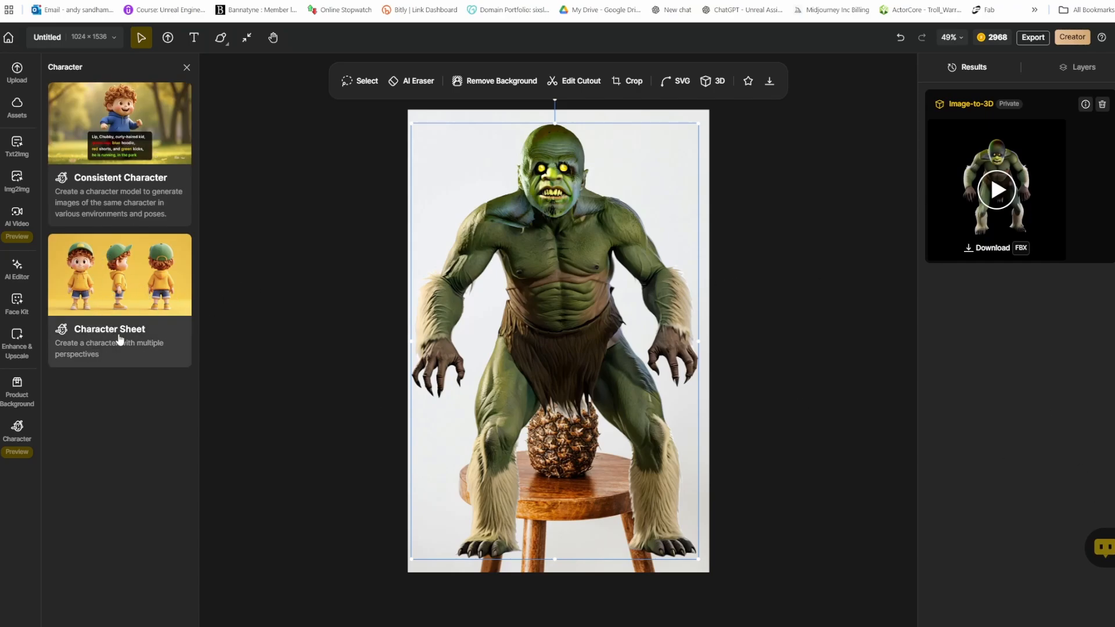
{"action": "mouse_move", "coordinate": [155, 286]}
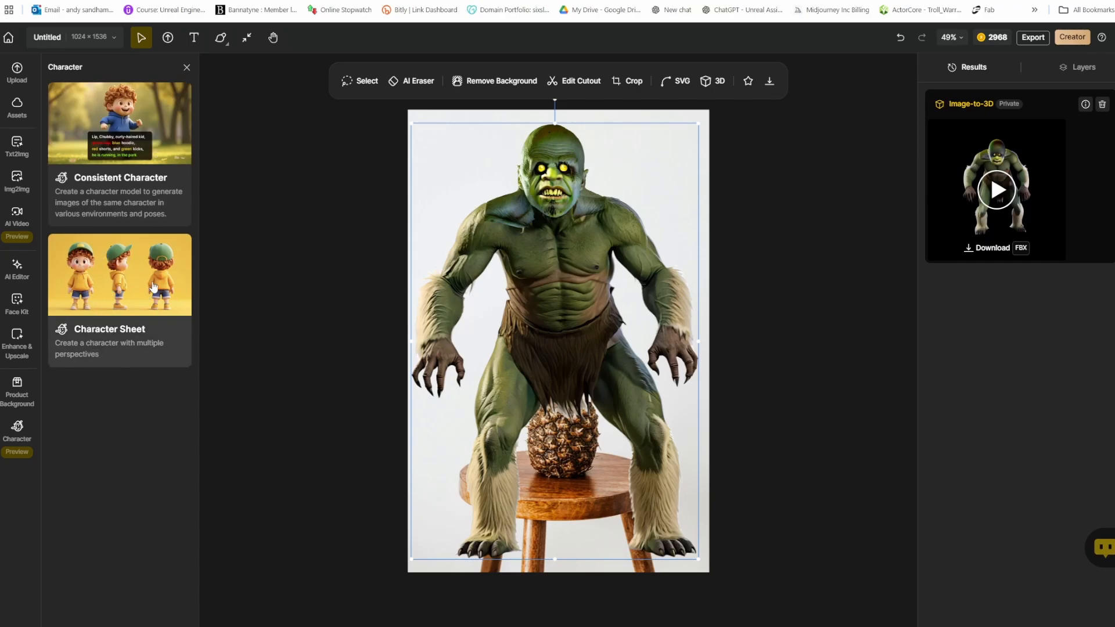
{"action": "mouse_move", "coordinate": [800, 419]}
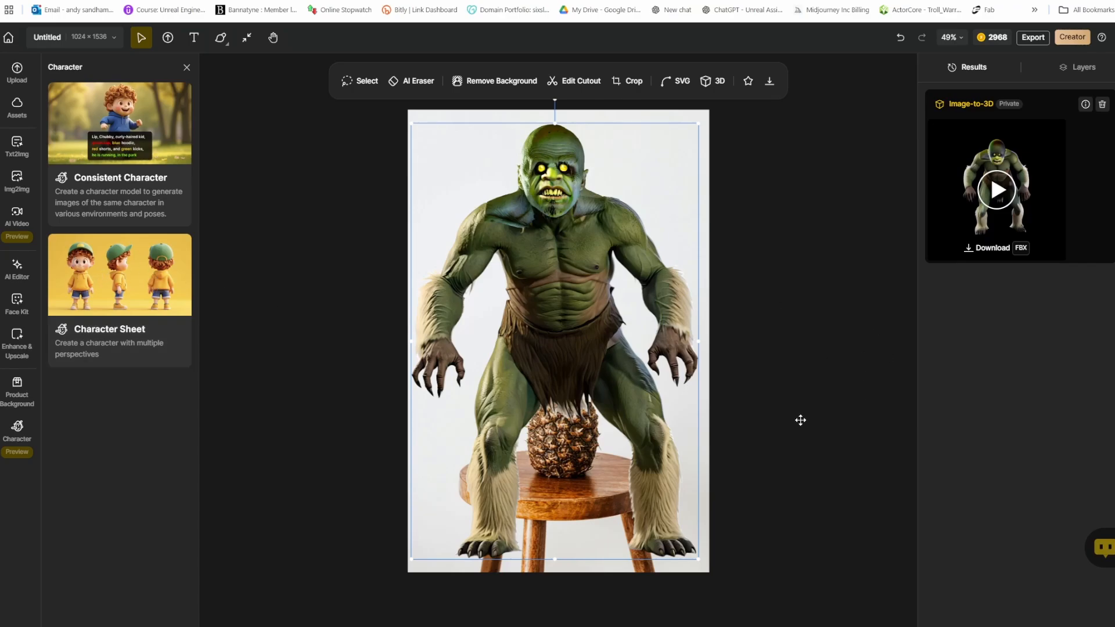
{"action": "mouse_move", "coordinate": [771, 292]}
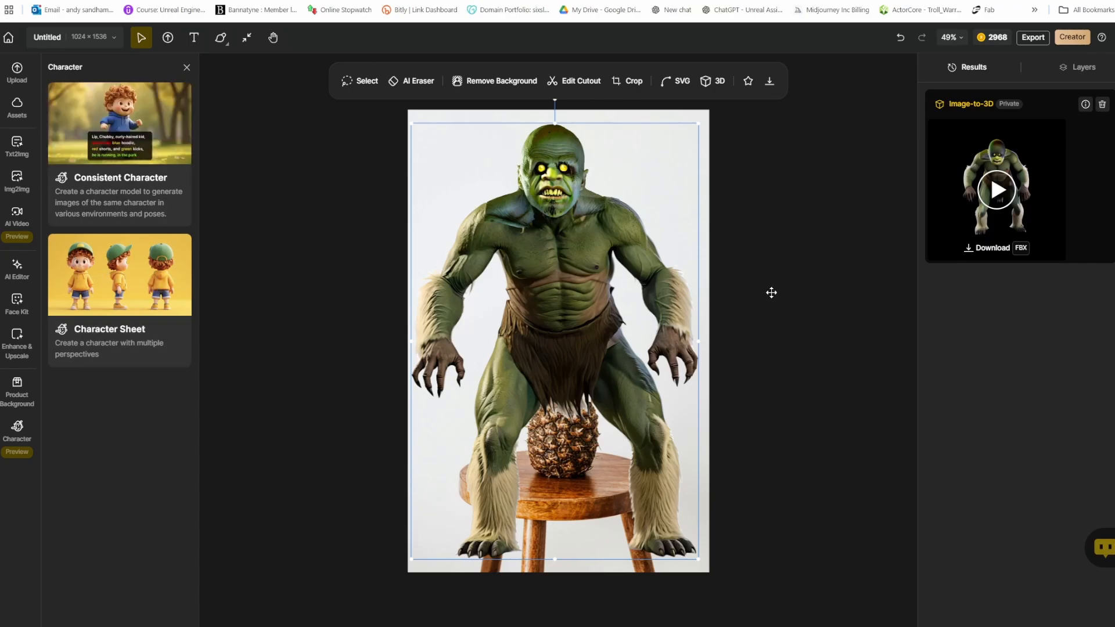
{"action": "mouse_move", "coordinate": [823, 328]}
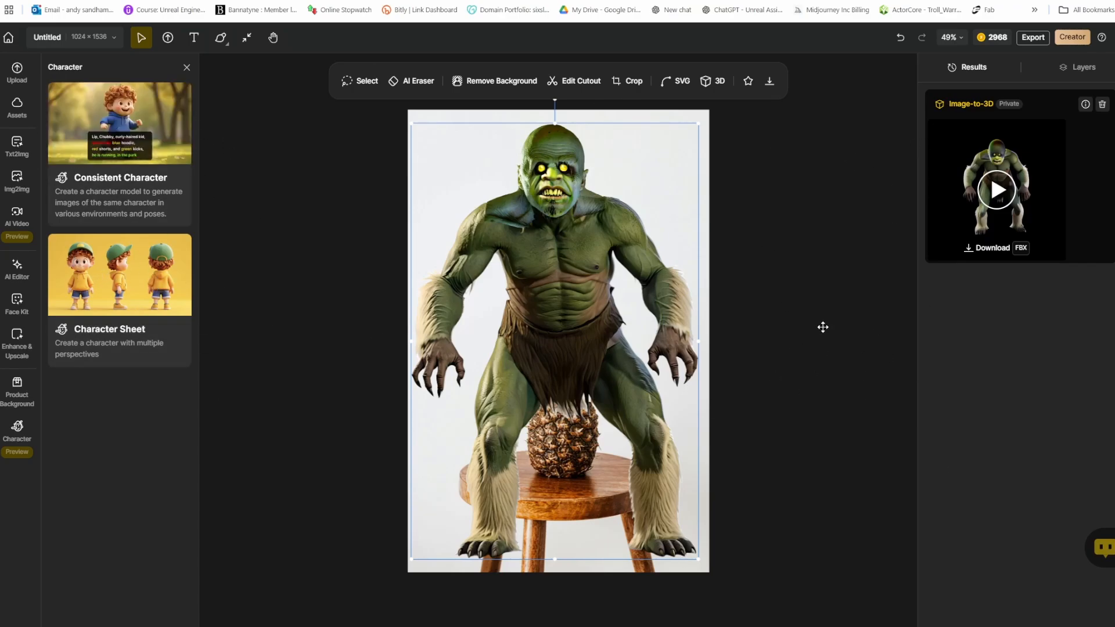
{"action": "mouse_move", "coordinate": [680, 574]}
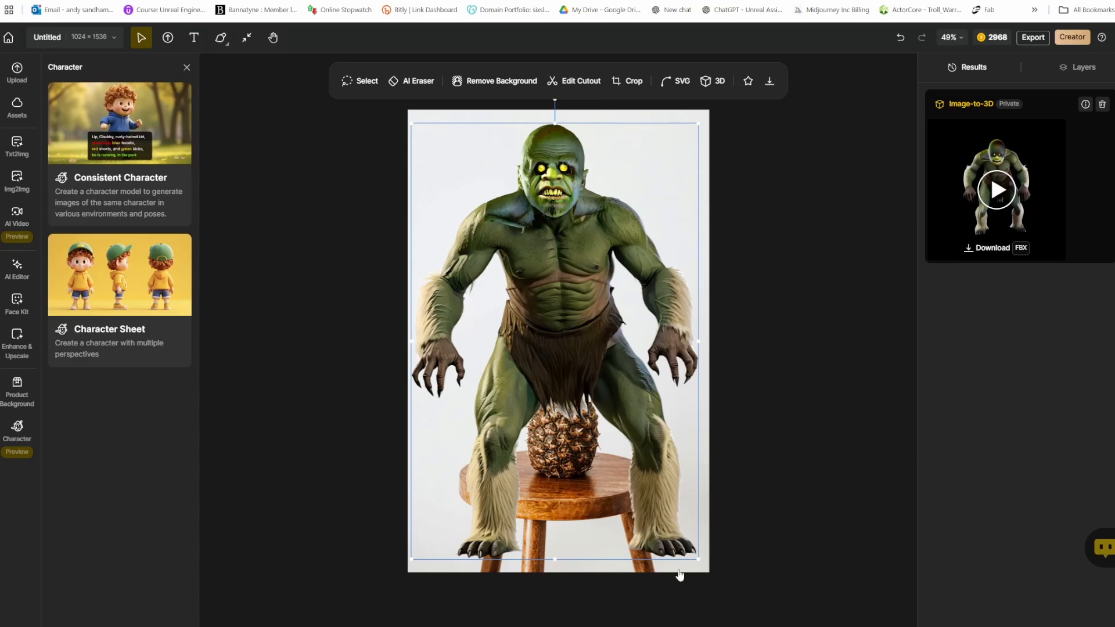
{"action": "mouse_move", "coordinate": [716, 551]}
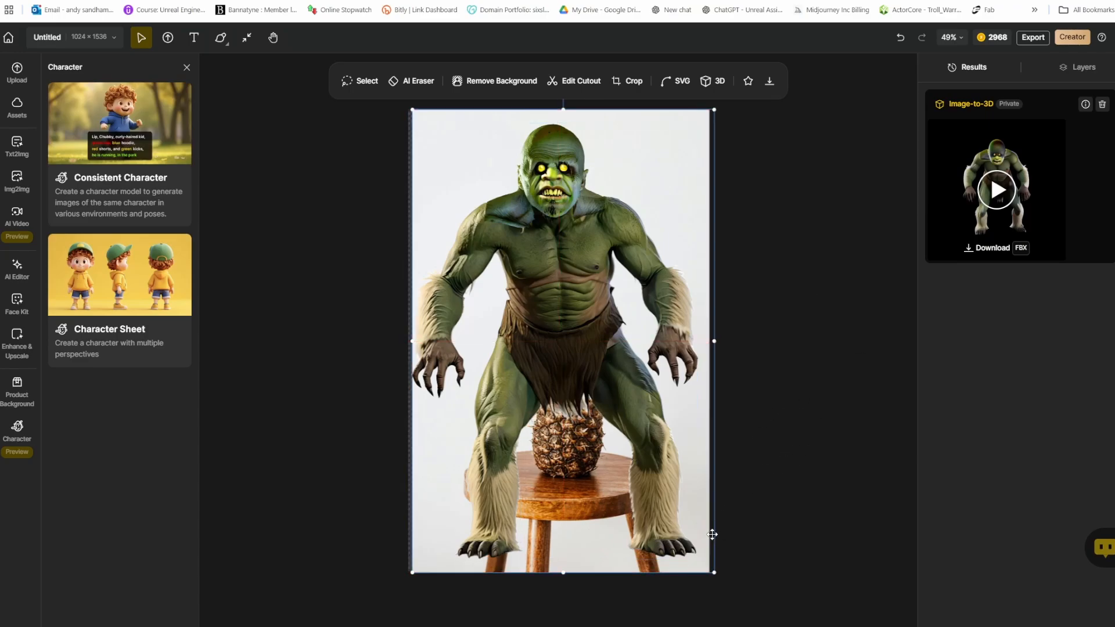
{"action": "left_click", "coordinate": [500, 80]}
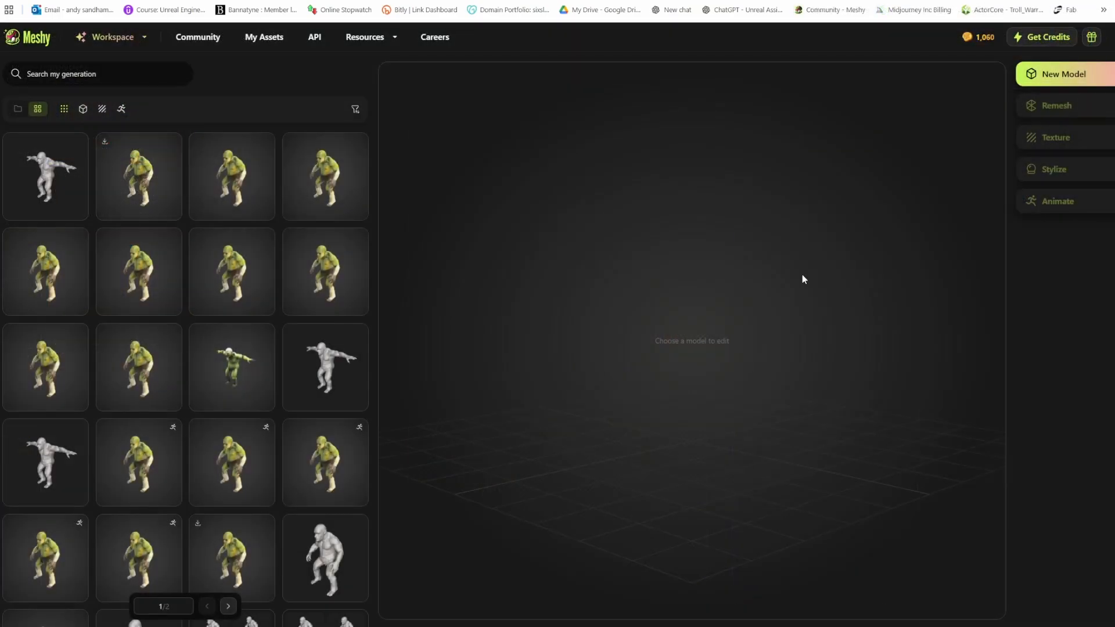
Scroll My Generation and open the set of four untextured troll drafts.
{"action": "scroll", "scroll_direction": "down", "scroll_amount": 3}
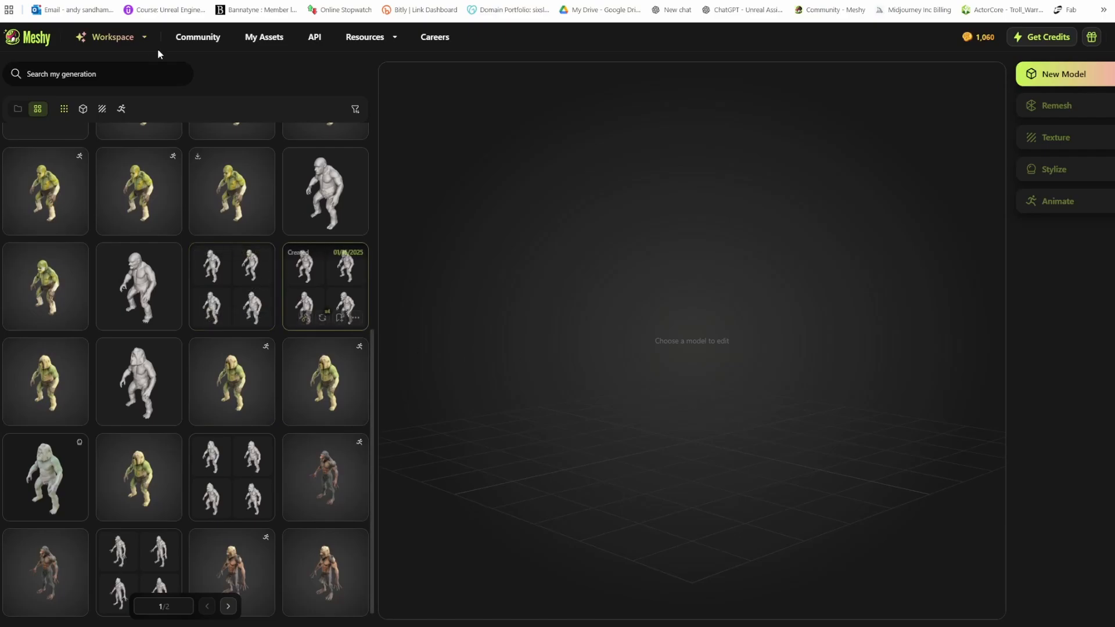
{"action": "left_click", "coordinate": [231, 287]}
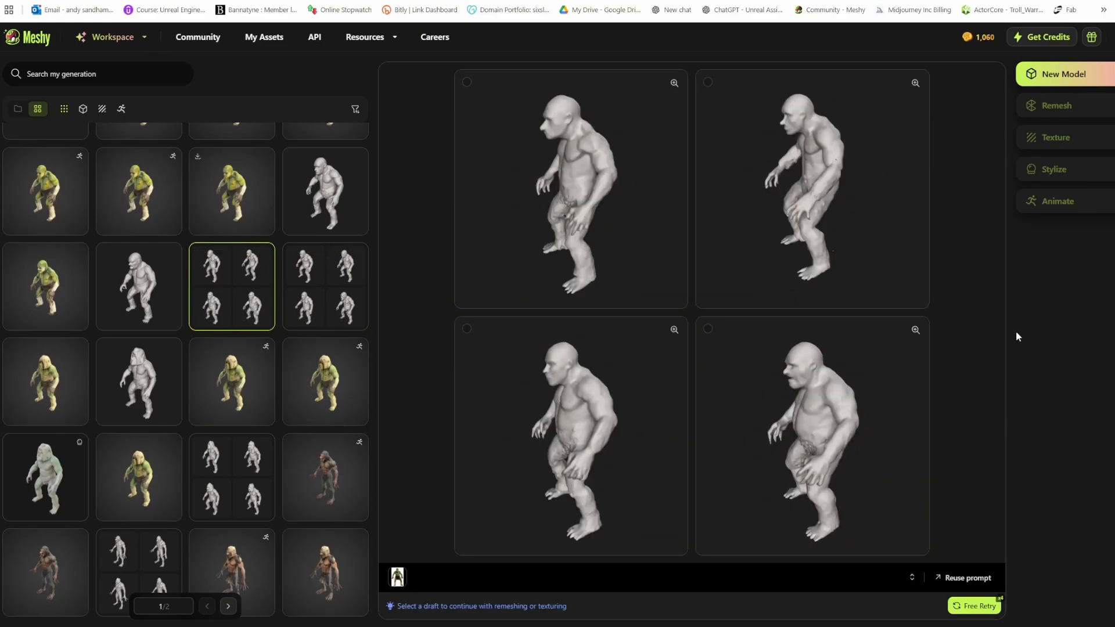
{"action": "mouse_move", "coordinate": [962, 263]}
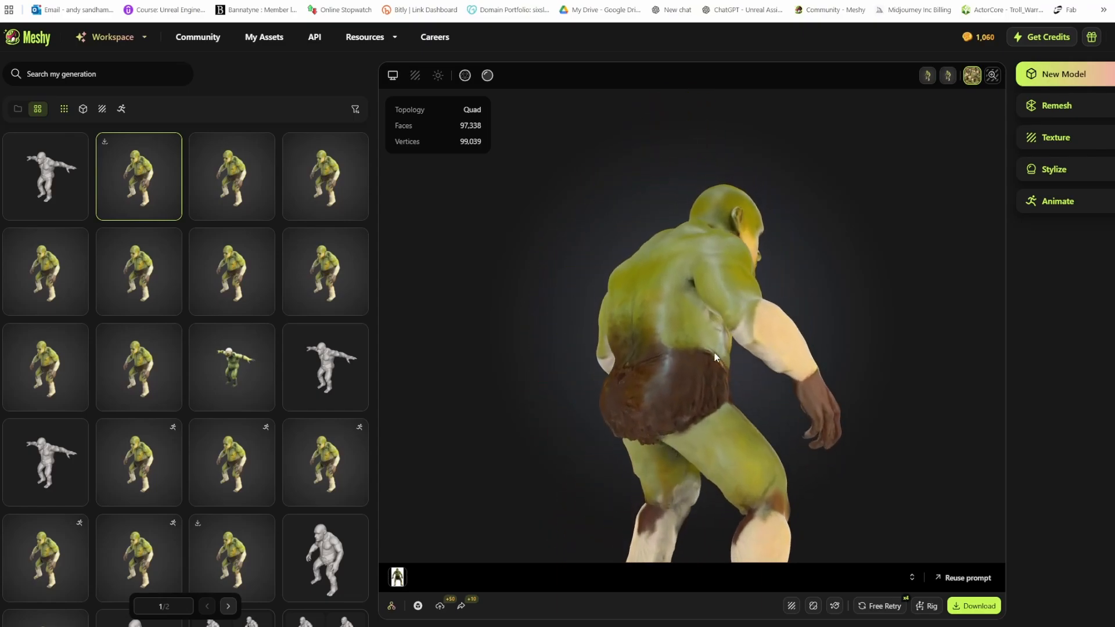
{"action": "left_click_drag", "start_coordinate": [714, 355], "coordinate": [697, 403]}
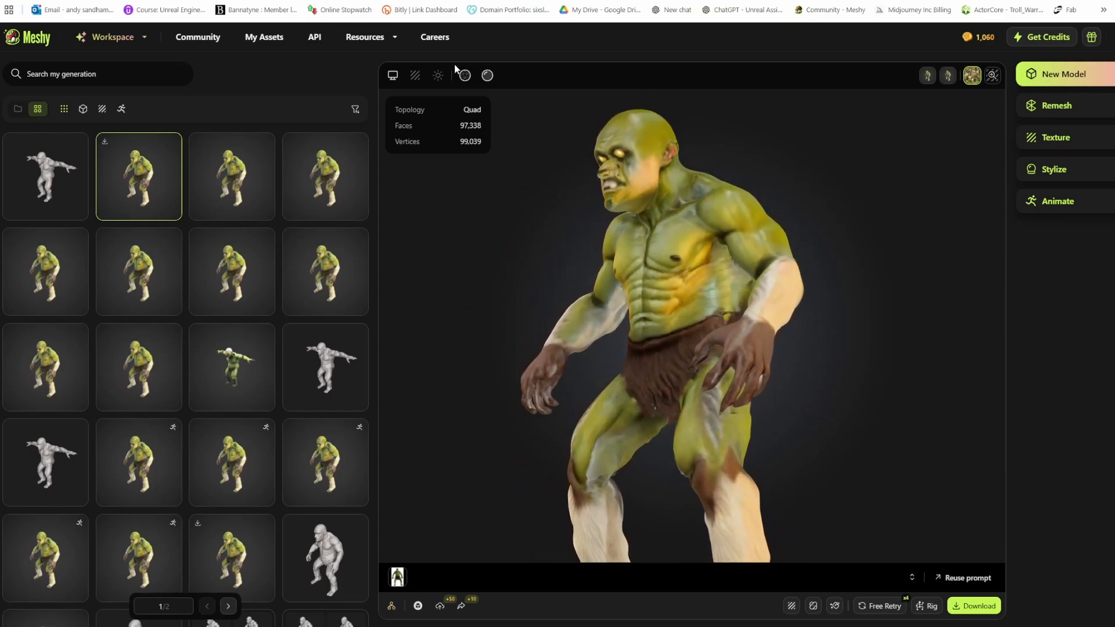
{"action": "mouse_move", "coordinate": [465, 75]}
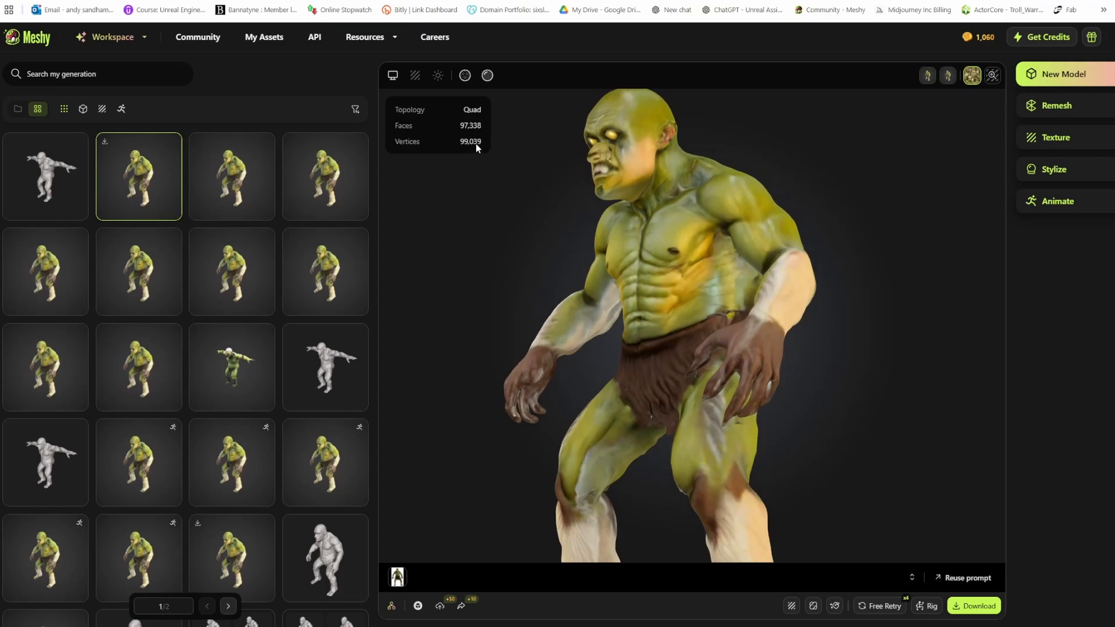
{"action": "mouse_move", "coordinate": [658, 329]}
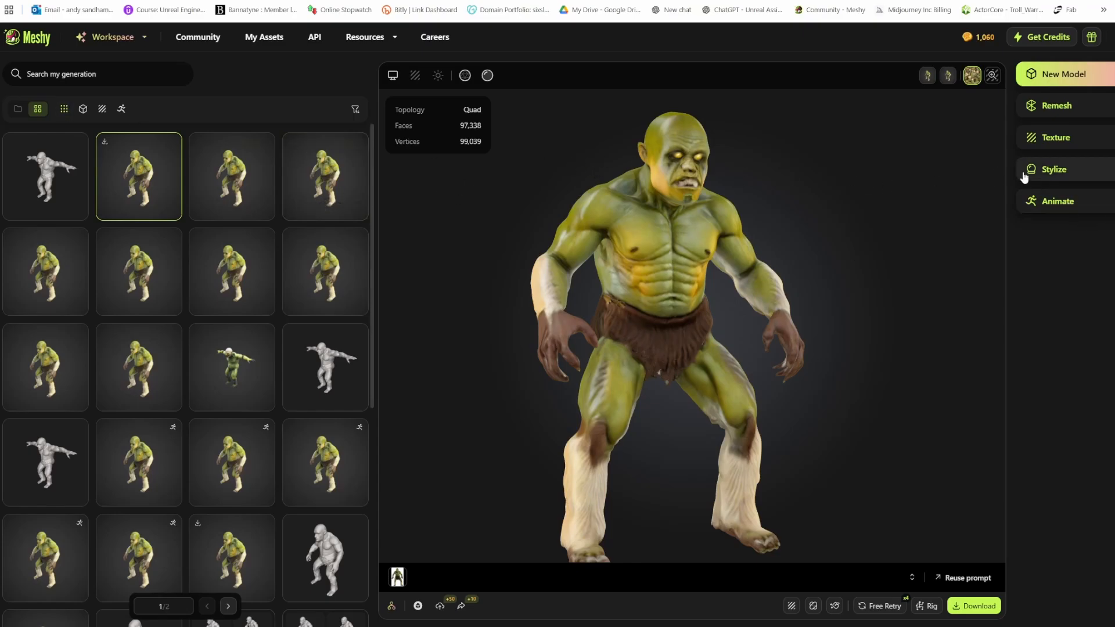
Start rigging the green troll from the Animate panel, bringing up the character-type chooser.
{"action": "left_click", "coordinate": [1057, 201]}
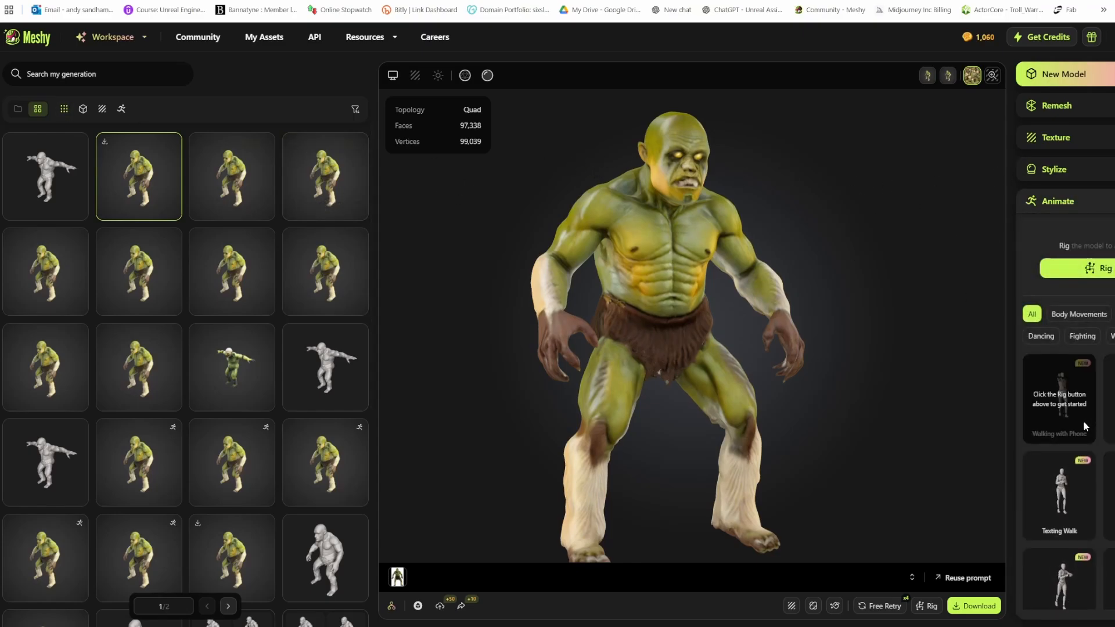
{"action": "left_click", "coordinate": [1104, 268]}
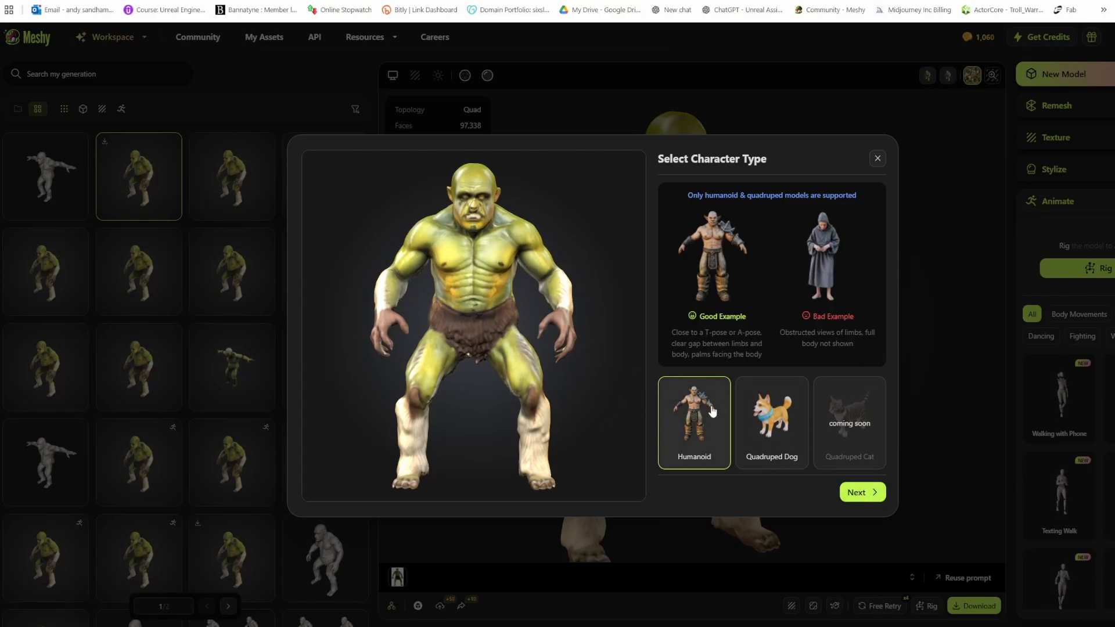
Rig as Humanoid with default orientation and confirm the chin, wrist, groin, knee and ankle markers.
{"action": "left_click", "coordinate": [861, 492]}
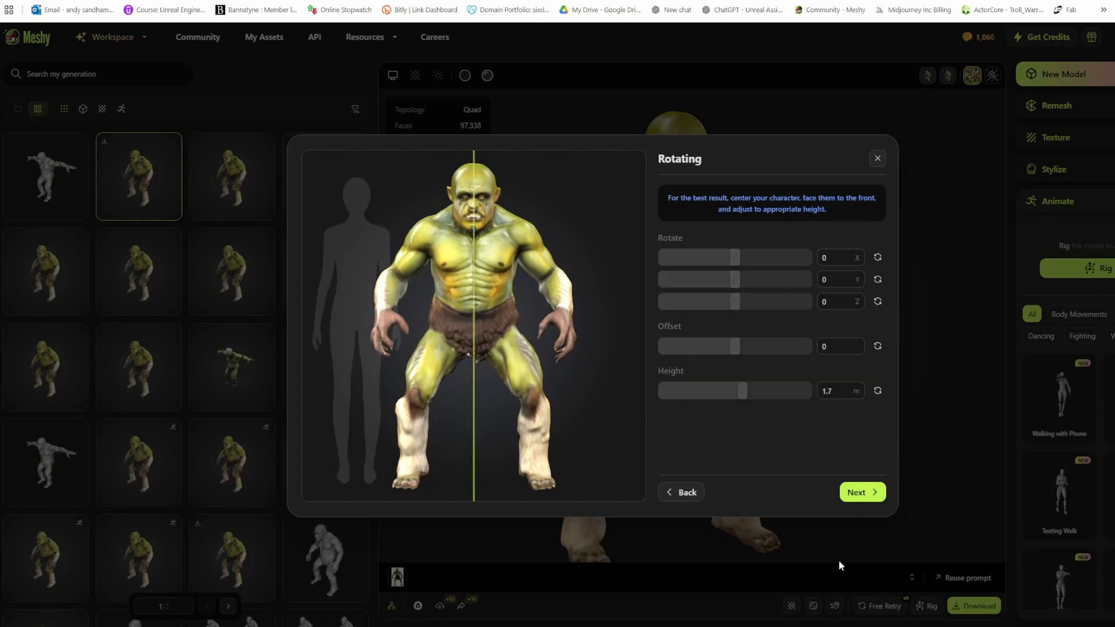
{"action": "left_click", "coordinate": [860, 493]}
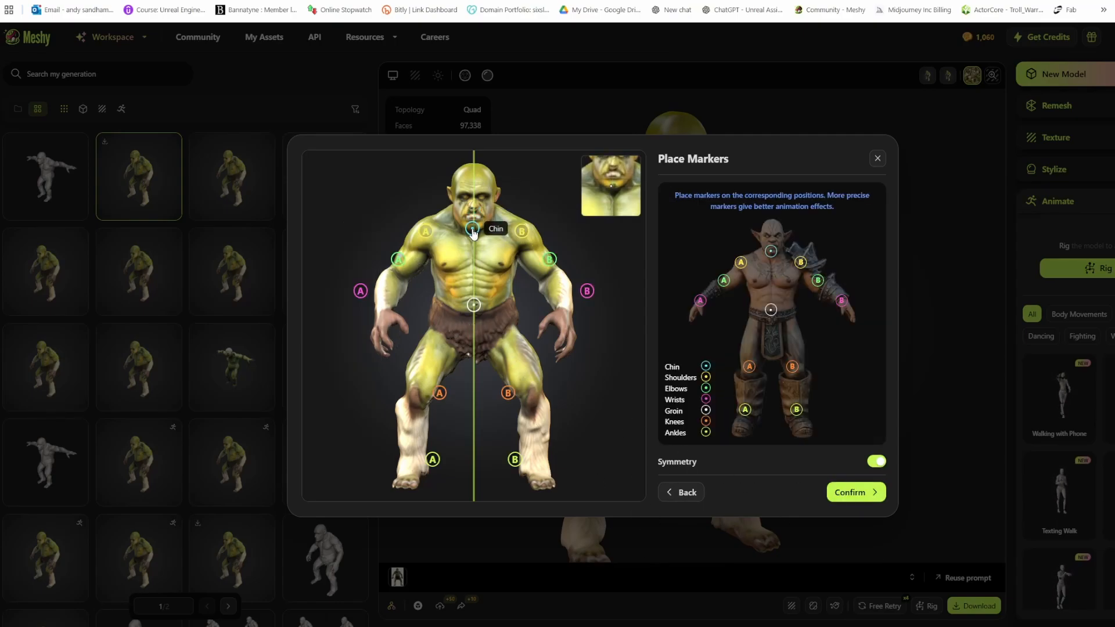
{"action": "mouse_move", "coordinate": [399, 268]}
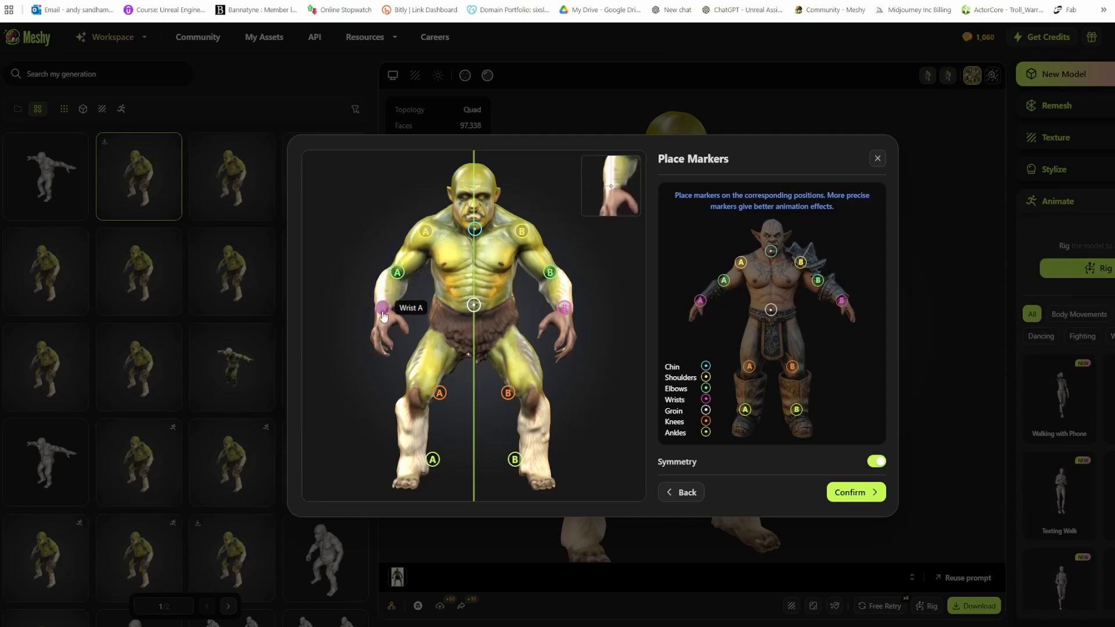
{"action": "mouse_move", "coordinate": [473, 346]}
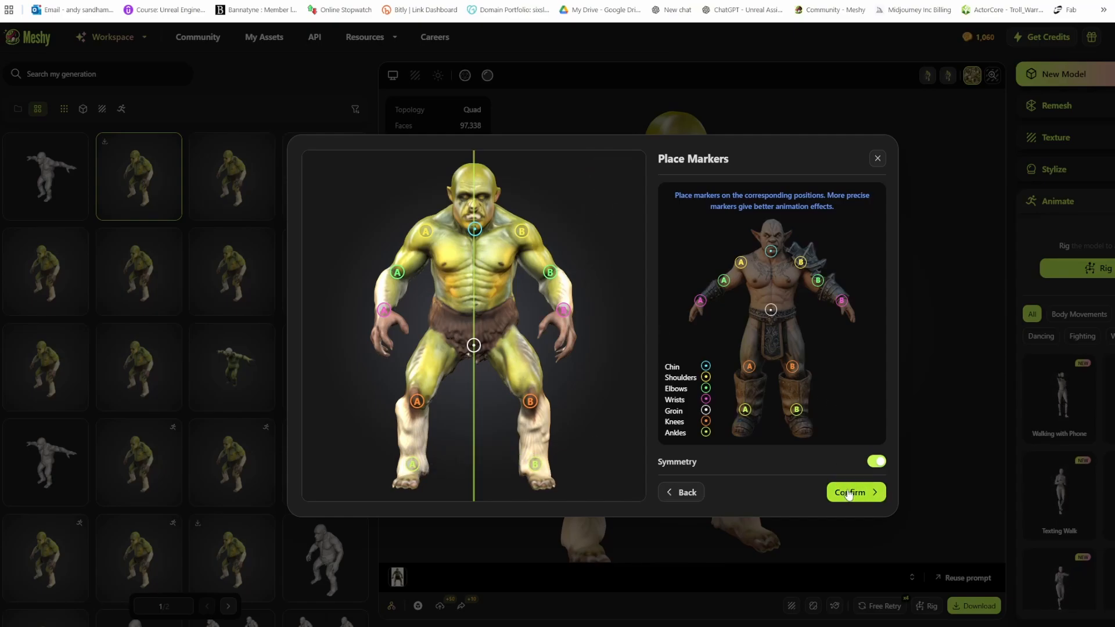
{"action": "left_click", "coordinate": [848, 492]}
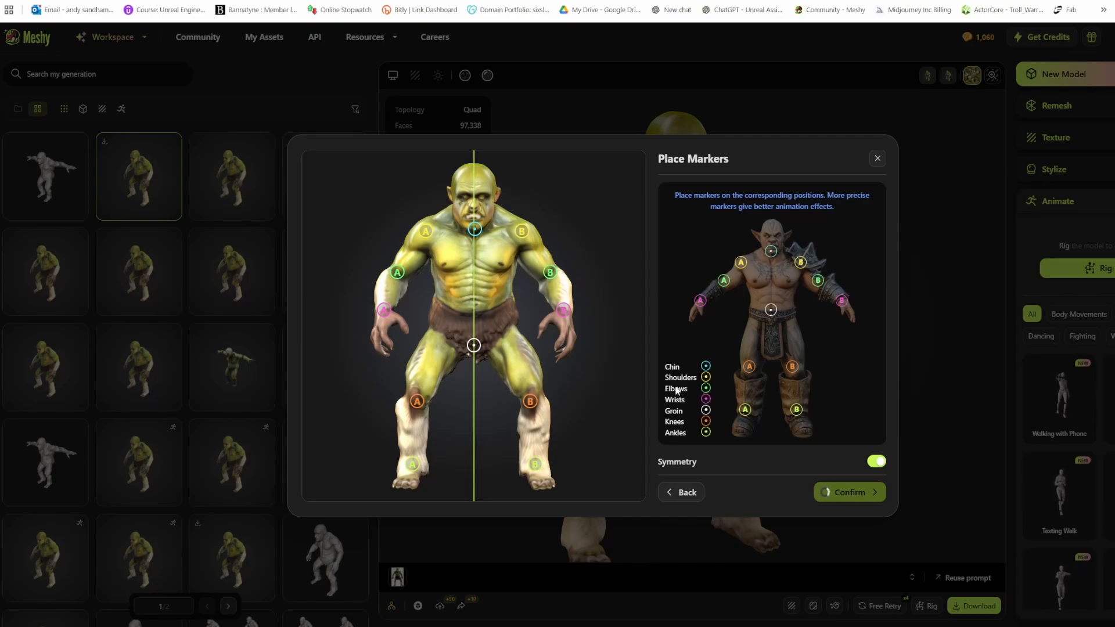
{"action": "mouse_move", "coordinate": [538, 310]}
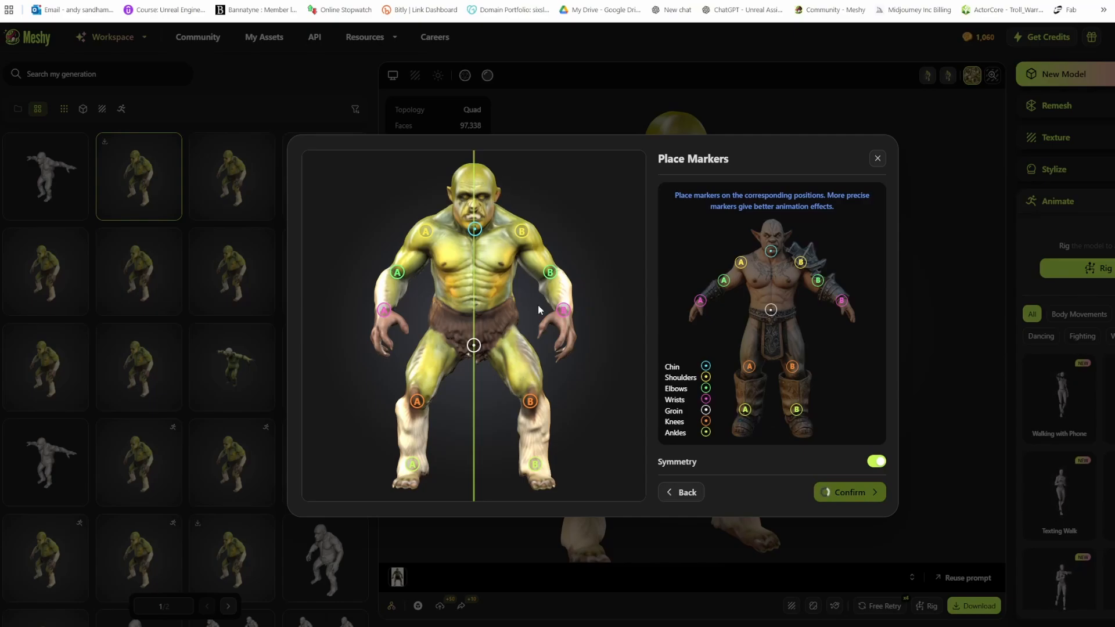
{"action": "mouse_move", "coordinate": [921, 384]}
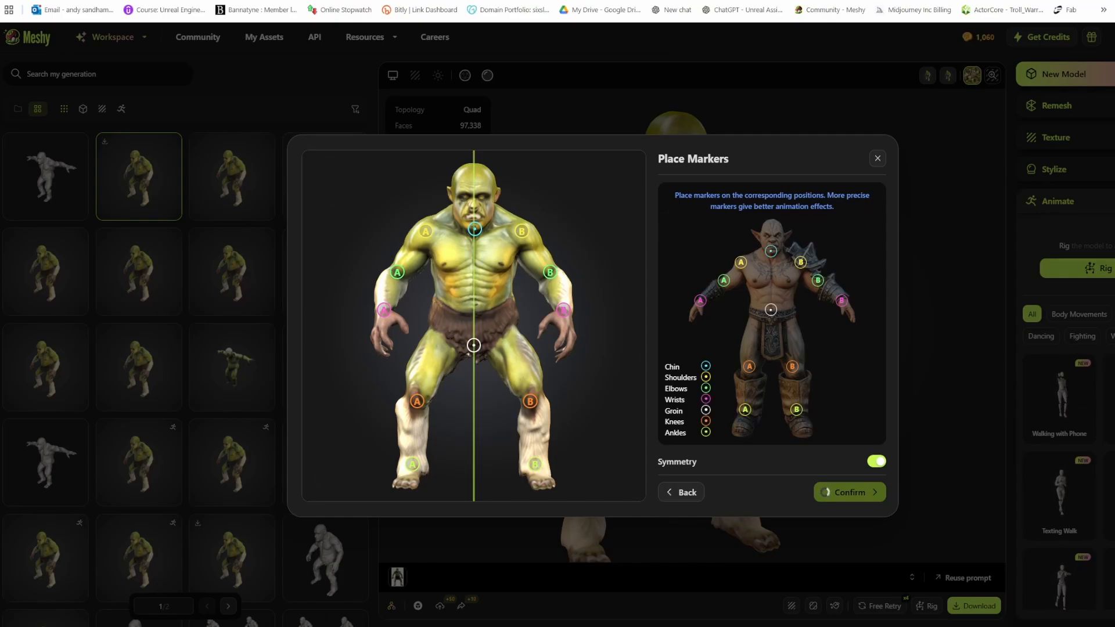
Let rigging finish and orbit around the animated troll preview.
{"action": "left_click", "coordinate": [848, 493]}
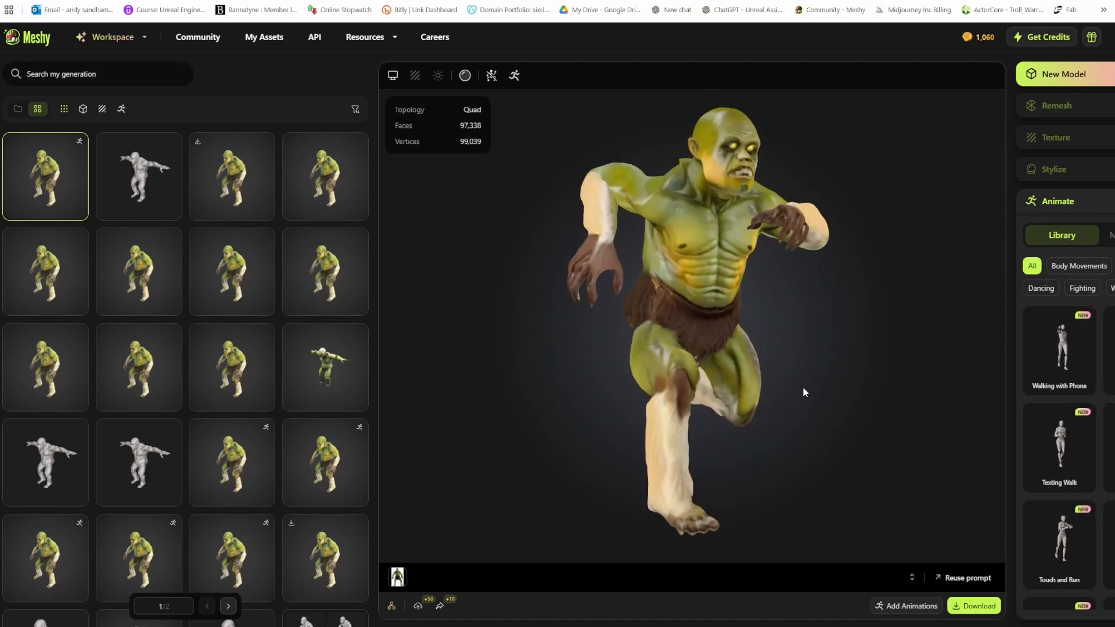
{"action": "left_click_drag", "start_coordinate": [804, 391], "coordinate": [743, 344]}
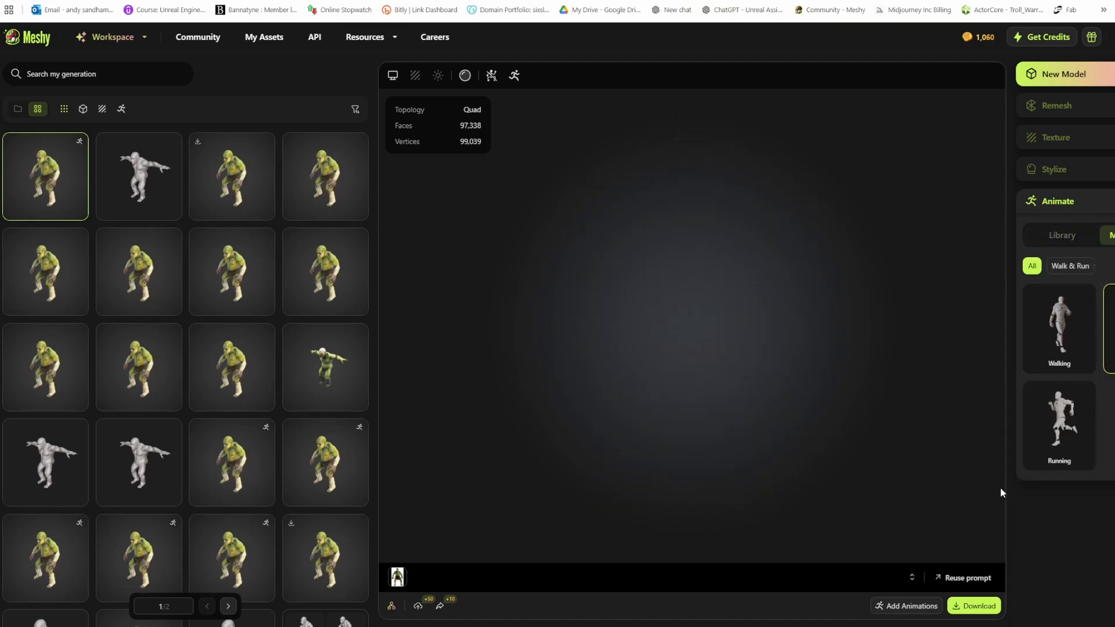
Pick the Running animation, then browse the full Meshy animation library for the troll.
{"action": "left_click", "coordinate": [1059, 425]}
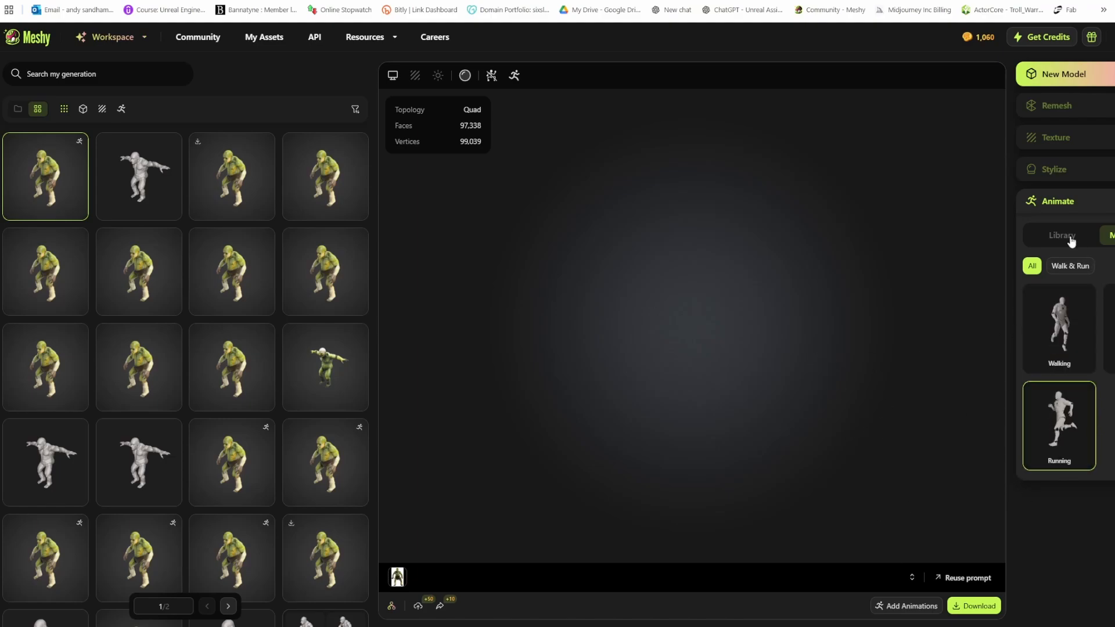
{"action": "left_click", "coordinate": [1060, 235]}
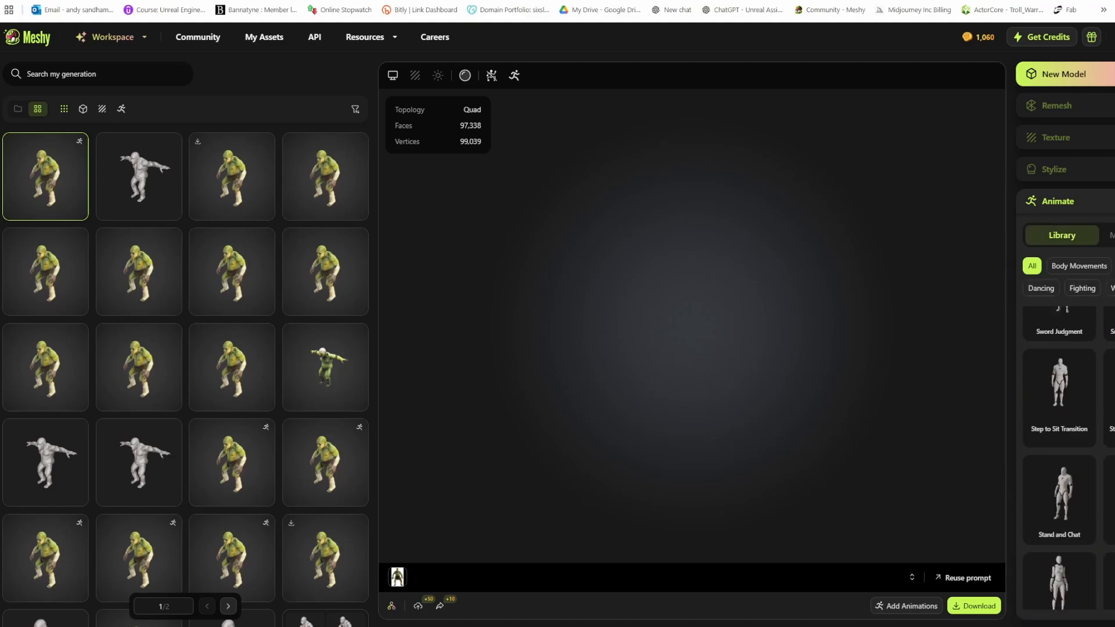
{"action": "scroll", "scroll_direction": "down", "scroll_amount": 3}
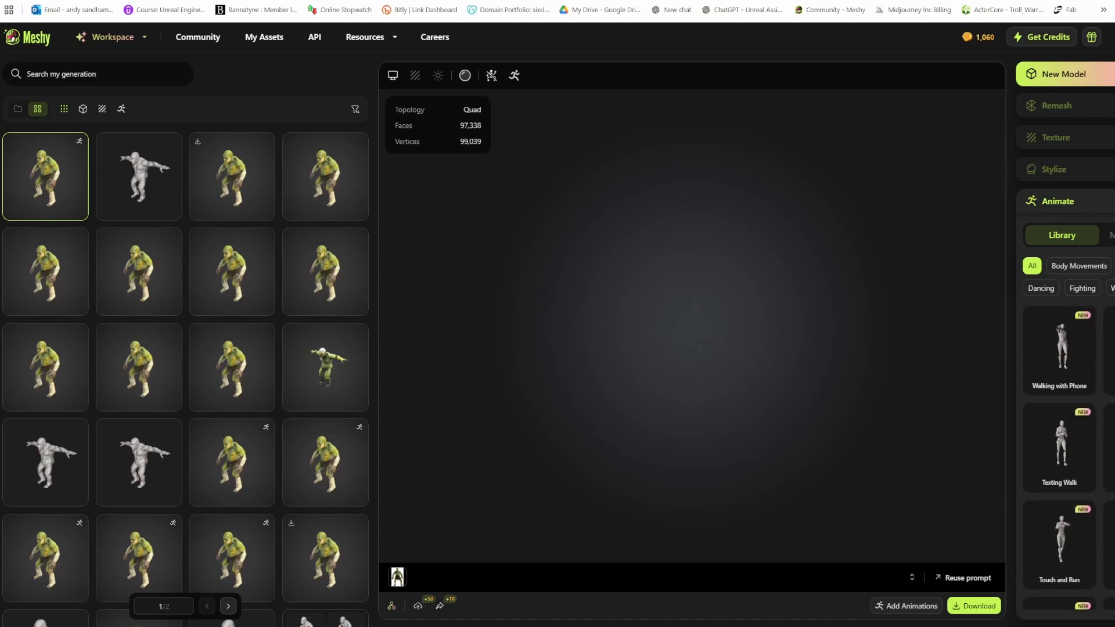
{"action": "mouse_move", "coordinate": [1058, 446]}
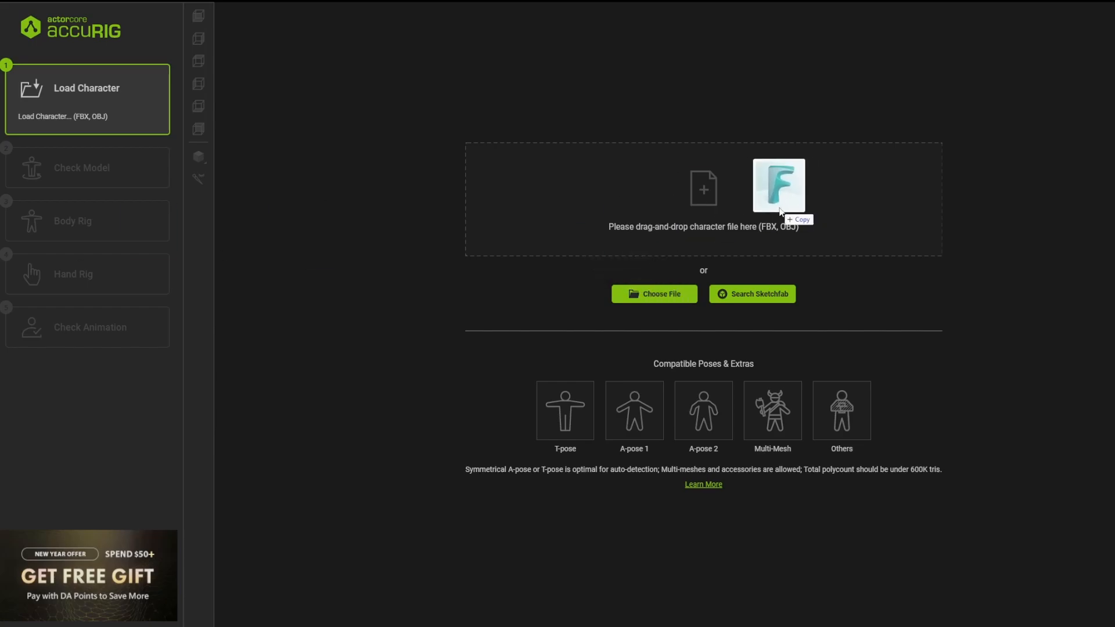
Load the creature's FBX file into AccuRIG for the Check Model step.
{"action": "left_click", "coordinate": [778, 187]}
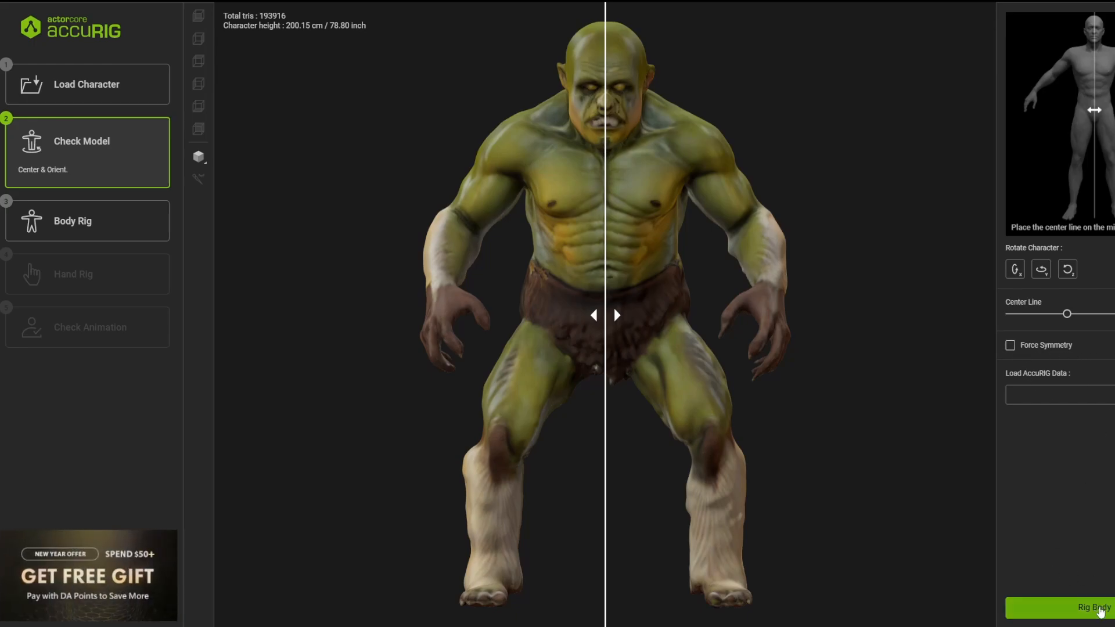
Generate the body skeleton and select the Neck joint to check its placement.
{"action": "left_click", "coordinate": [1074, 607]}
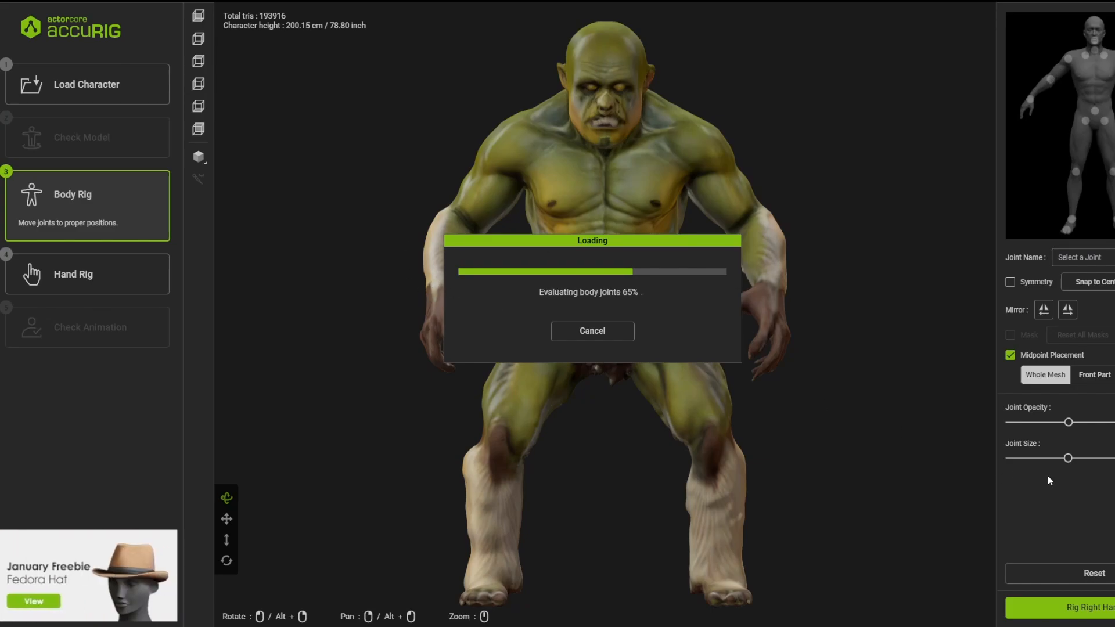
{"action": "mouse_move", "coordinate": [1028, 284]}
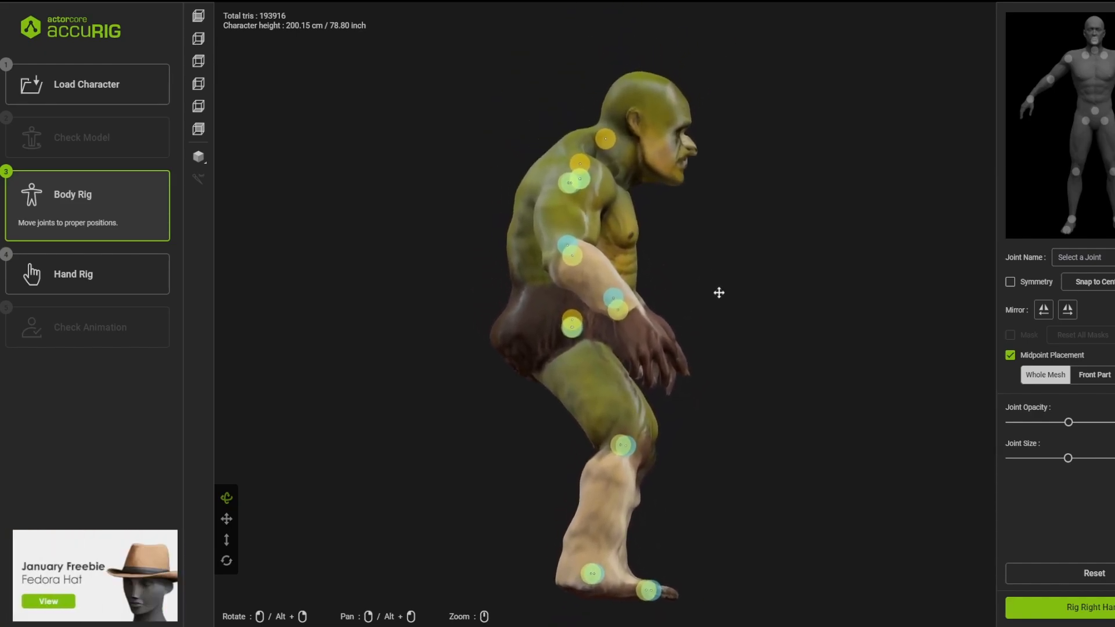
{"action": "left_click", "coordinate": [605, 138]}
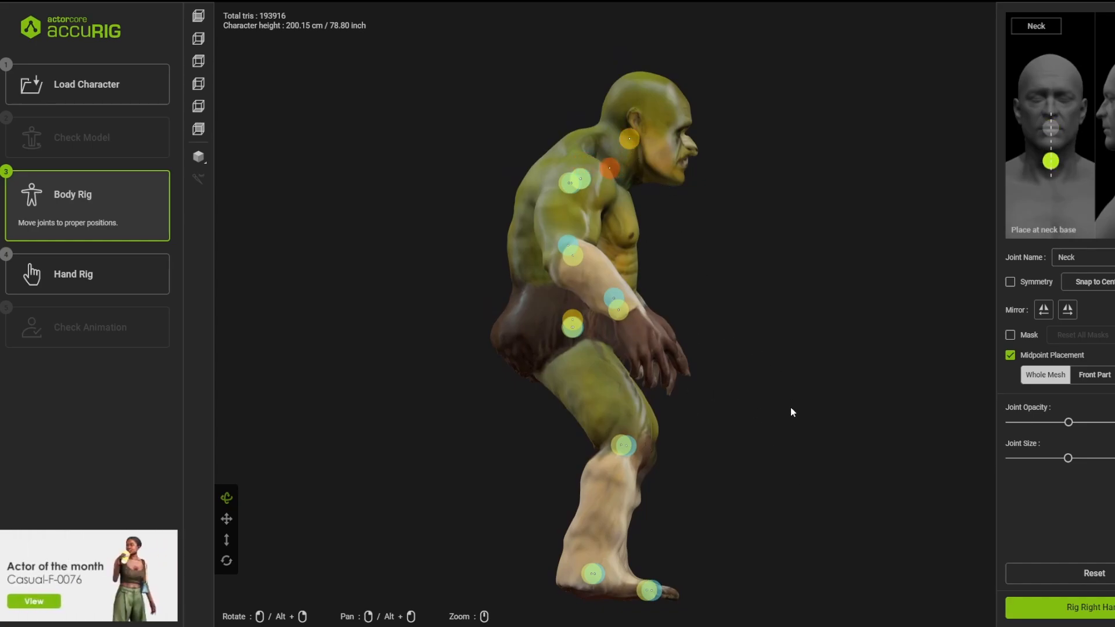
{"action": "mouse_move", "coordinate": [597, 485]}
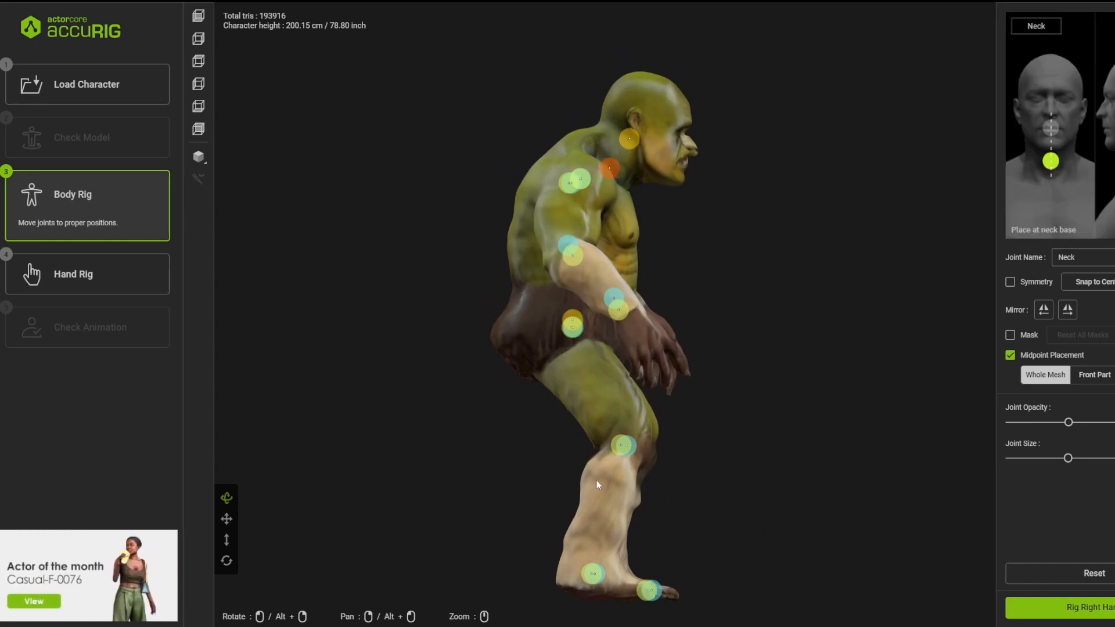
{"action": "mouse_move", "coordinate": [853, 221]}
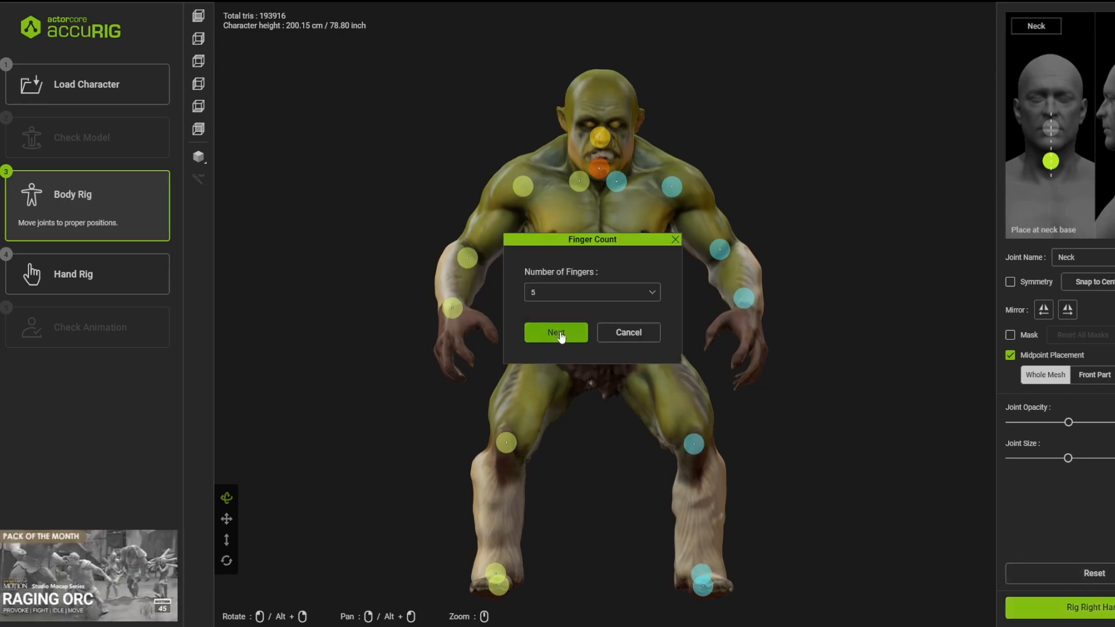
Confirm five fingers per hand and finalize the rigged Troll_Warrior for upload to ActorCore.
{"action": "left_click", "coordinate": [555, 332]}
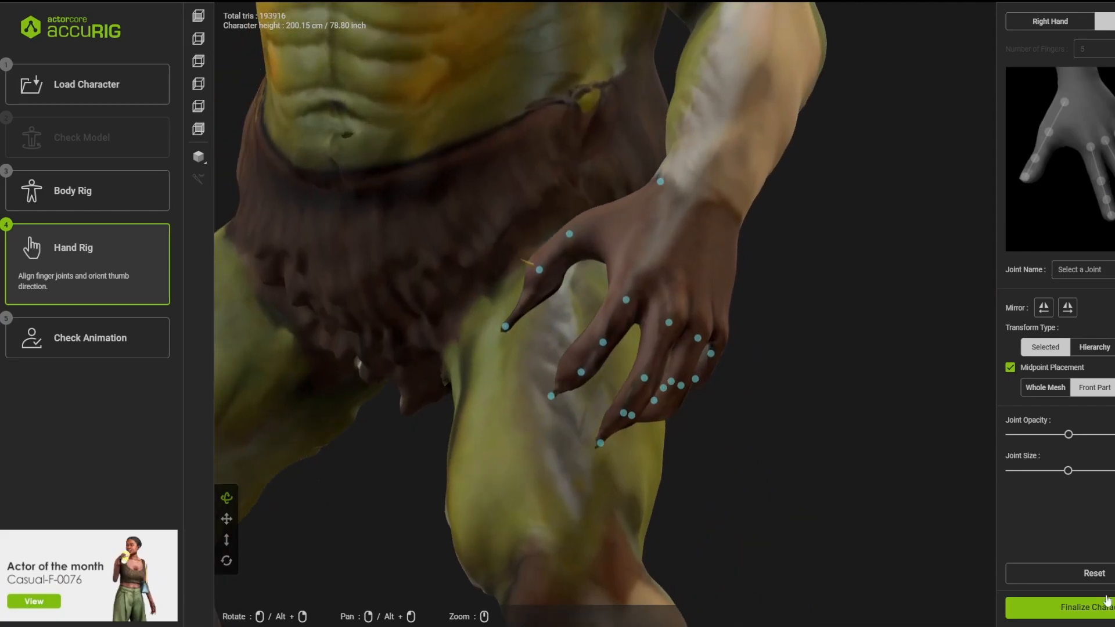
{"action": "left_click", "coordinate": [1082, 606]}
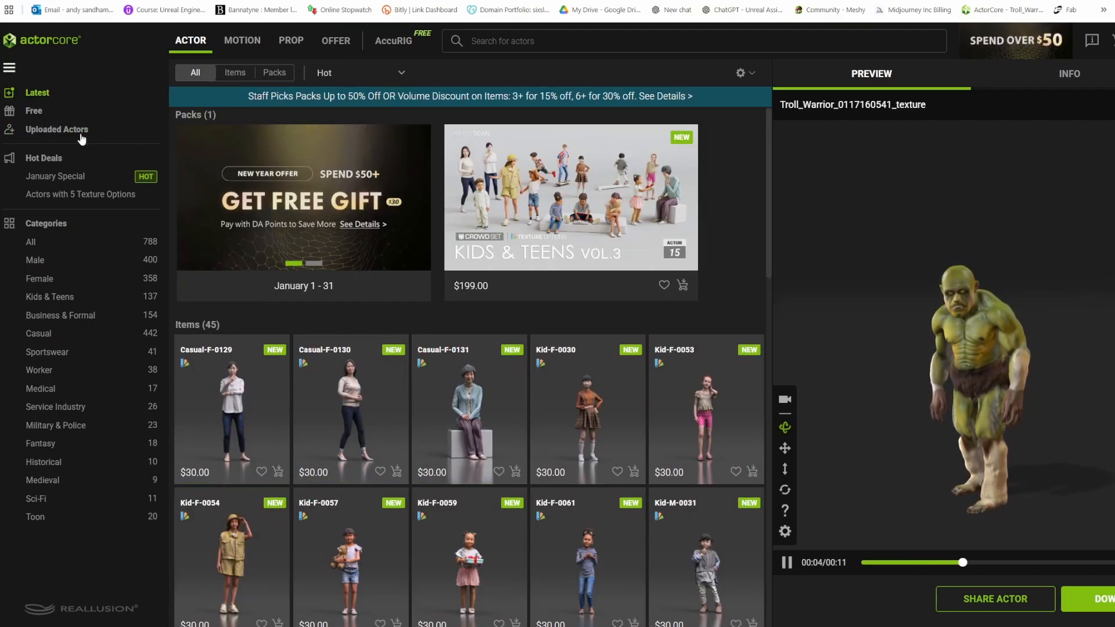
Browse ActorCore's free motions grid from the uploaded actors list.
{"action": "left_click", "coordinate": [55, 129]}
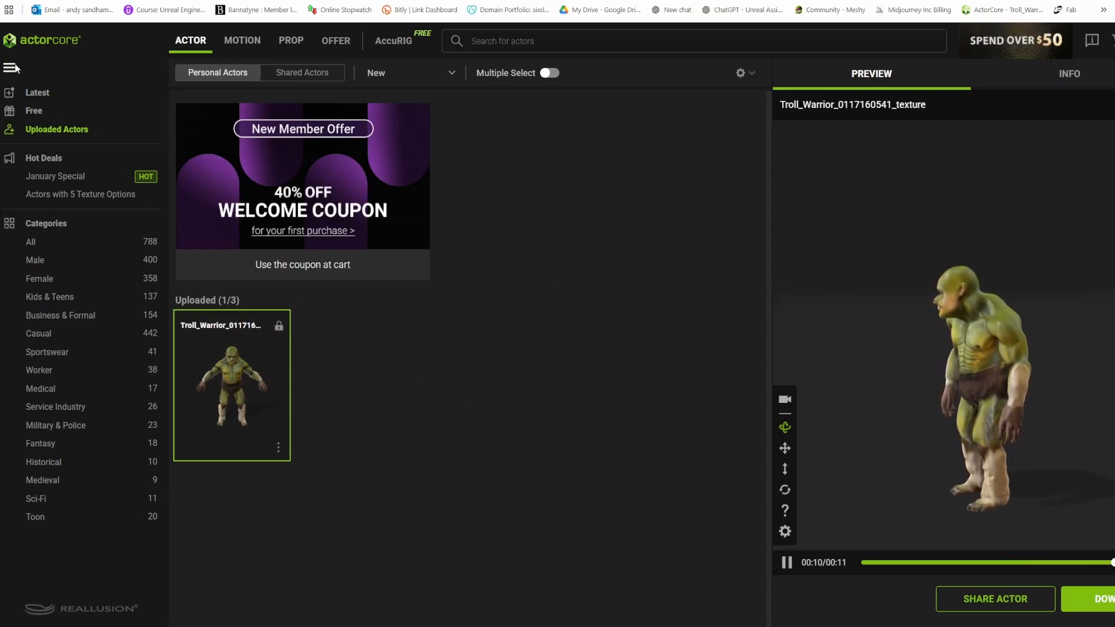
{"action": "left_click", "coordinate": [393, 40]}
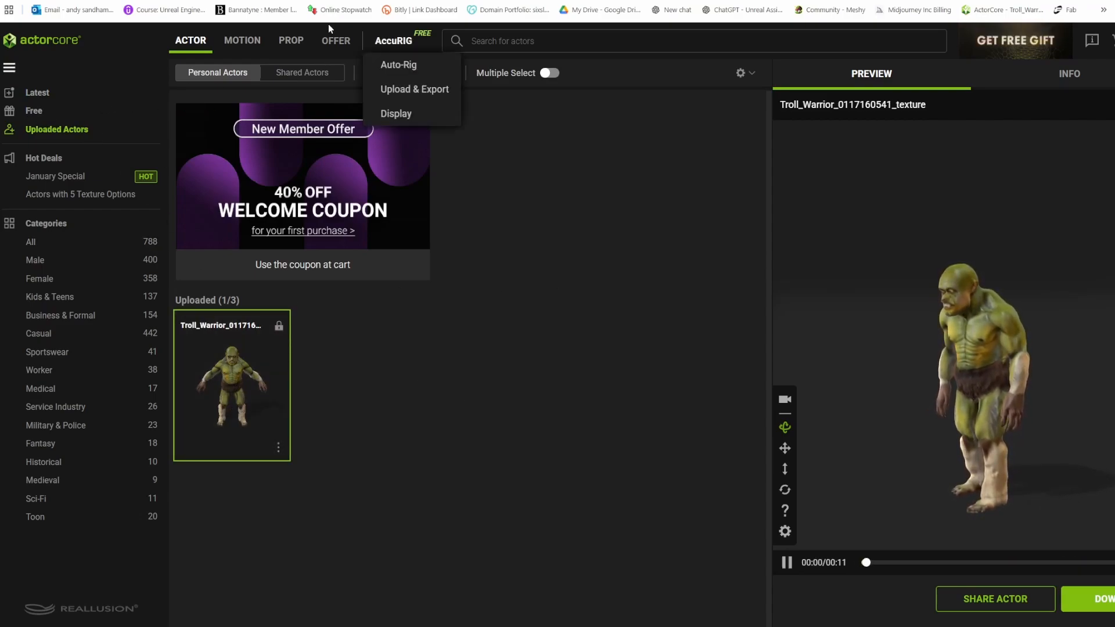
{"action": "left_click", "coordinate": [241, 40]}
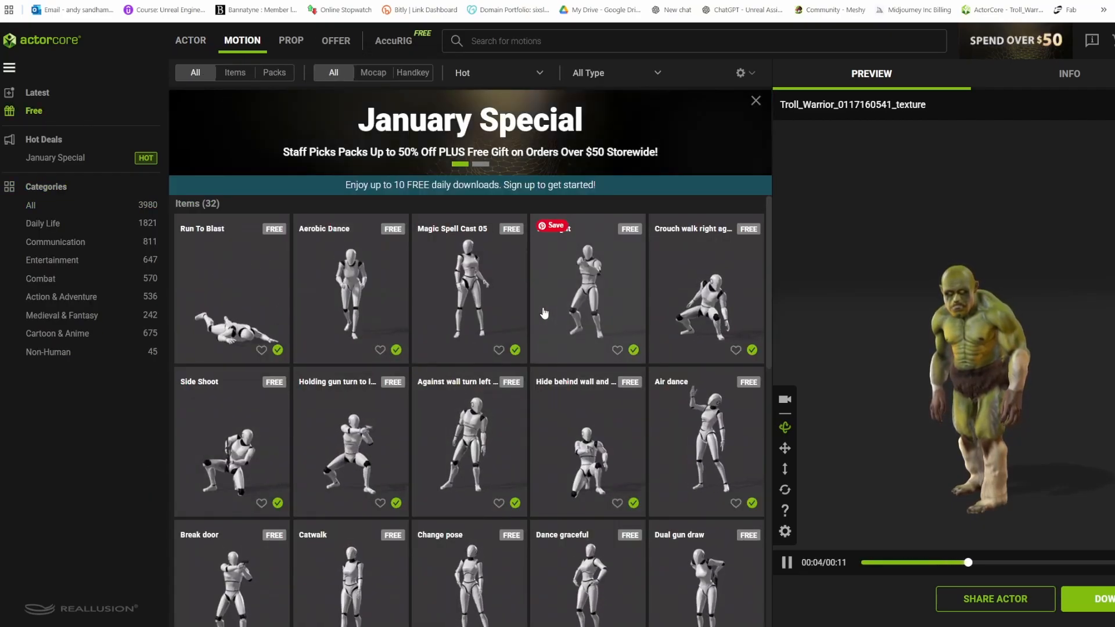
{"action": "scroll", "scroll_direction": "down", "scroll_amount": 3}
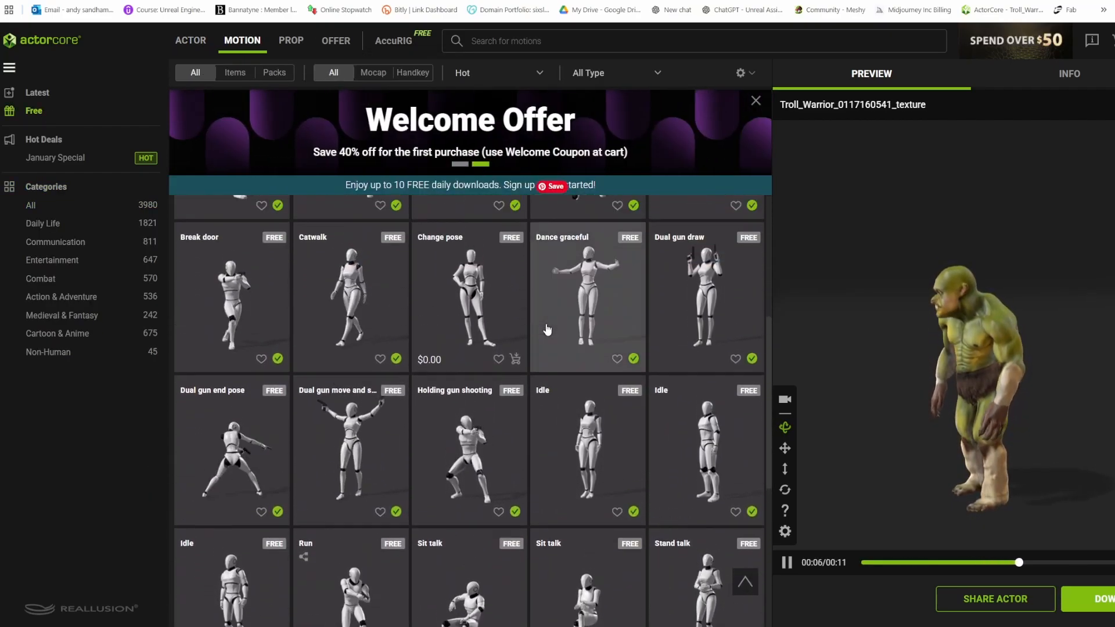
{"action": "scroll", "scroll_direction": "down", "scroll_amount": 3}
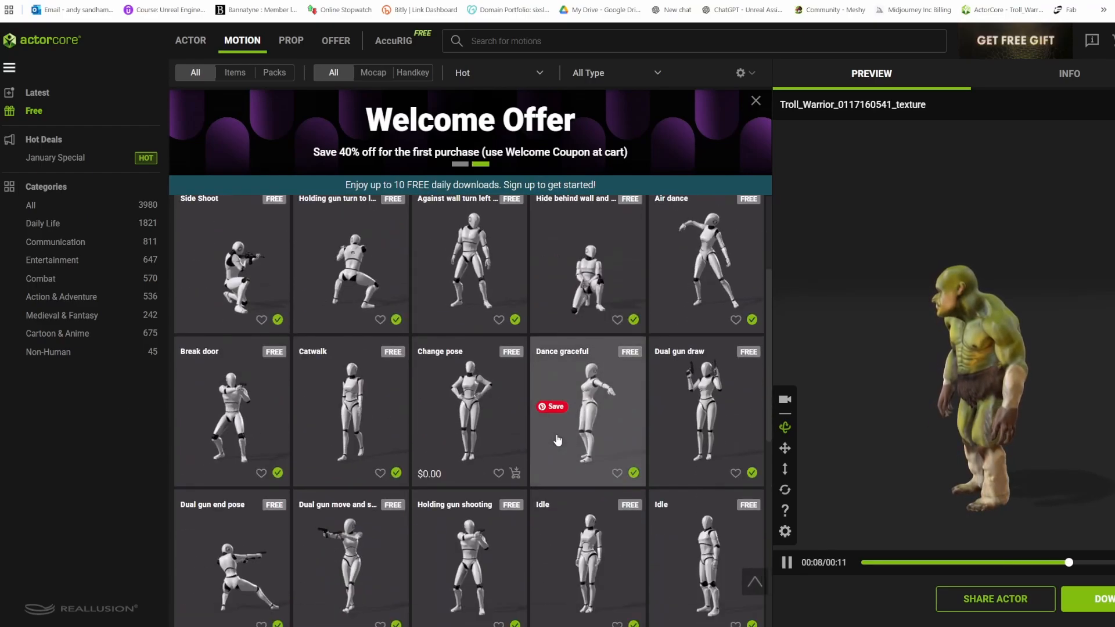
{"action": "scroll", "scroll_direction": "down", "scroll_amount": 3}
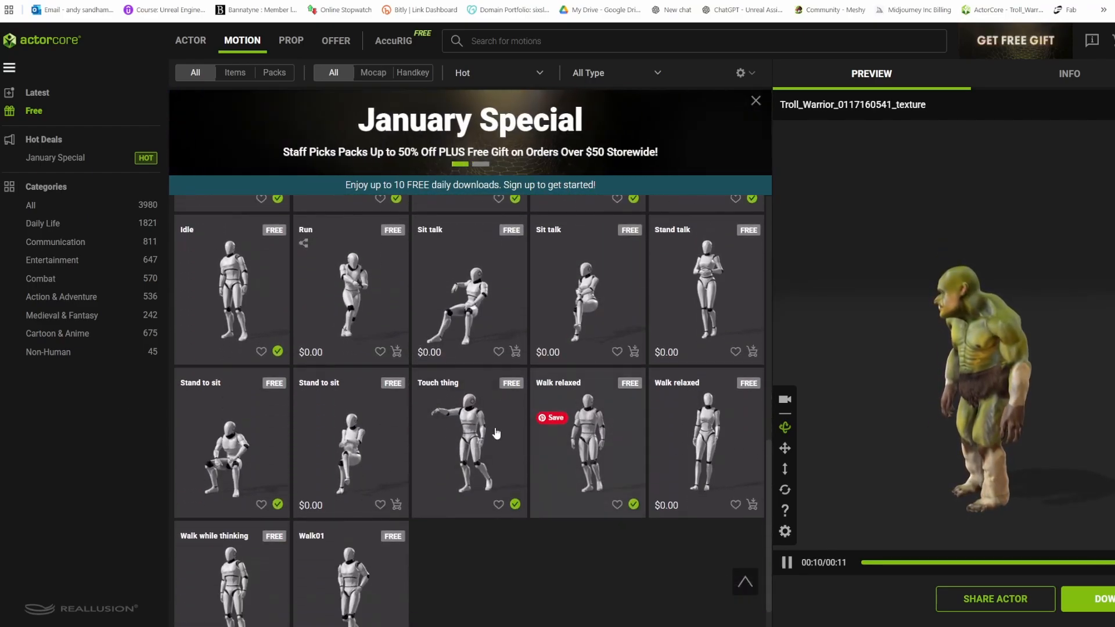
{"action": "scroll", "scroll_direction": "down", "scroll_amount": 3}
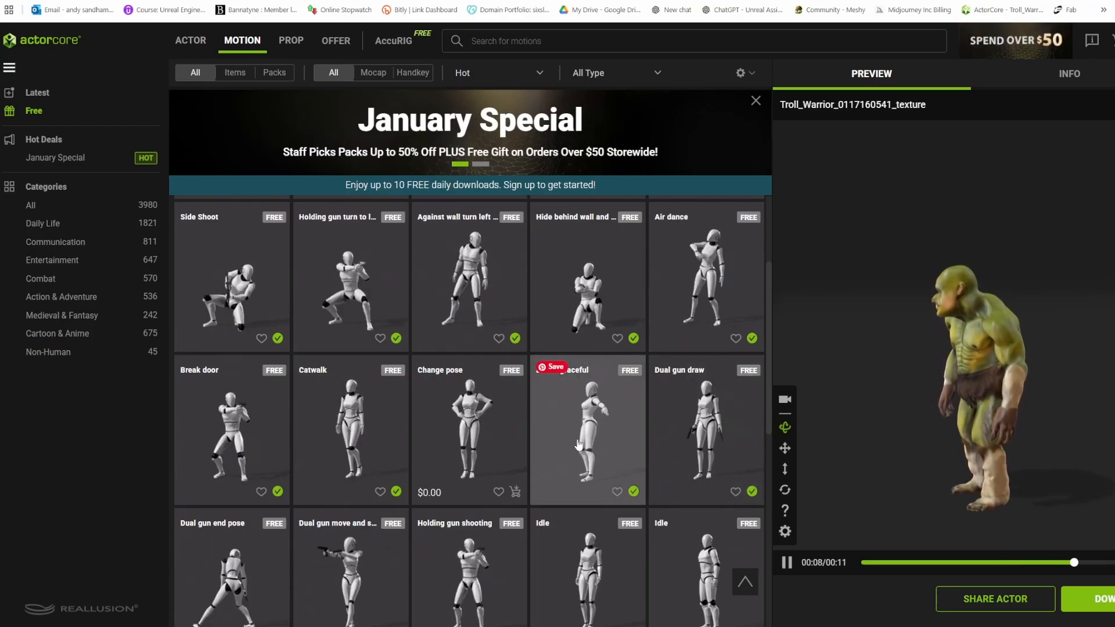
Preview Dance graceful, then Magic Spell Cast 05, on the troll actor.
{"action": "left_click", "coordinate": [588, 429]}
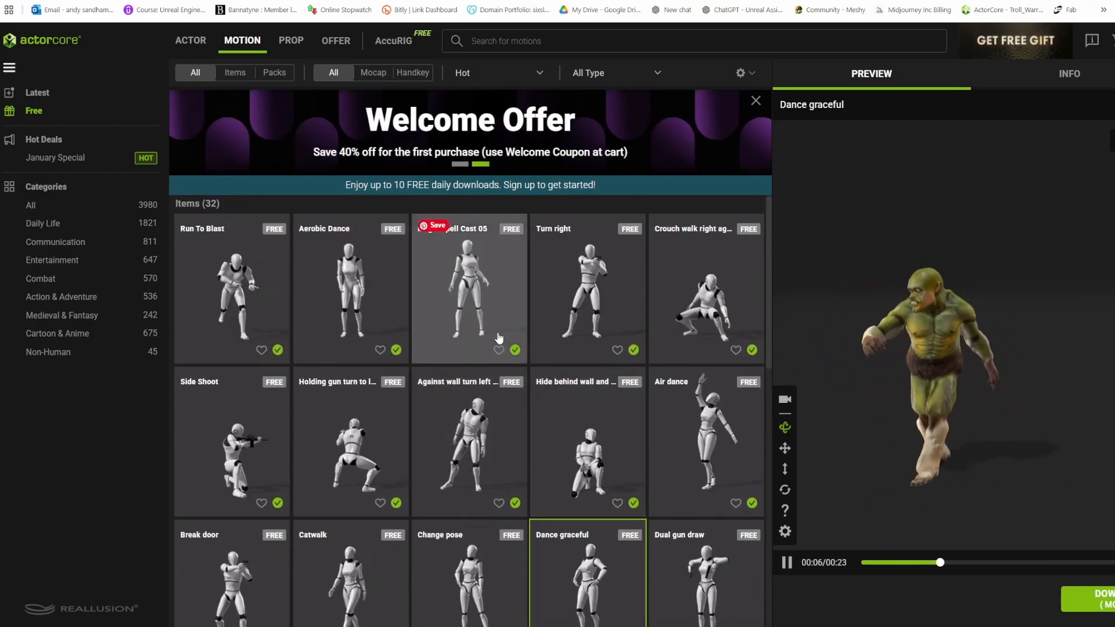
{"action": "left_click", "coordinate": [468, 292]}
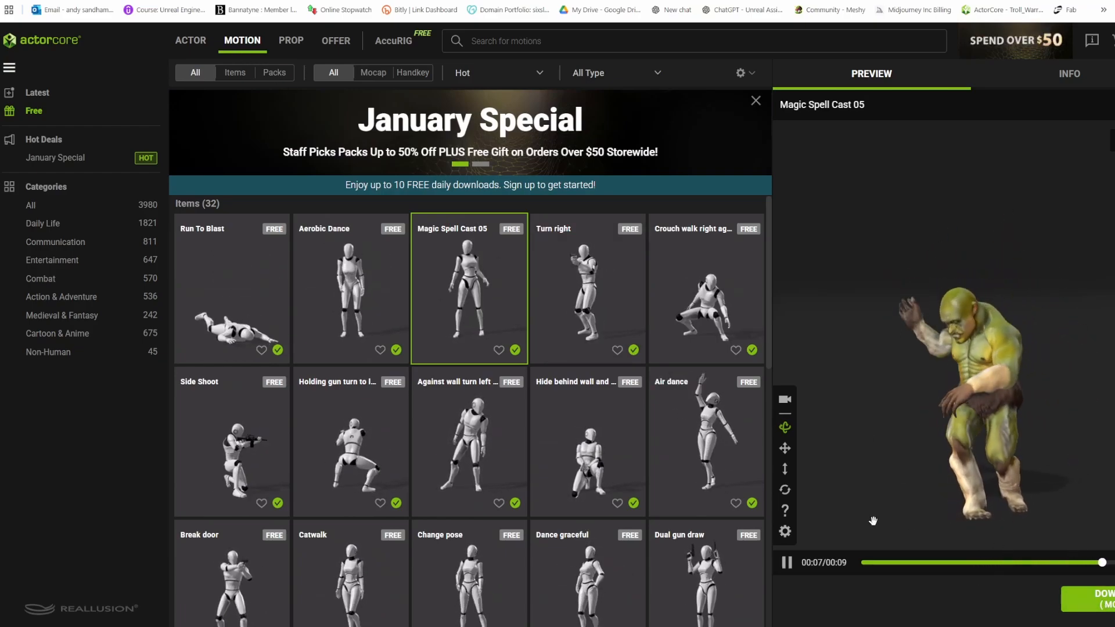
Download Magic Spell Cast 05 on the uploaded troll warrior, targeting Unreal.
{"action": "left_click", "coordinate": [1097, 599]}
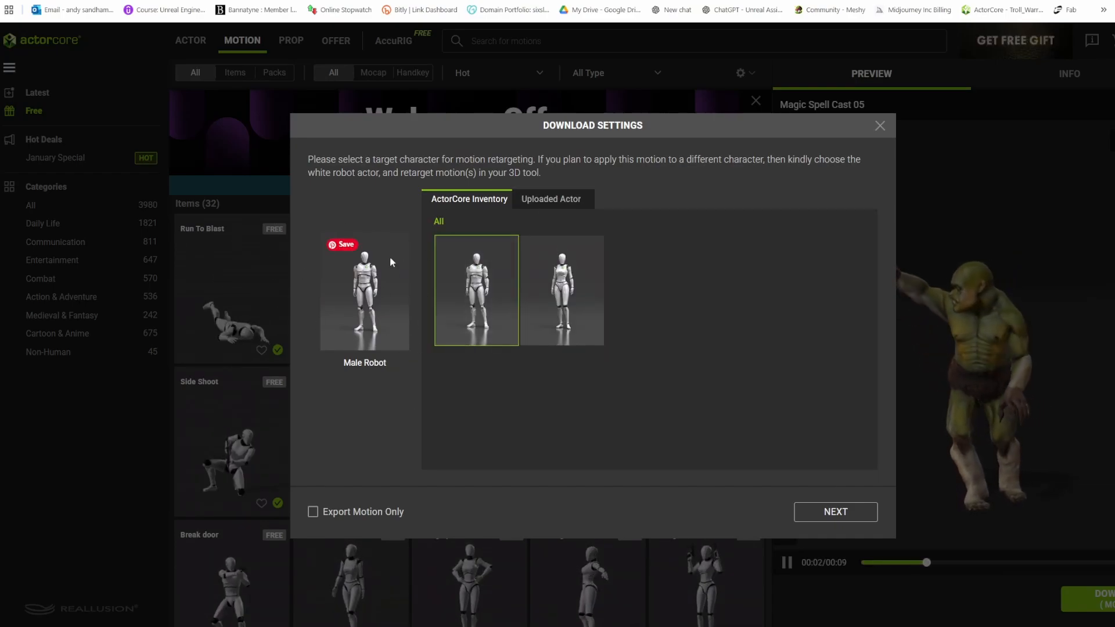
{"action": "left_click", "coordinate": [549, 199]}
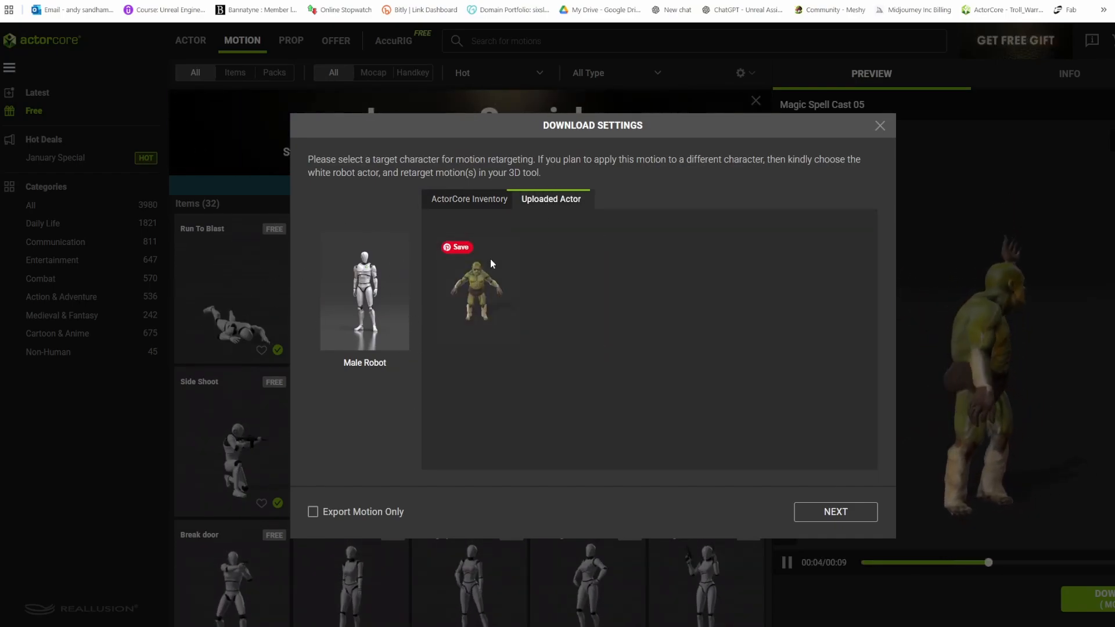
{"action": "left_click", "coordinate": [476, 289]}
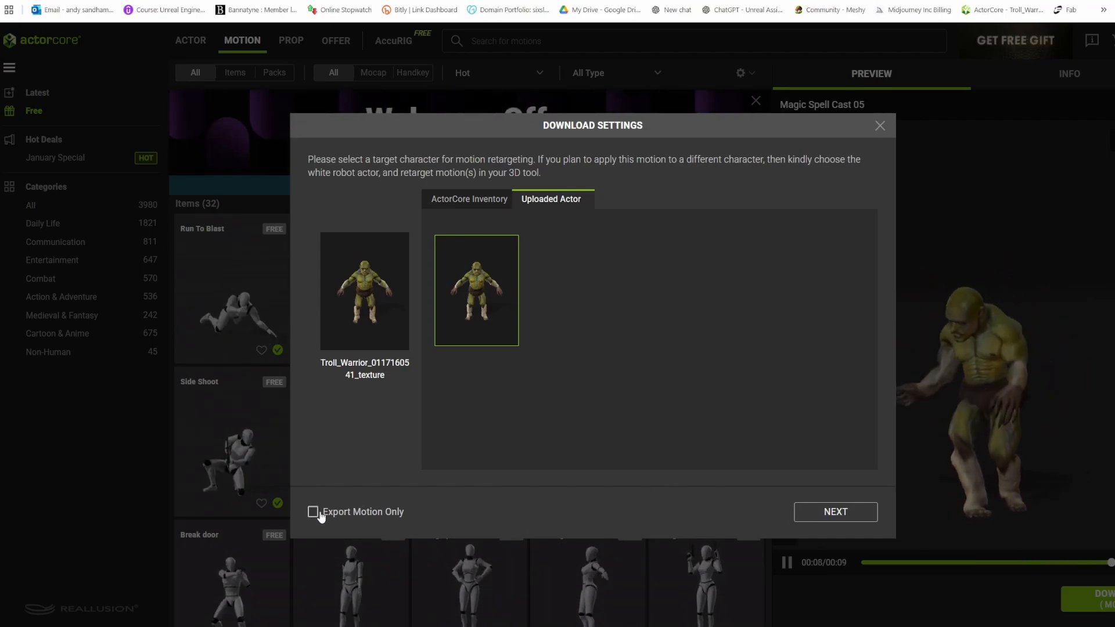
{"action": "left_click", "coordinate": [834, 511]}
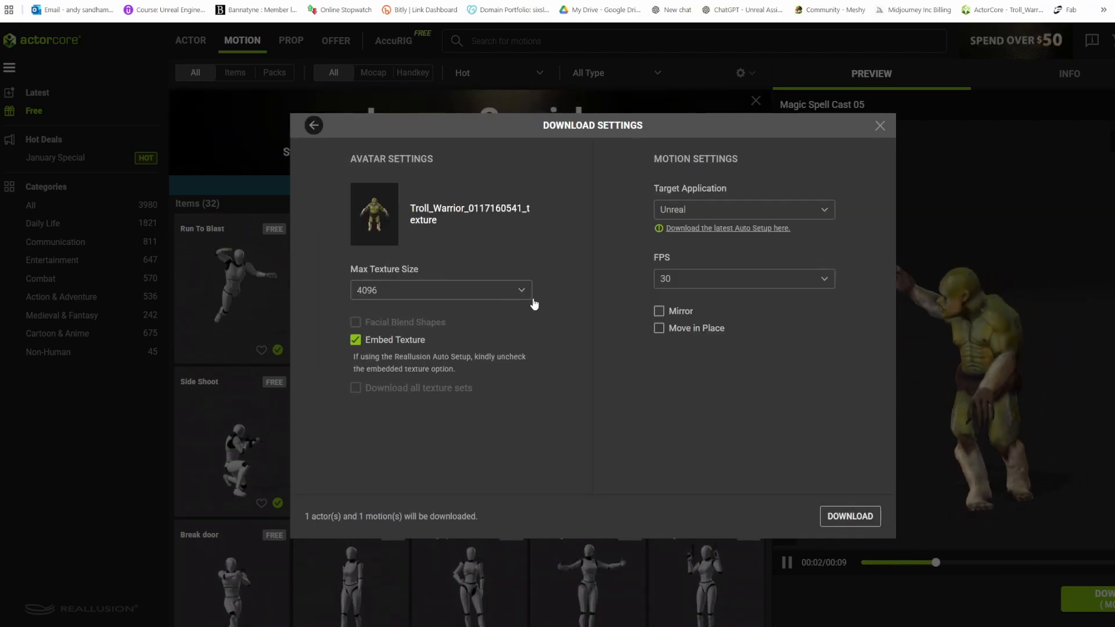
{"action": "left_click", "coordinate": [439, 289]}
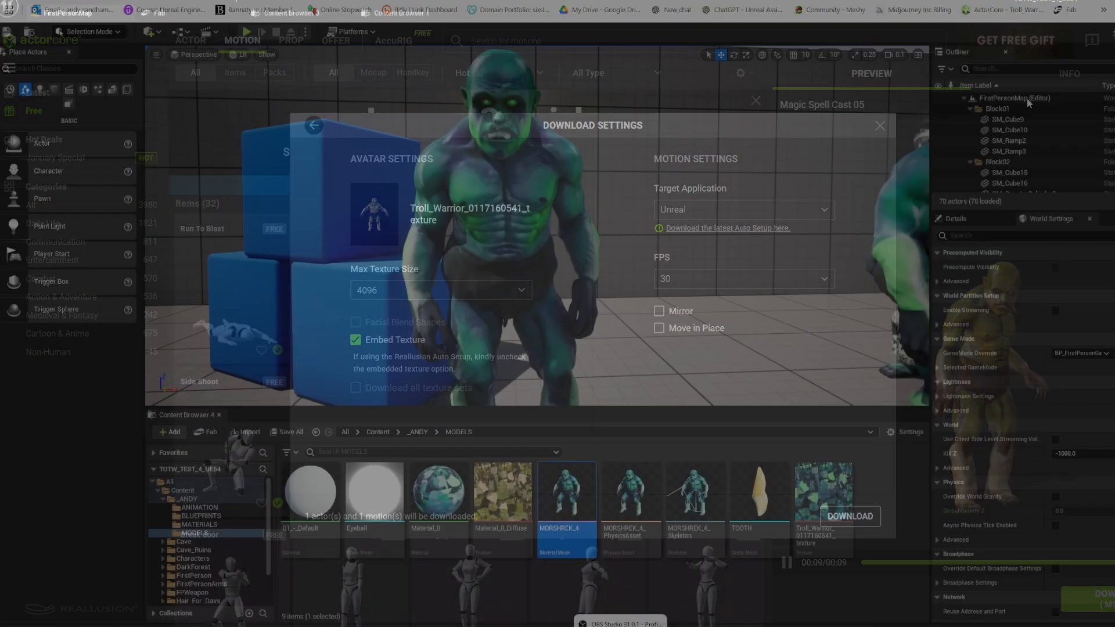
Inspect the MORSHREK_4 assets in MODELS, then move to the BLUEPRINTS folder.
{"action": "left_click", "coordinate": [879, 126]}
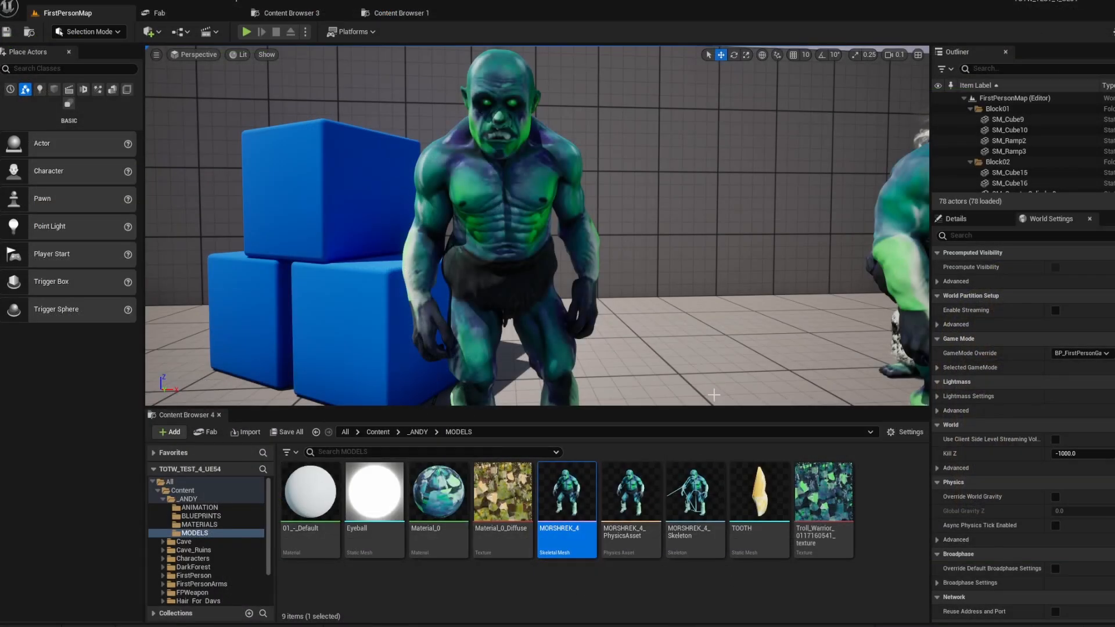
{"action": "mouse_move", "coordinate": [629, 490]}
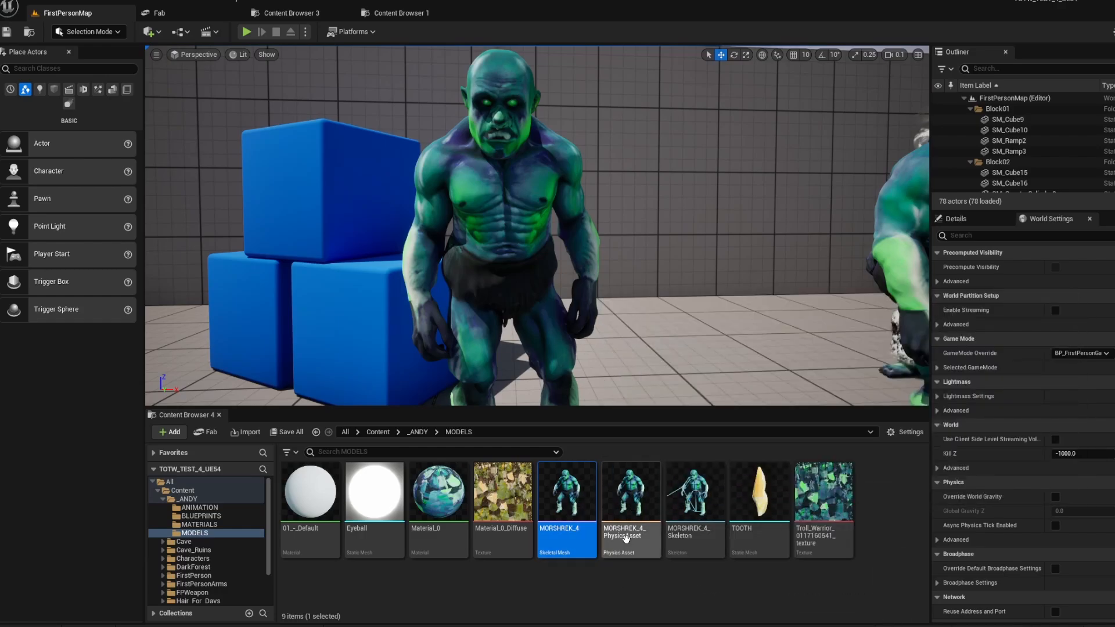
{"action": "mouse_move", "coordinate": [567, 490]}
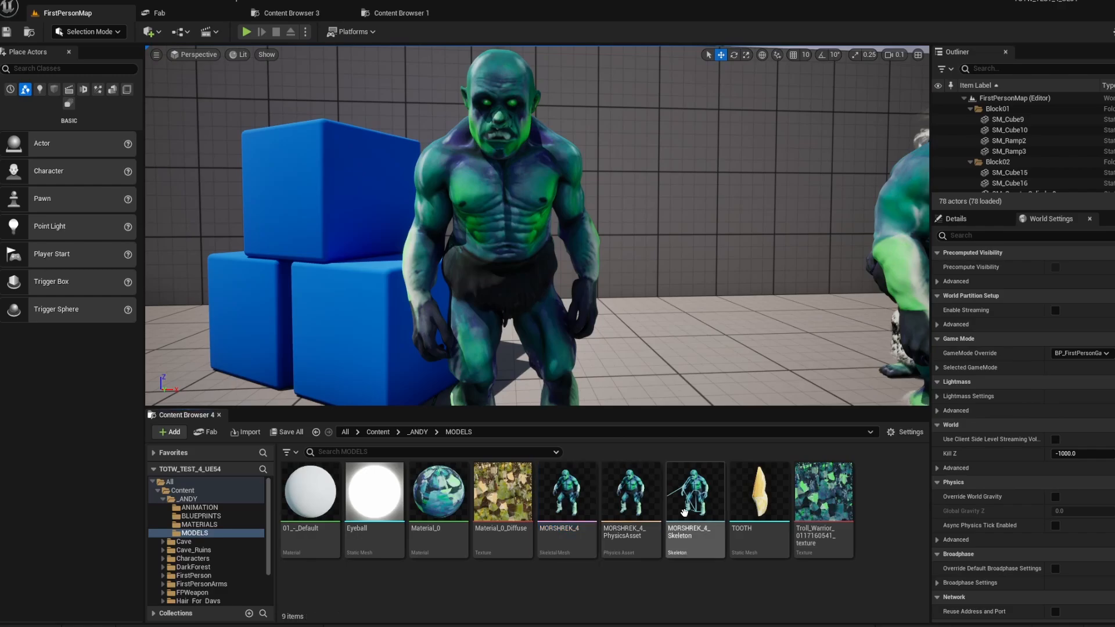
{"action": "left_click", "coordinate": [630, 490]}
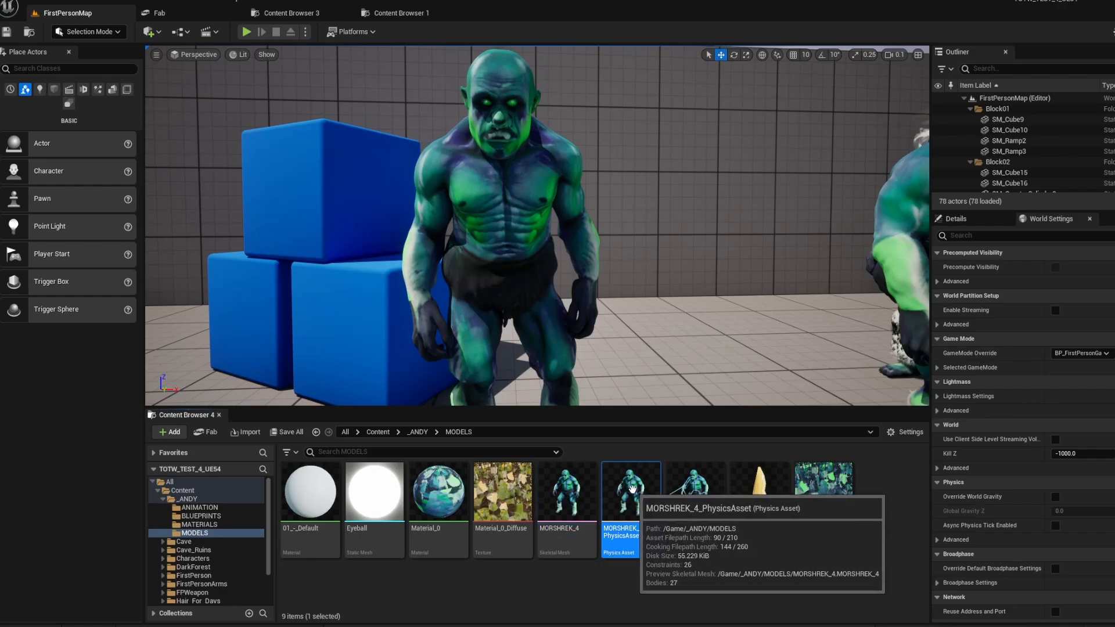
{"action": "mouse_move", "coordinate": [694, 490]}
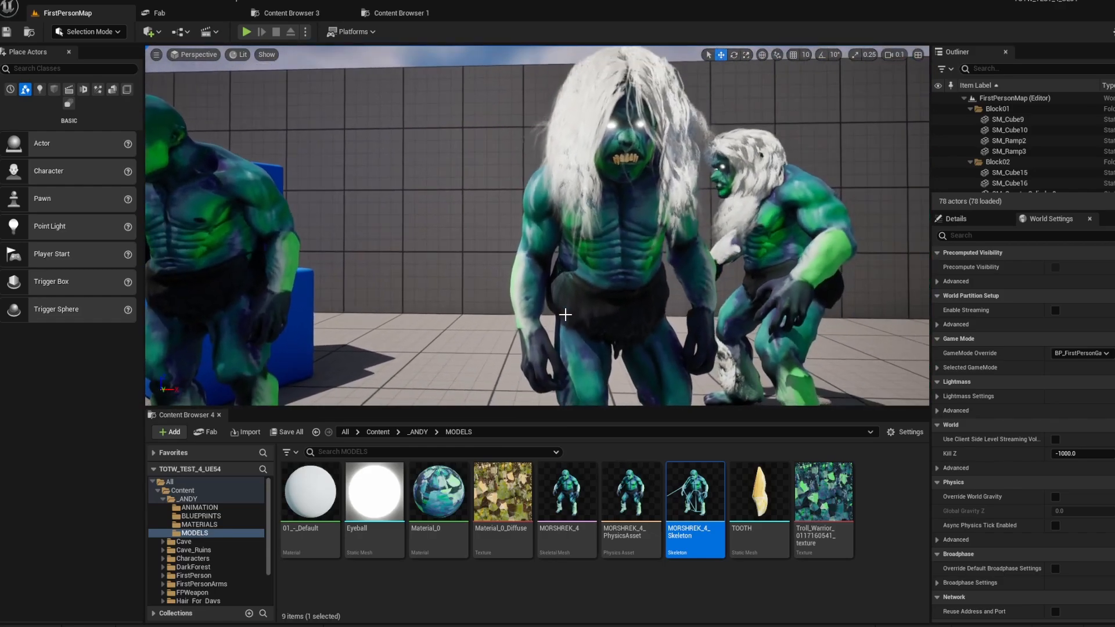
{"action": "left_click", "coordinate": [201, 515]}
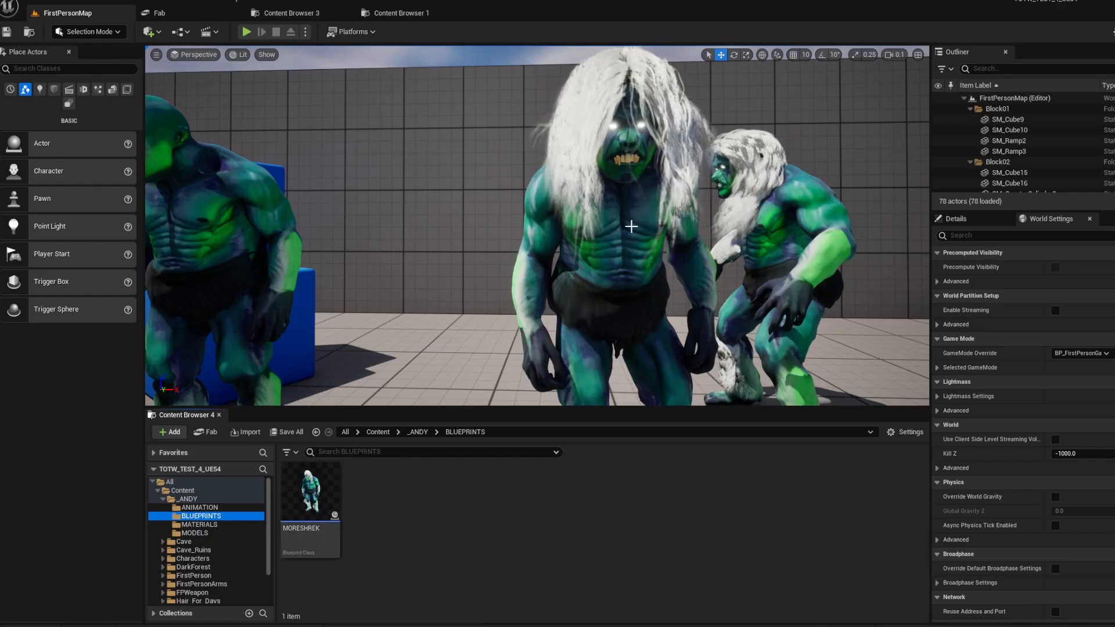
{"action": "mouse_move", "coordinate": [309, 490]}
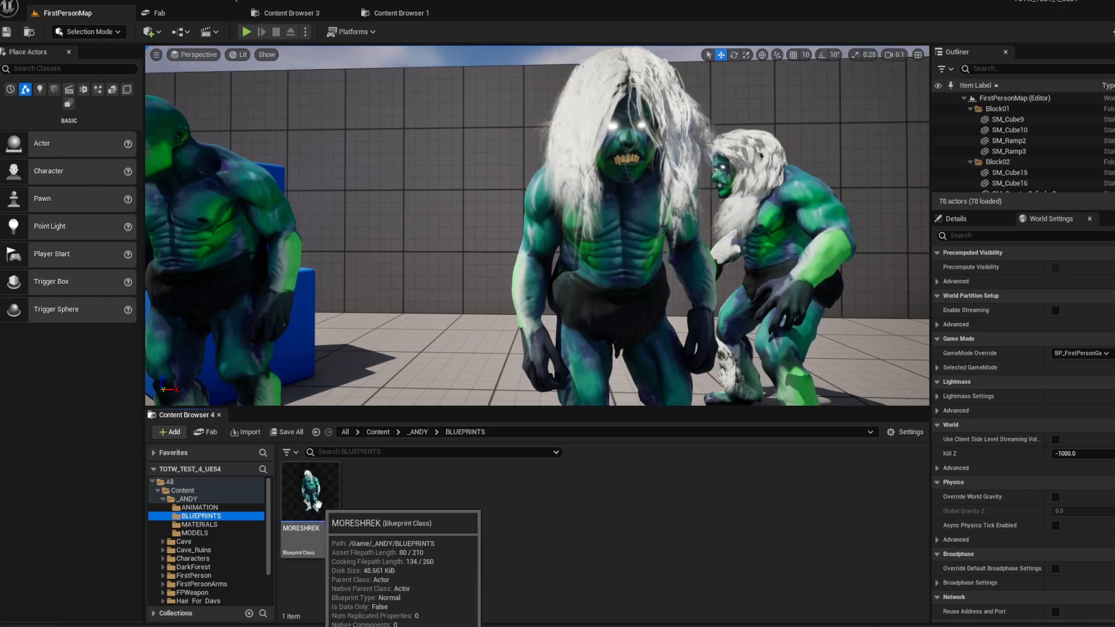
Inspect the MORESHREK blueprint's SkeletalMesh in its viewport, then start importing the spell cast FBX.
{"action": "double_click", "coordinate": [305, 489]}
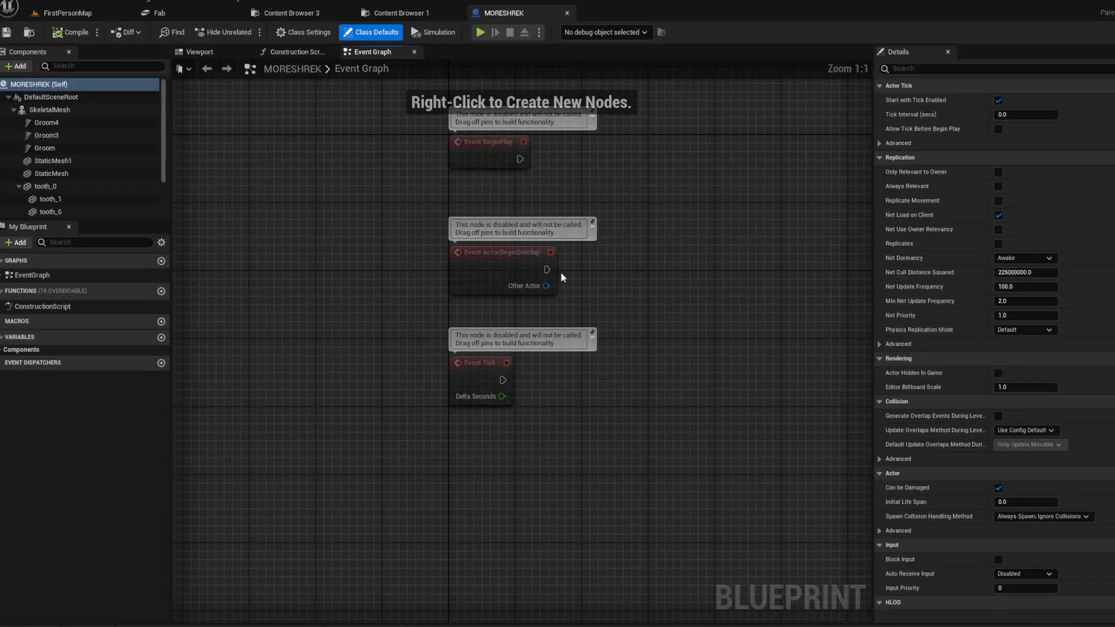
{"action": "left_click", "coordinate": [198, 51]}
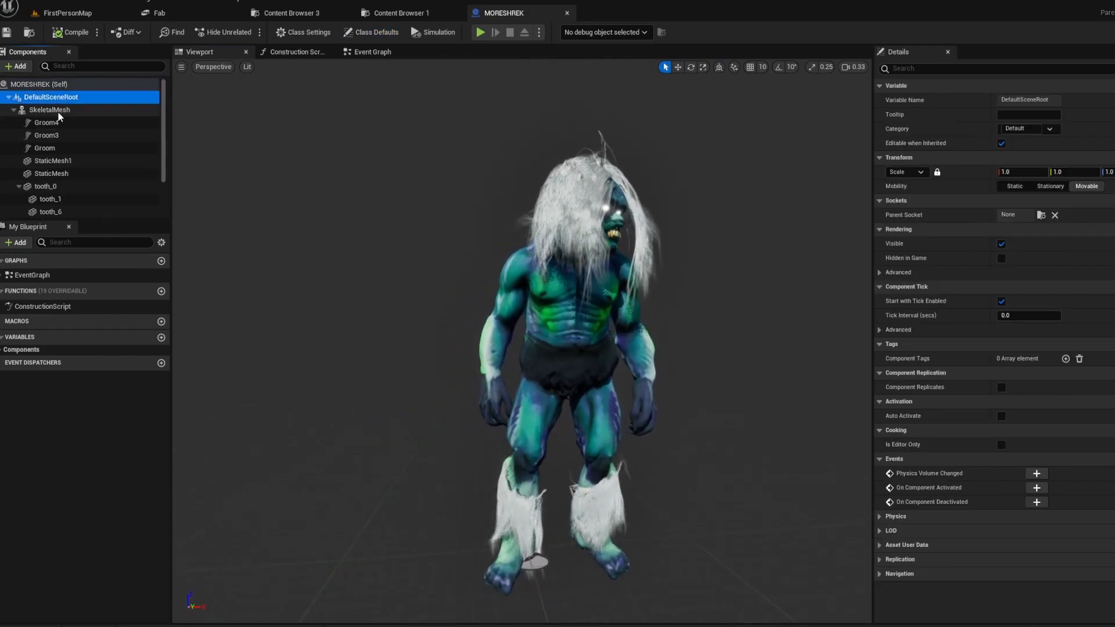
{"action": "left_click", "coordinate": [50, 109]}
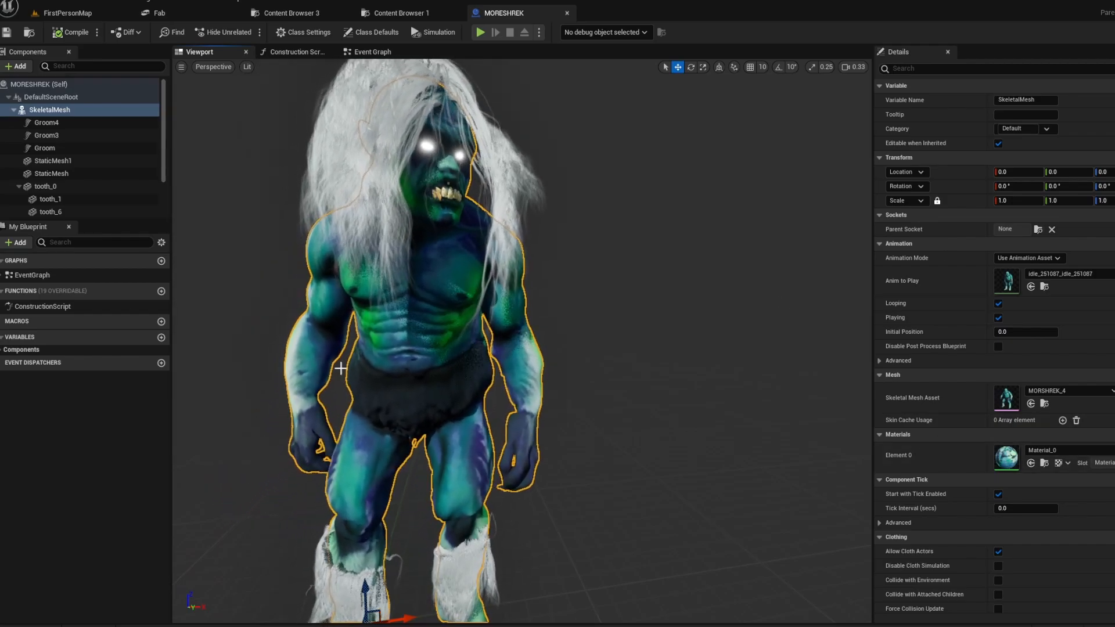
{"action": "left_click", "coordinate": [63, 12]}
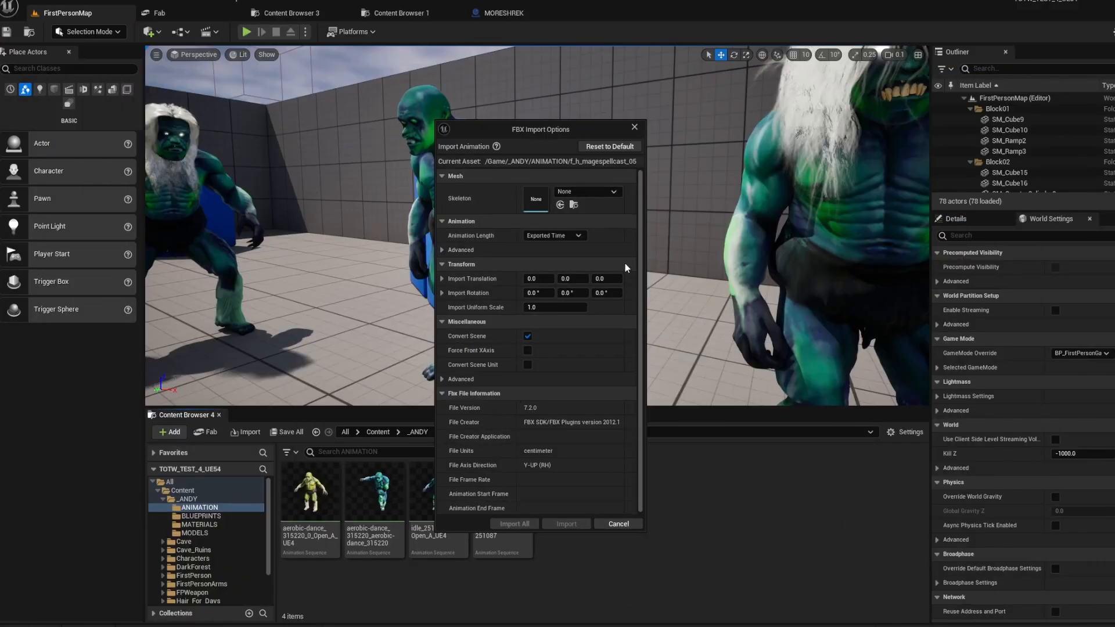
Import the magic spell cast animation onto MORSHREK_4_Skeleton with Import All.
{"action": "left_click", "coordinate": [616, 190]}
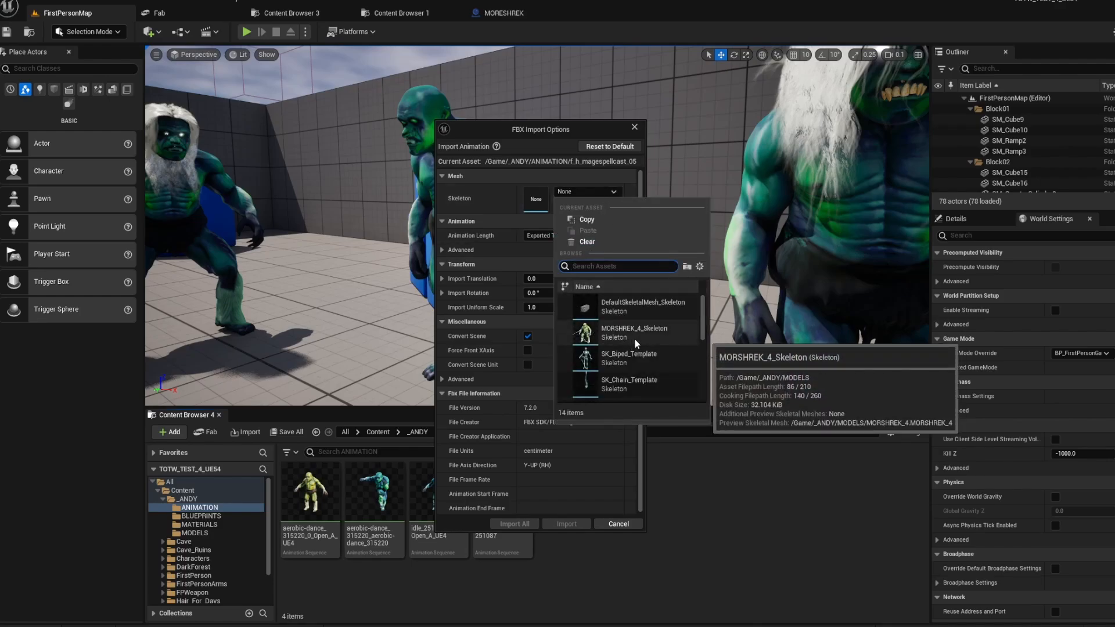
{"action": "left_click", "coordinate": [634, 332]}
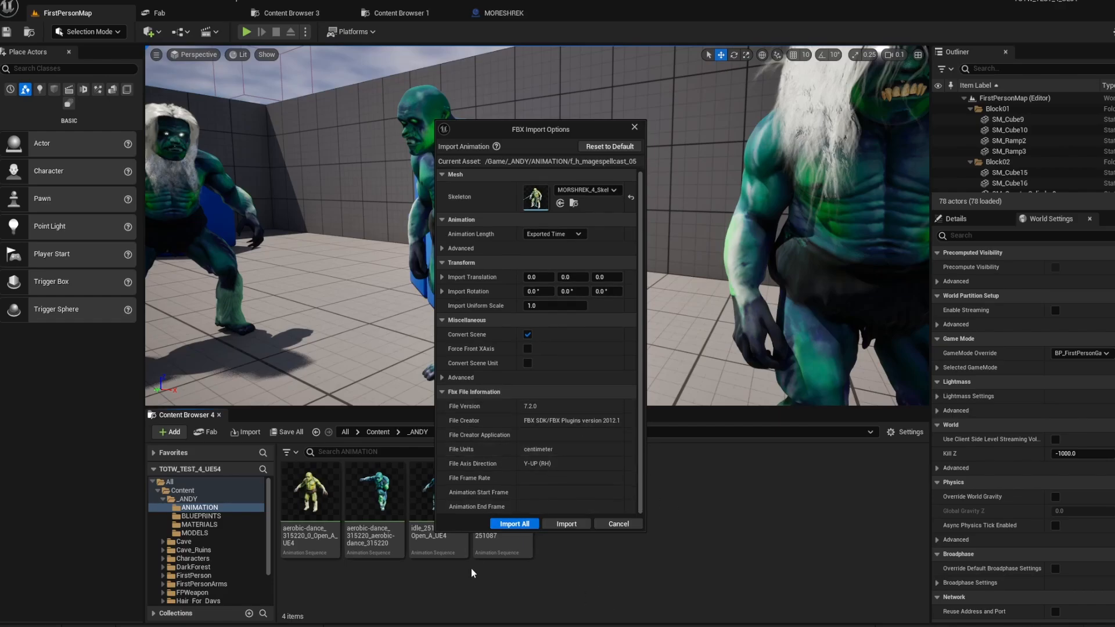
{"action": "left_click", "coordinate": [514, 524]}
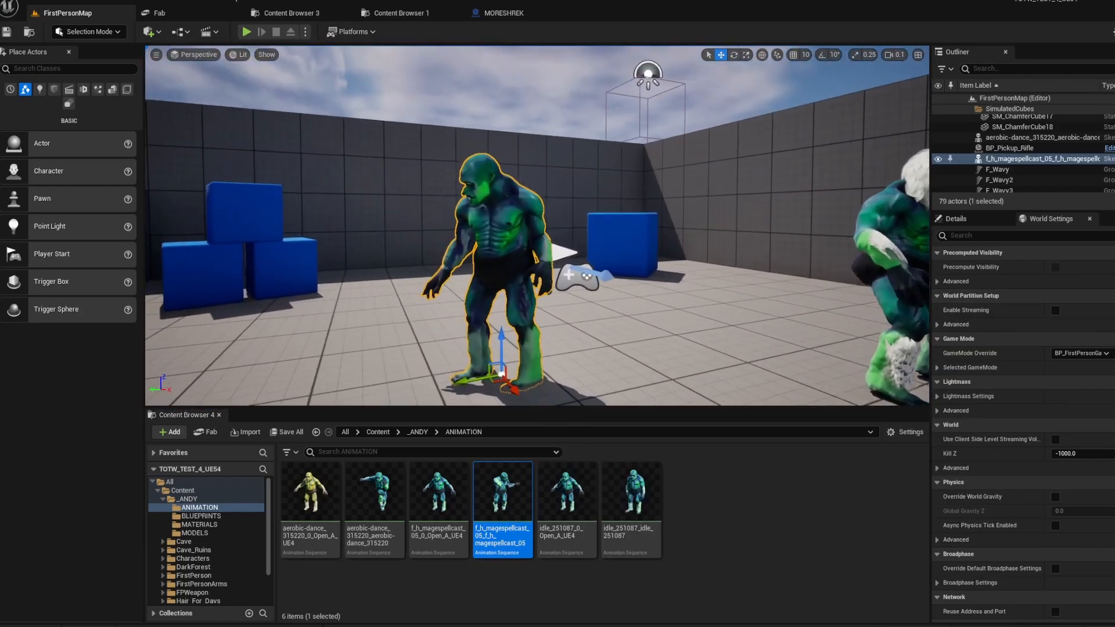
Return to the MORESHREK blueprint and review the SkeletalMesh Animation settings.
{"action": "left_click", "coordinate": [246, 31]}
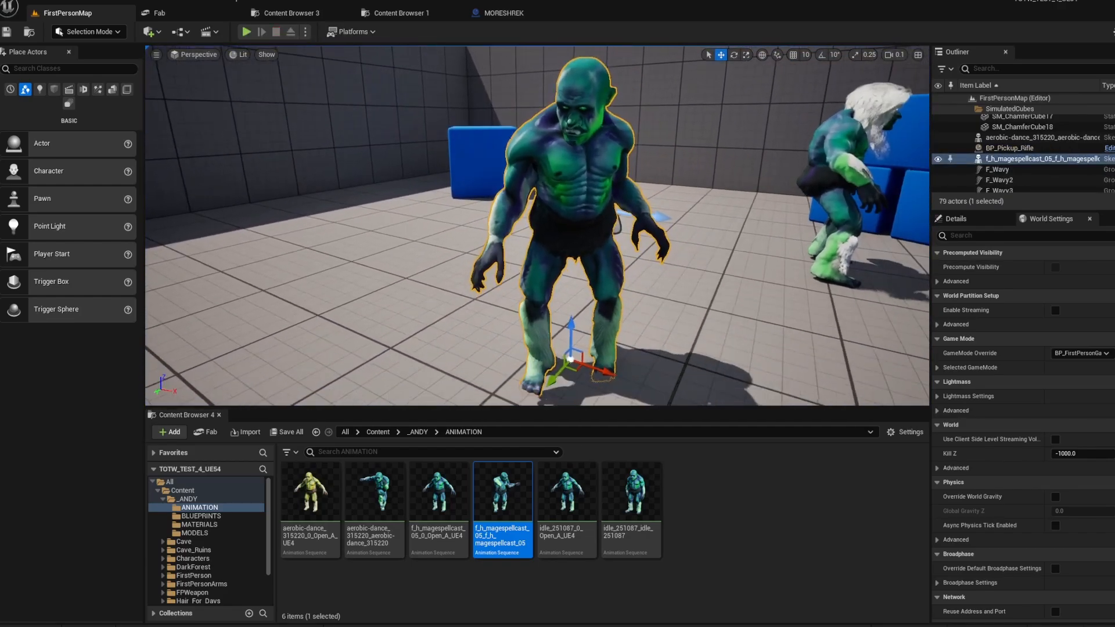
{"action": "left_click", "coordinate": [504, 12]}
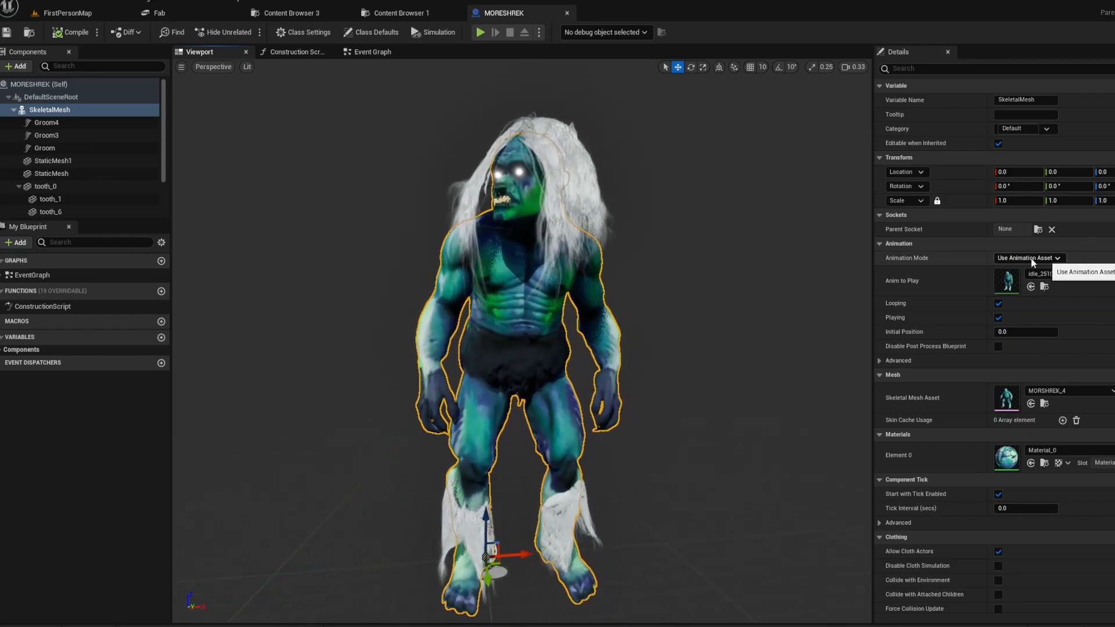
{"action": "left_click", "coordinate": [1028, 258]}
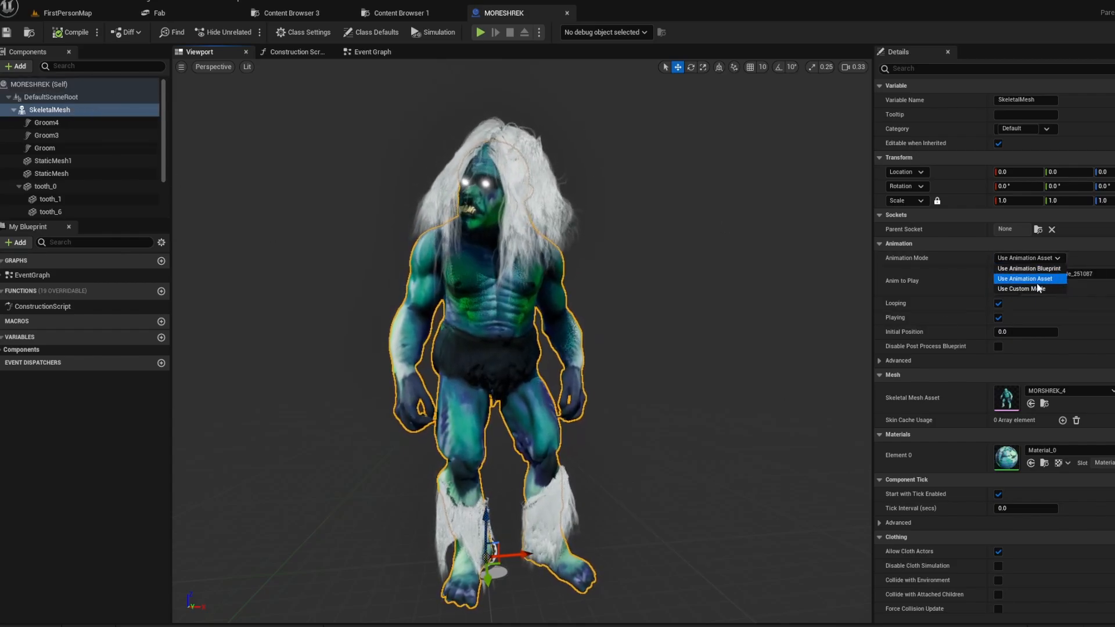
{"action": "left_click", "coordinate": [1028, 278]}
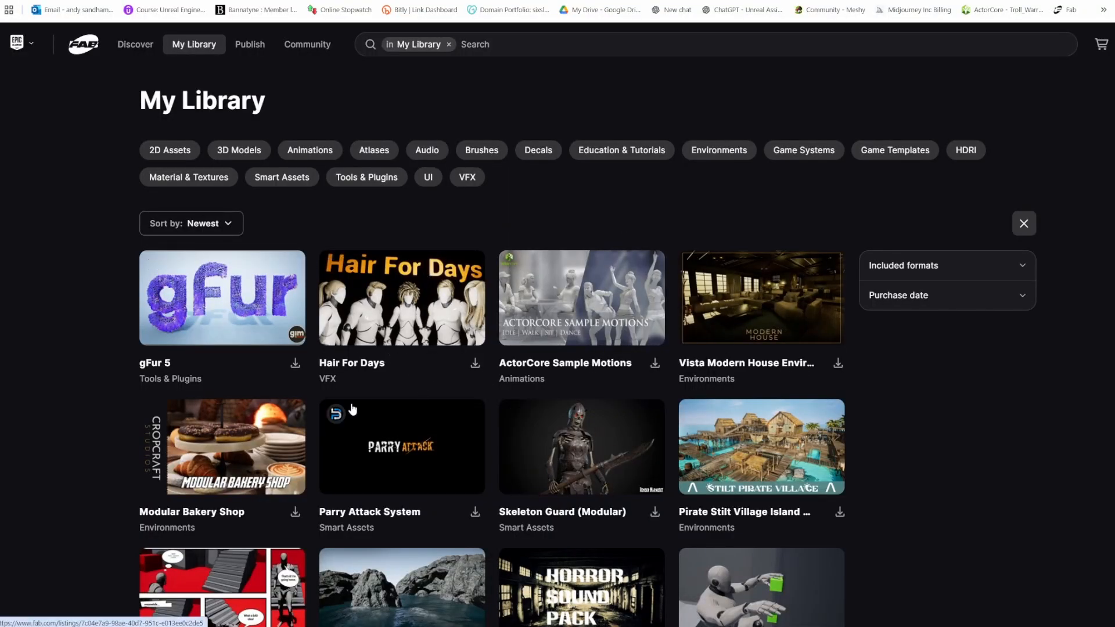
{"action": "mouse_move", "coordinate": [519, 263]}
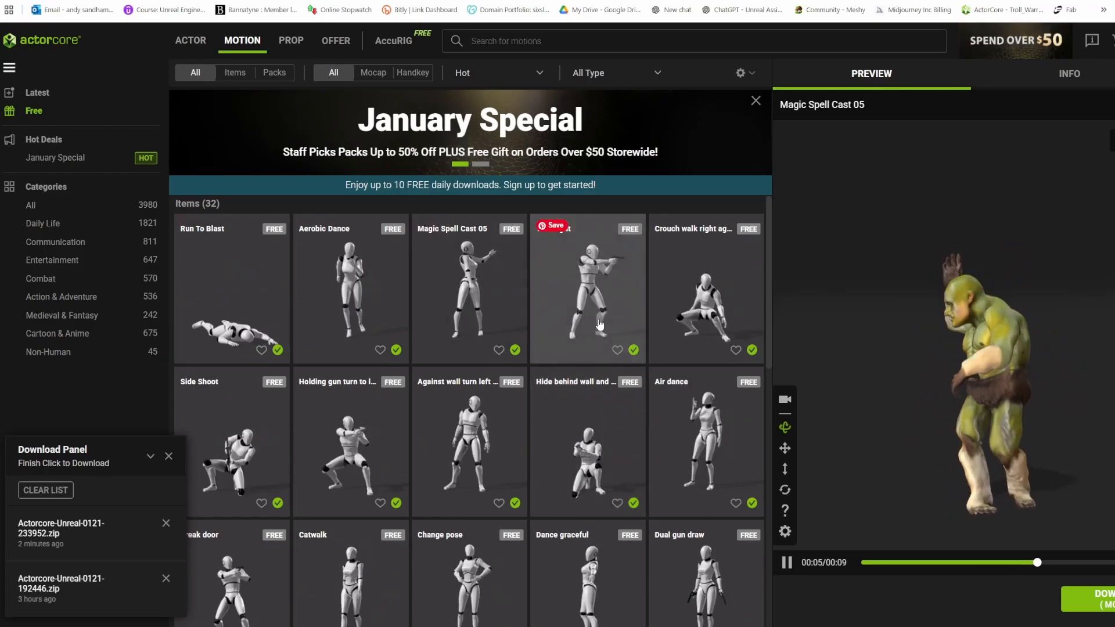
Scroll the free motions grid further to reveal Break door, Catwalk and Idle motions.
{"action": "scroll", "scroll_direction": "down", "scroll_amount": 3}
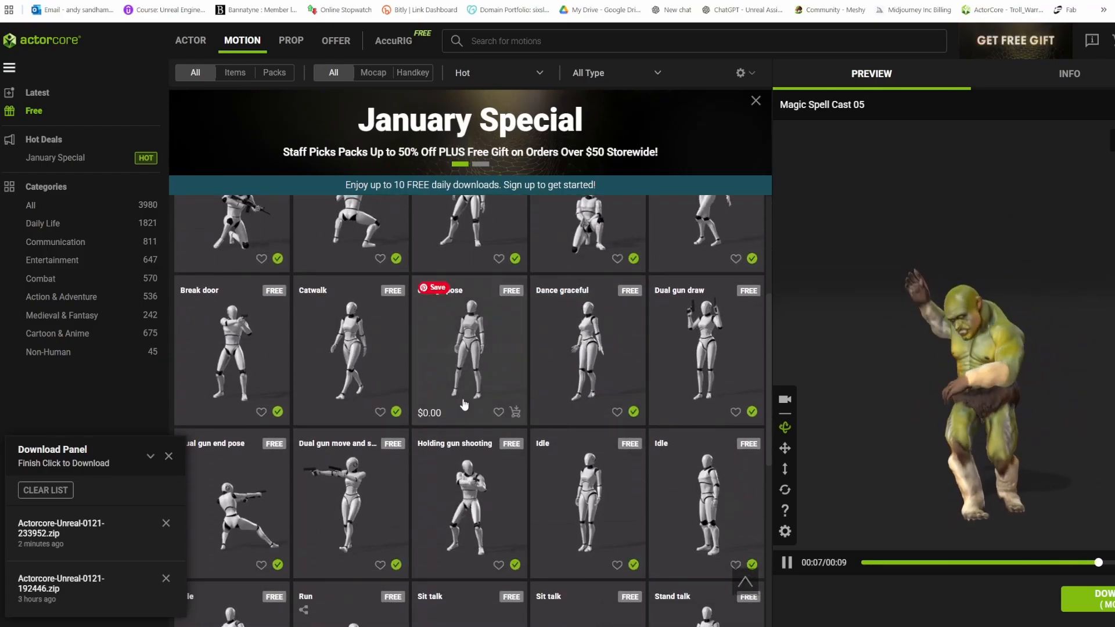